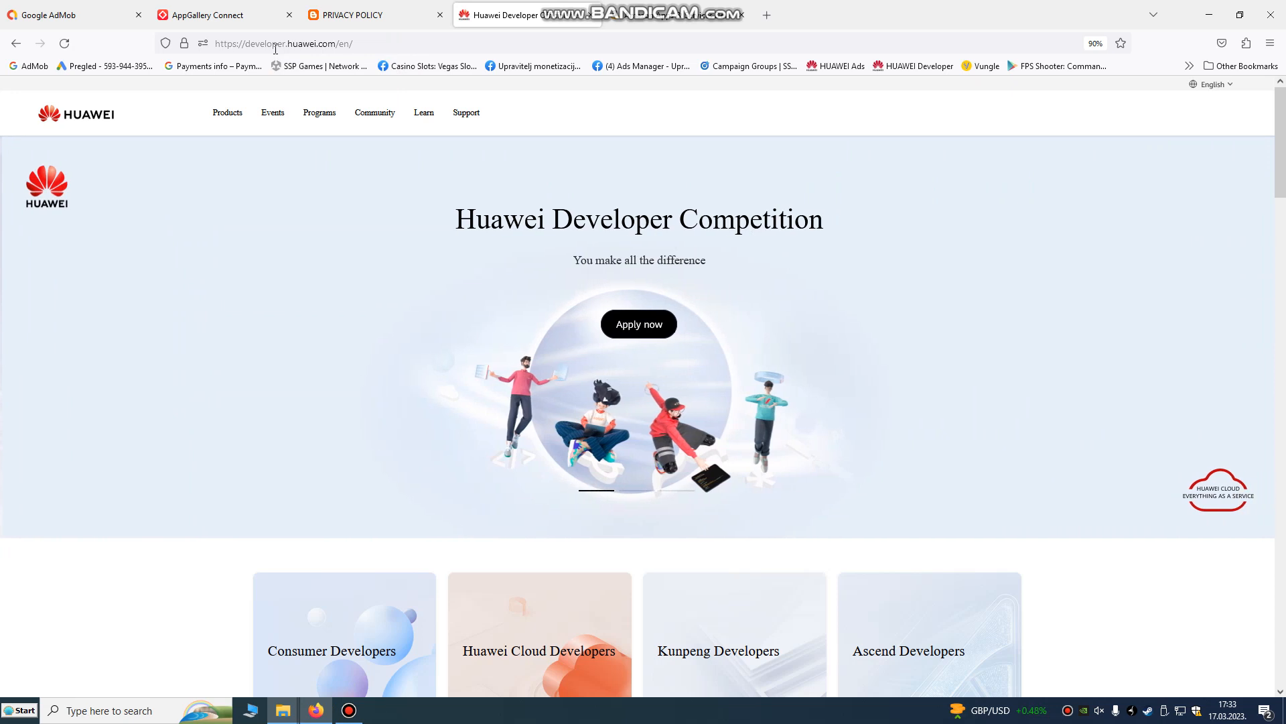
Start a new app 'FPS Game: Battlegrounds Fire', category Game, English (US), added to its project.
click(1212, 83)
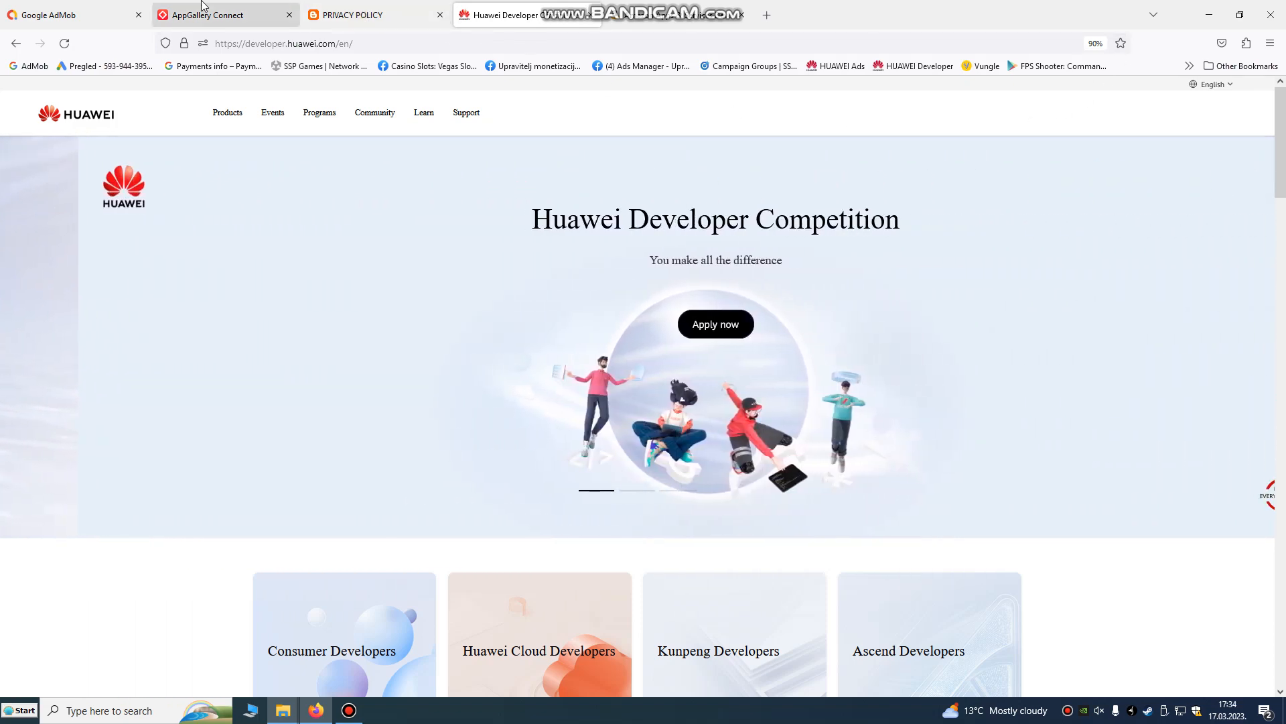
click(226, 14)
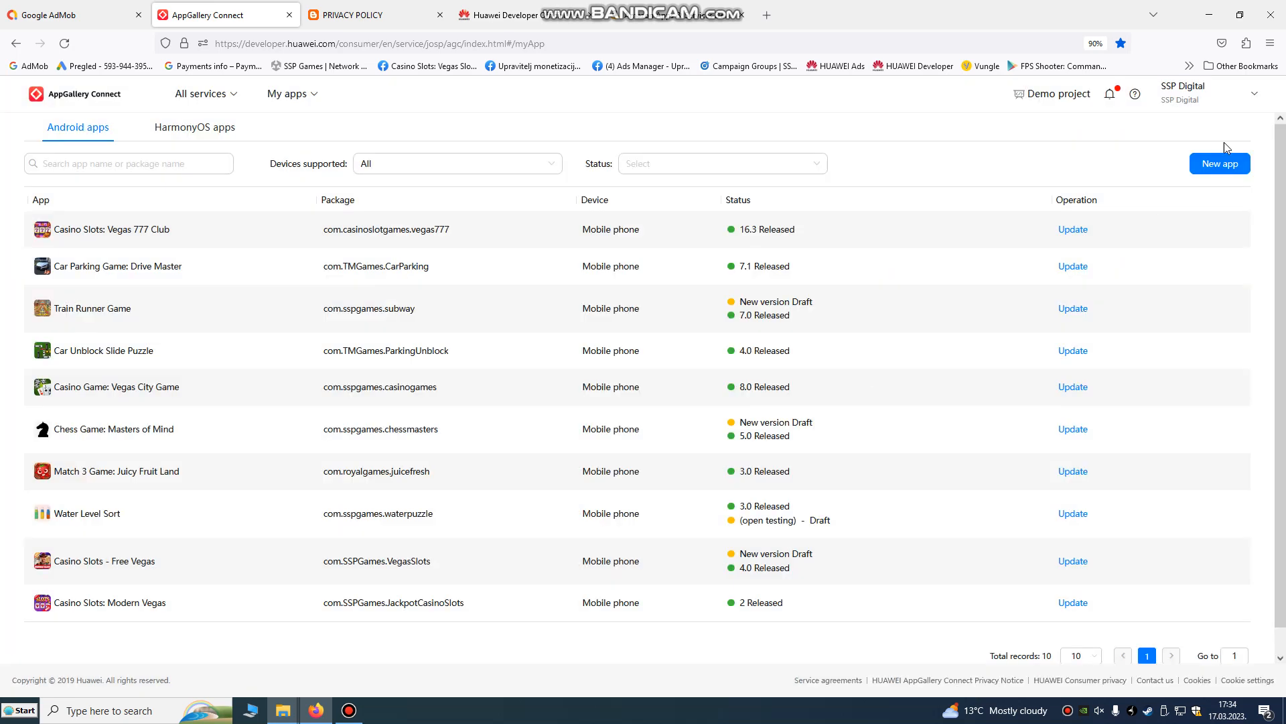
click(1220, 163)
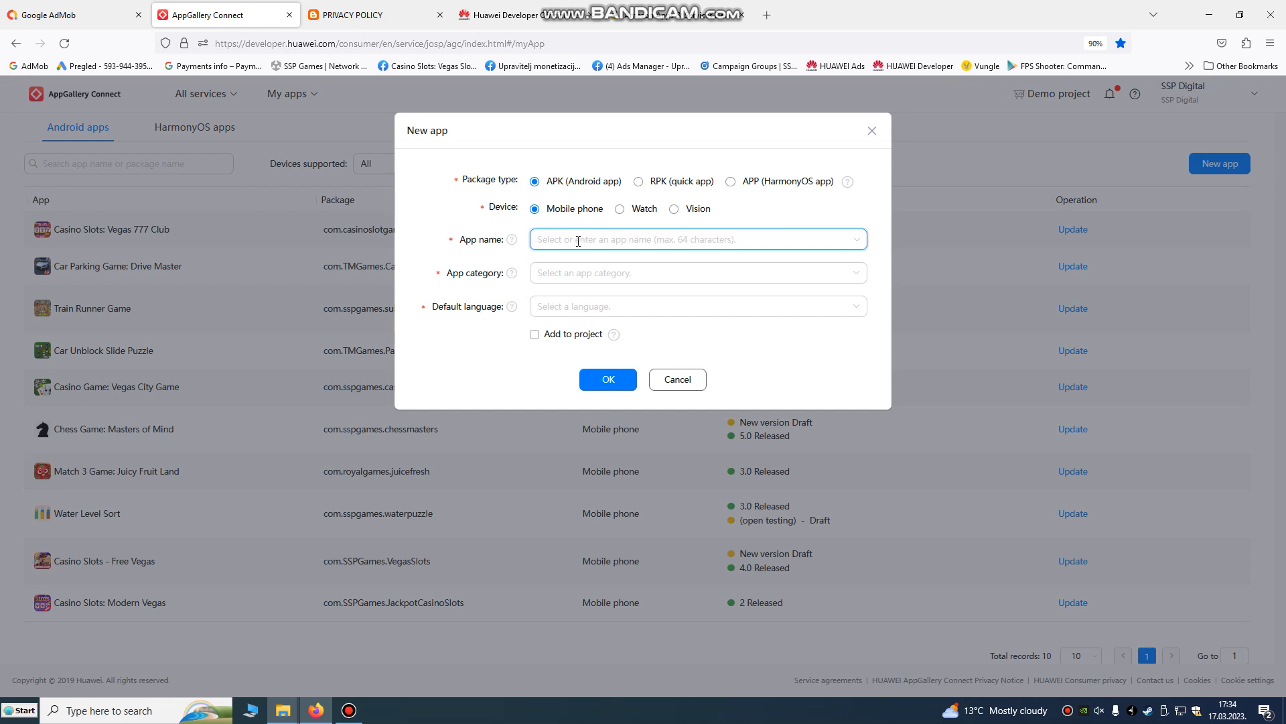
text(FPS Game: Battlegrounds Fire)
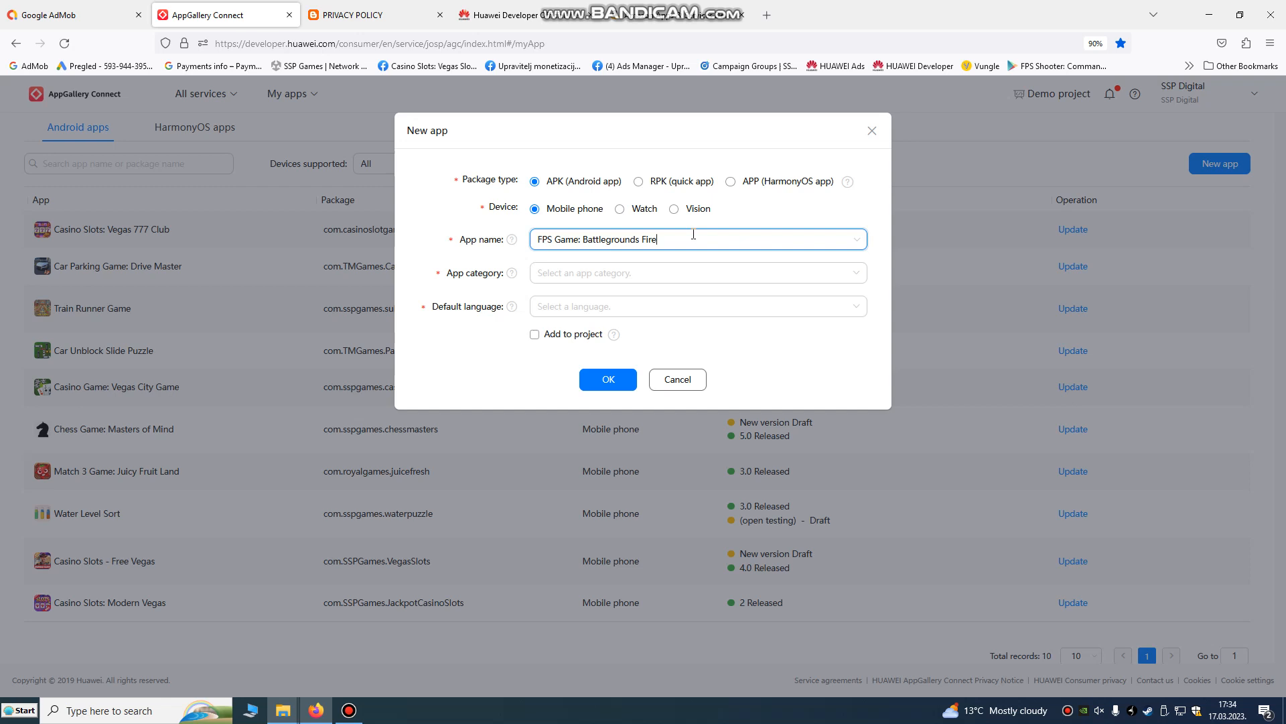
click(697, 273)
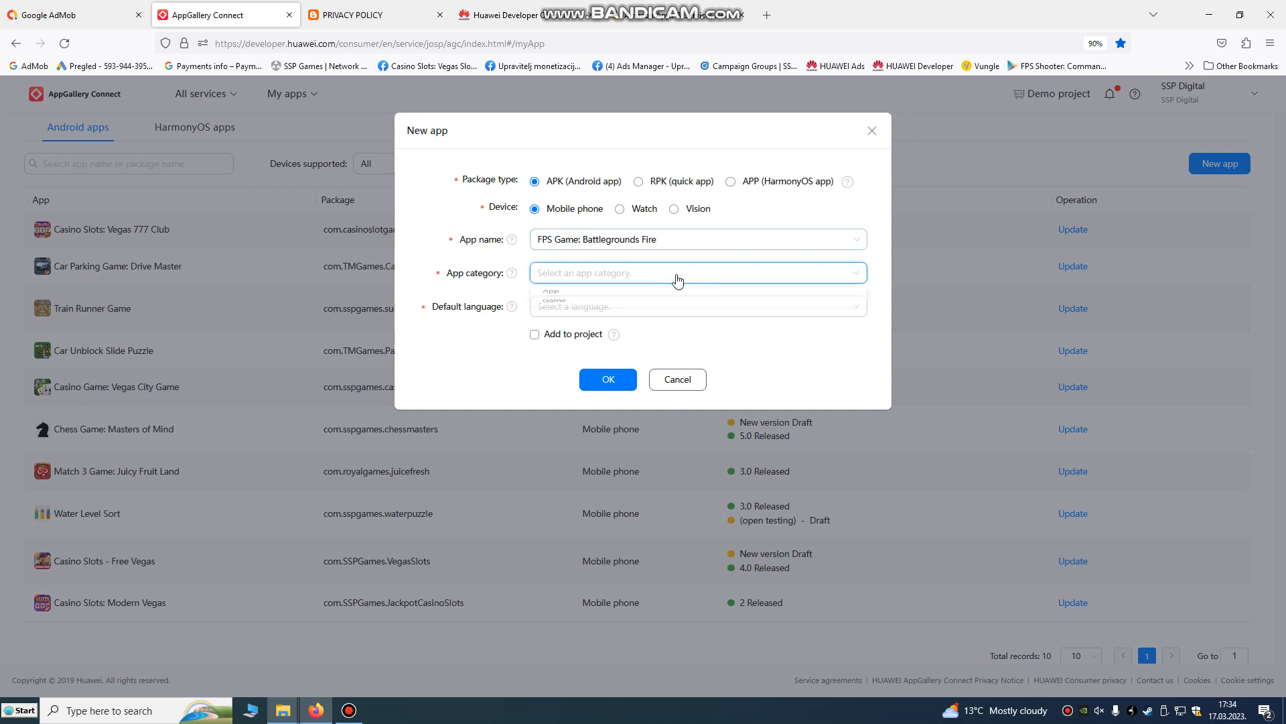
click(697, 273)
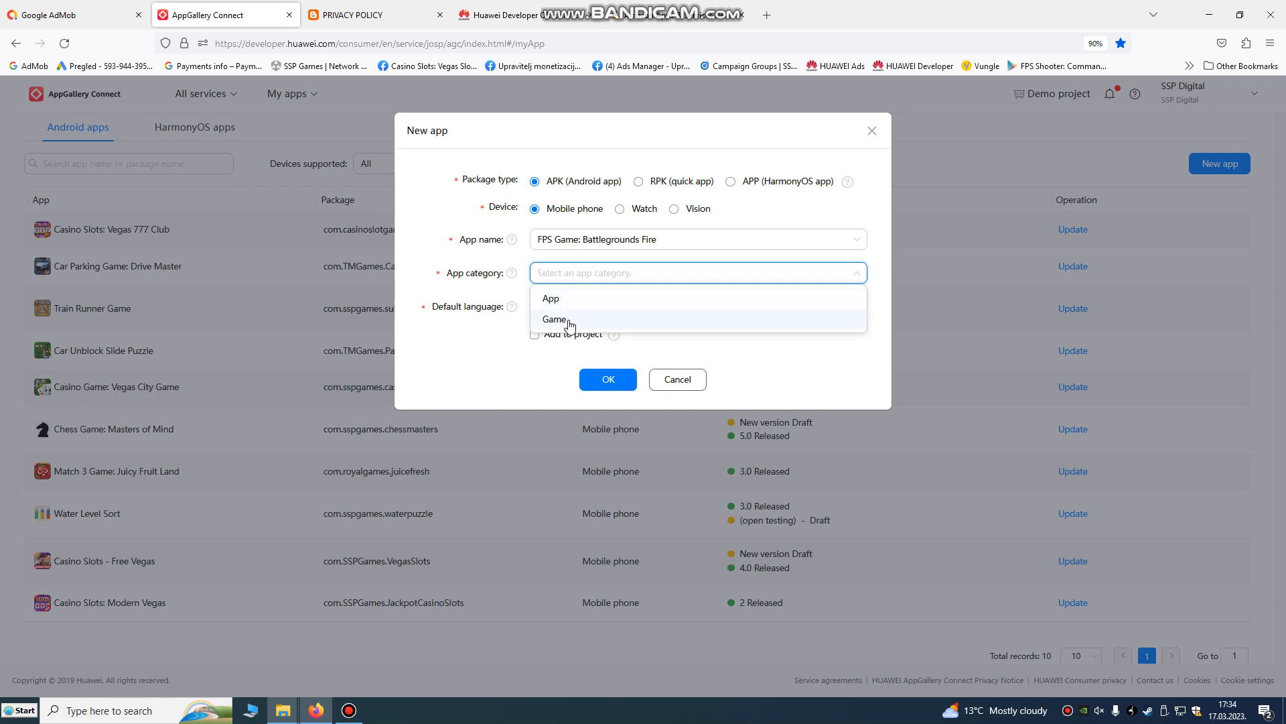
click(555, 318)
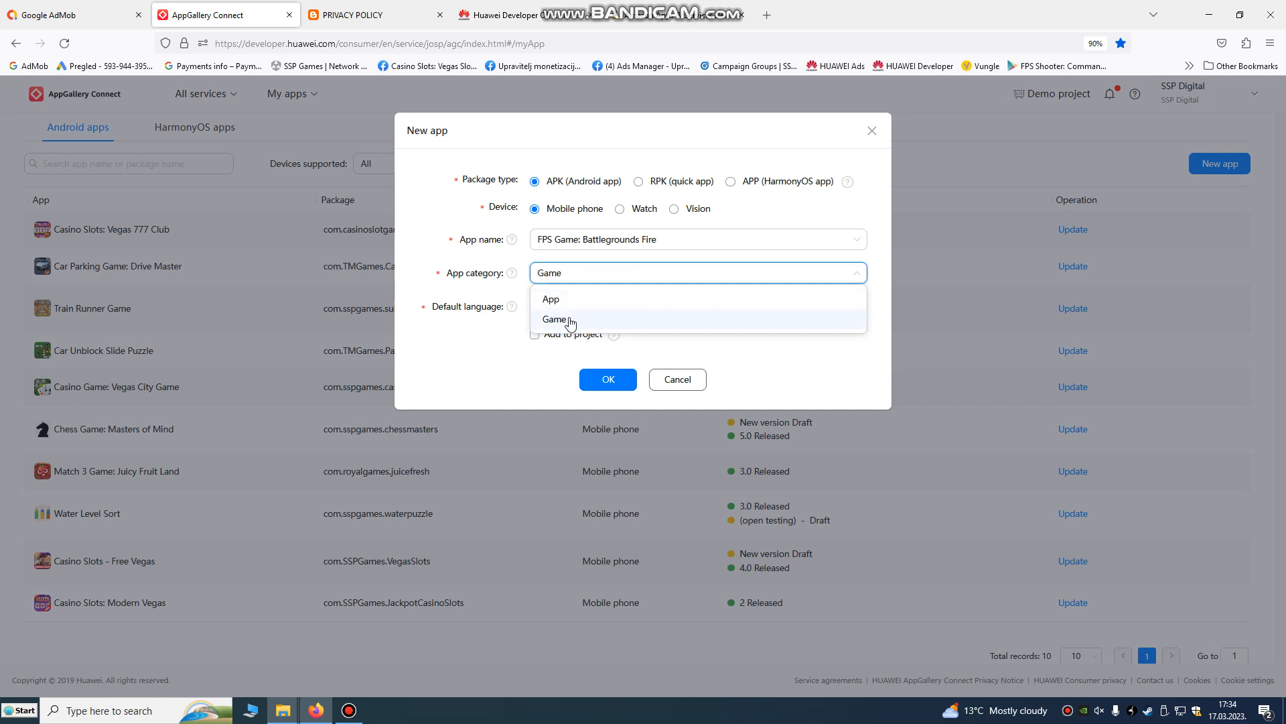
click(698, 306)
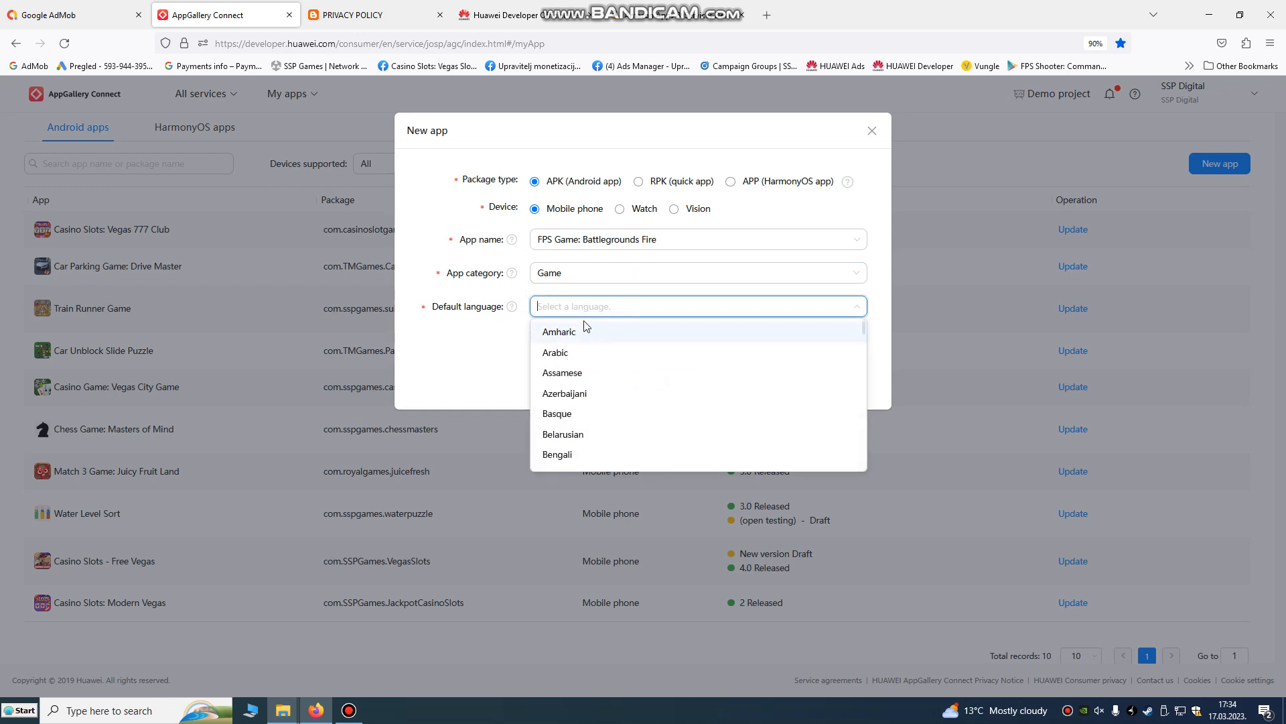
text(en)
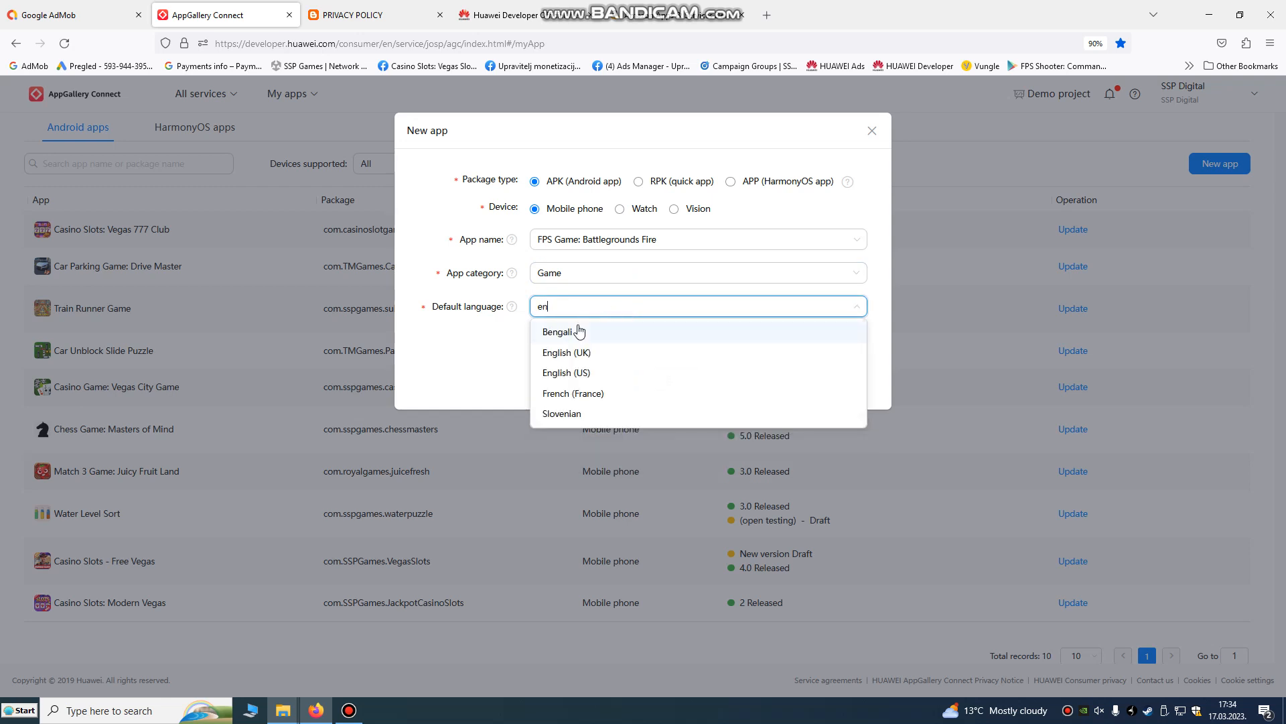
mouse_move(602, 358)
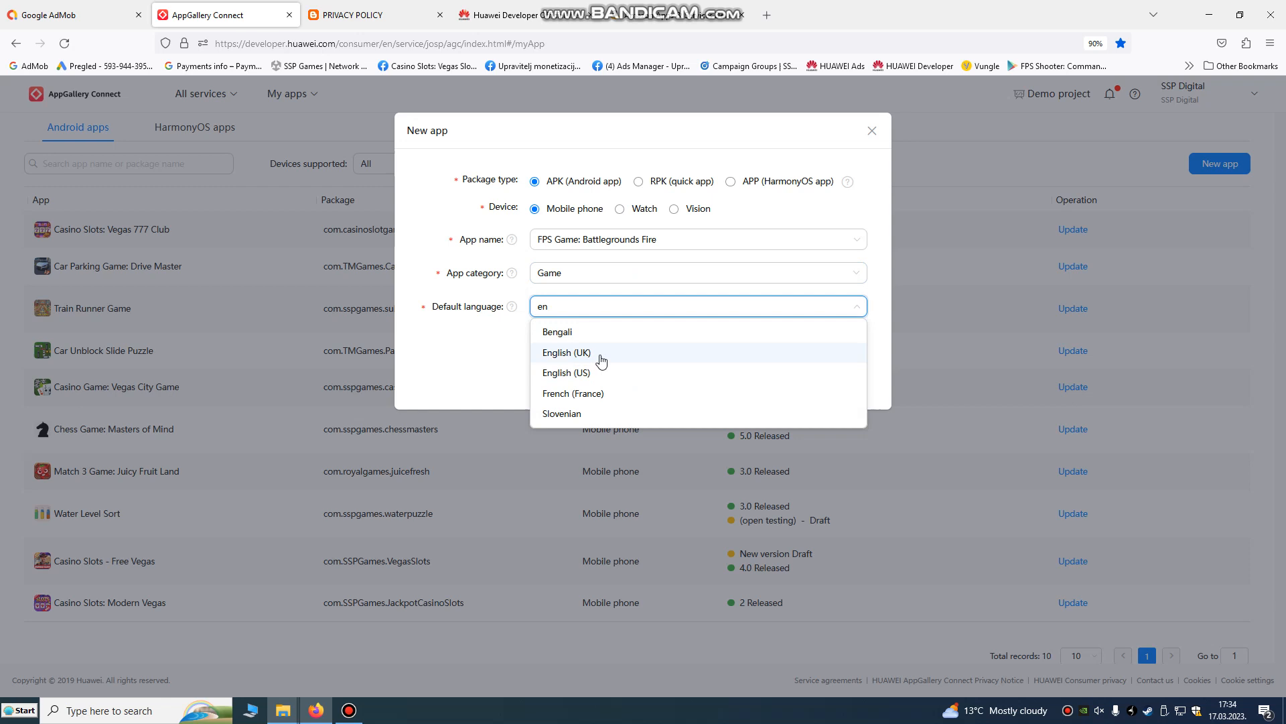
click(566, 373)
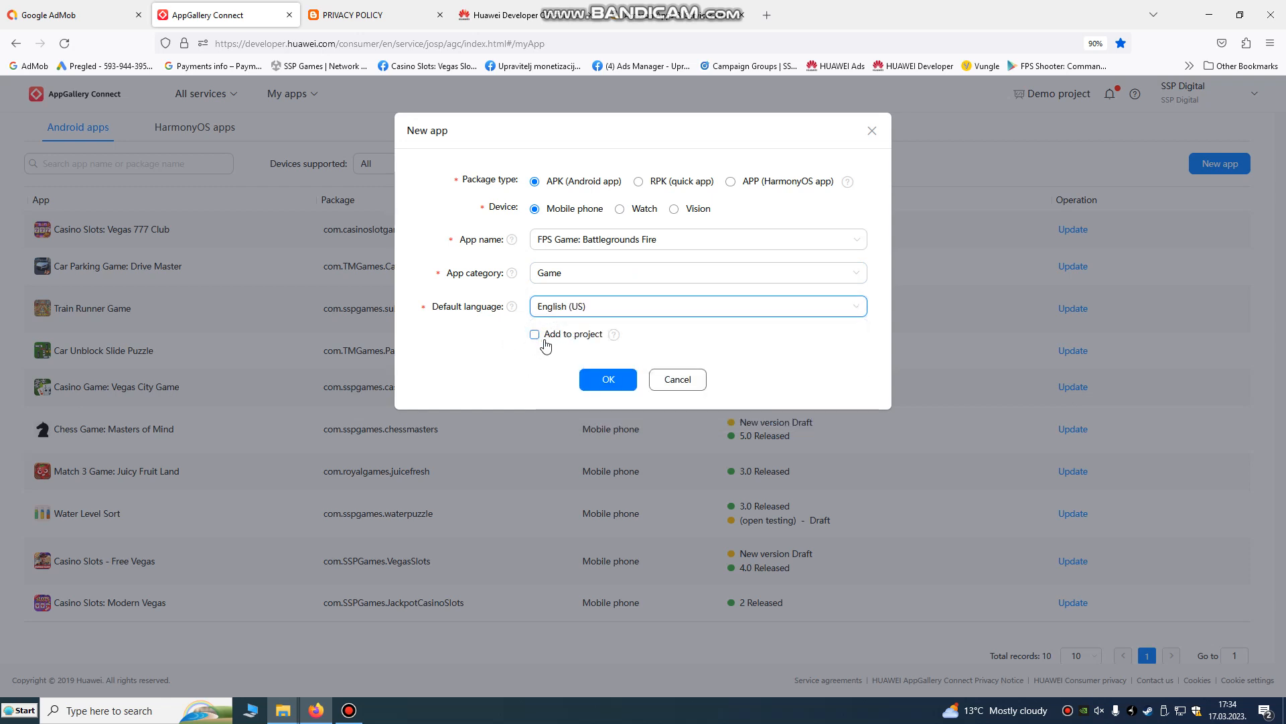
click(534, 334)
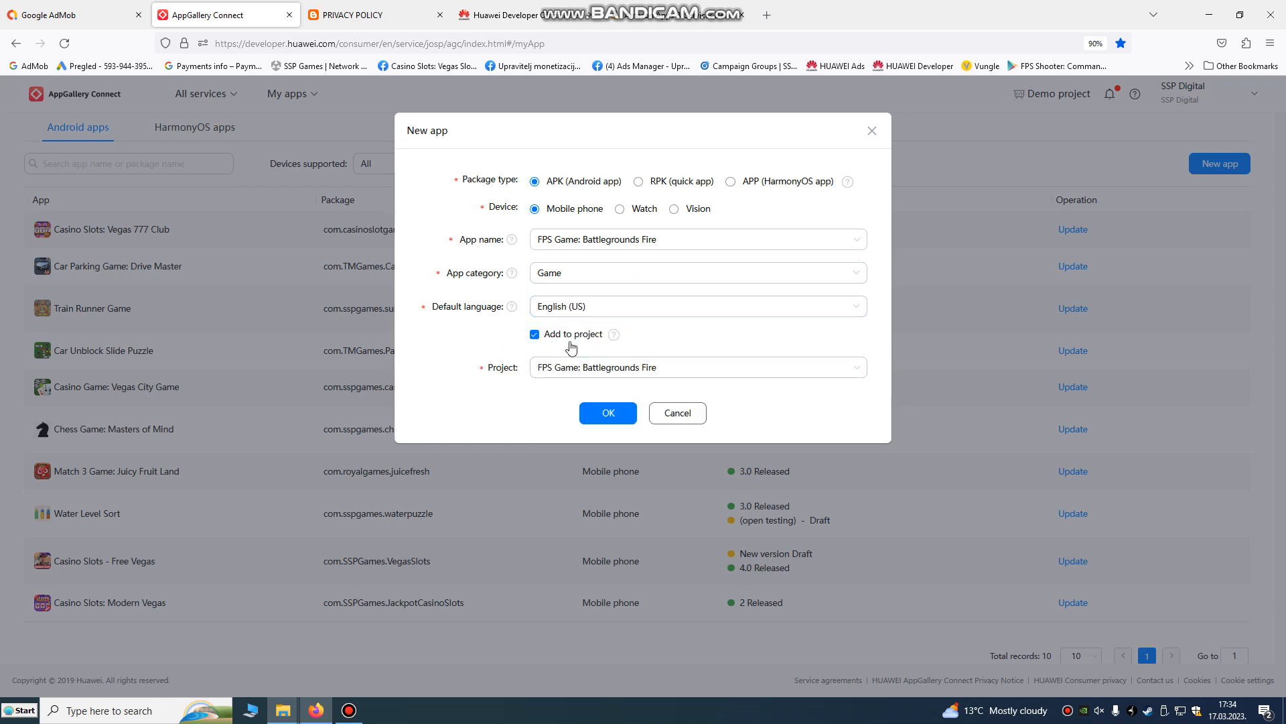
mouse_move(614, 335)
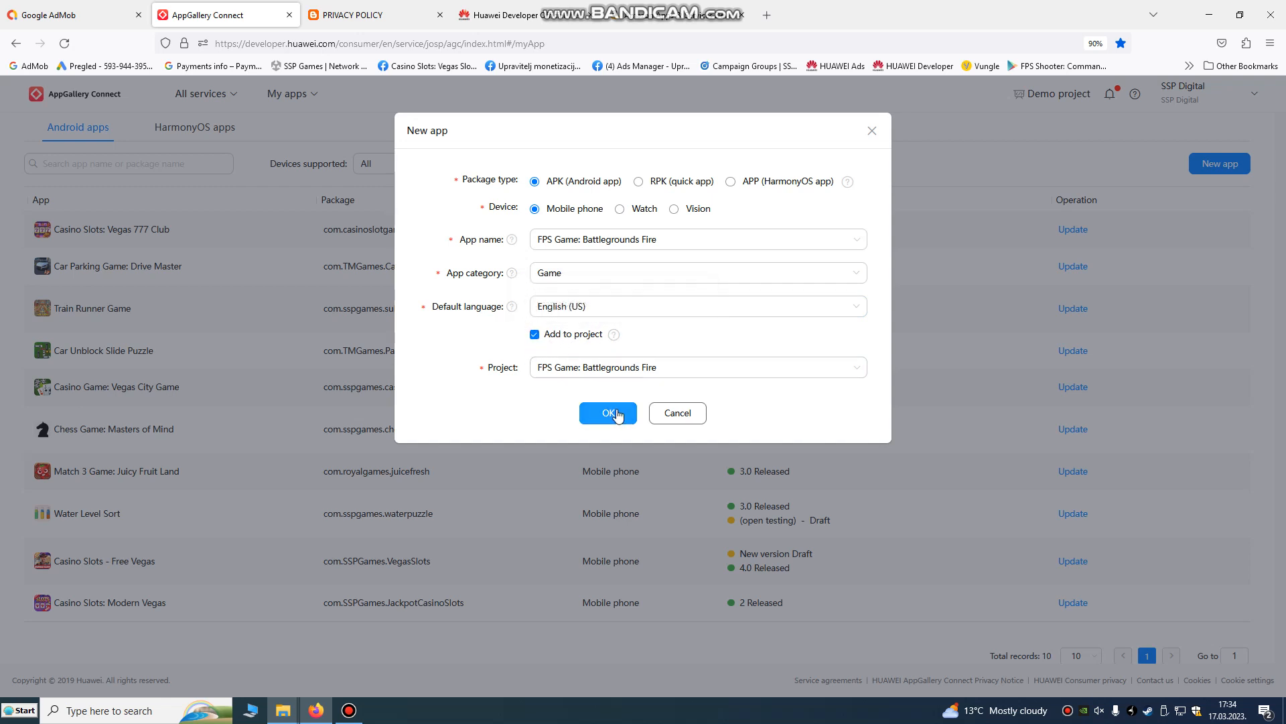
Confirm the new app and place the cursor in the Full introduction field.
click(608, 413)
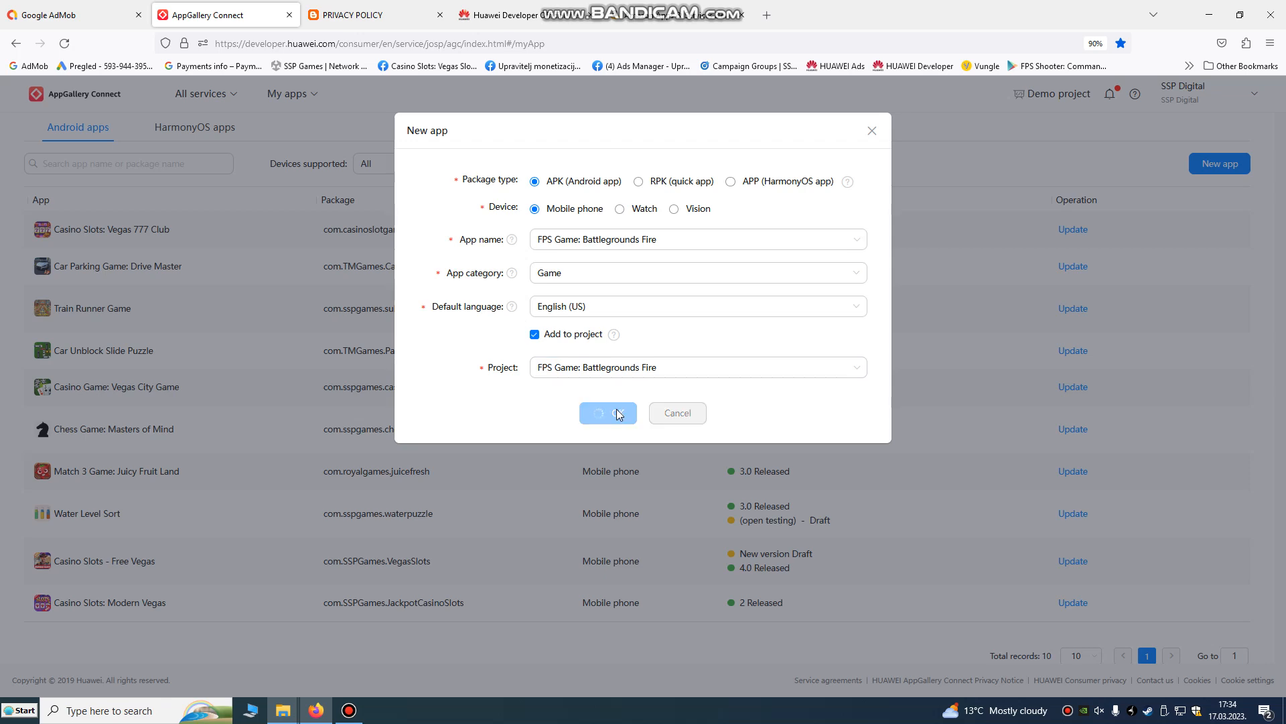
click(607, 413)
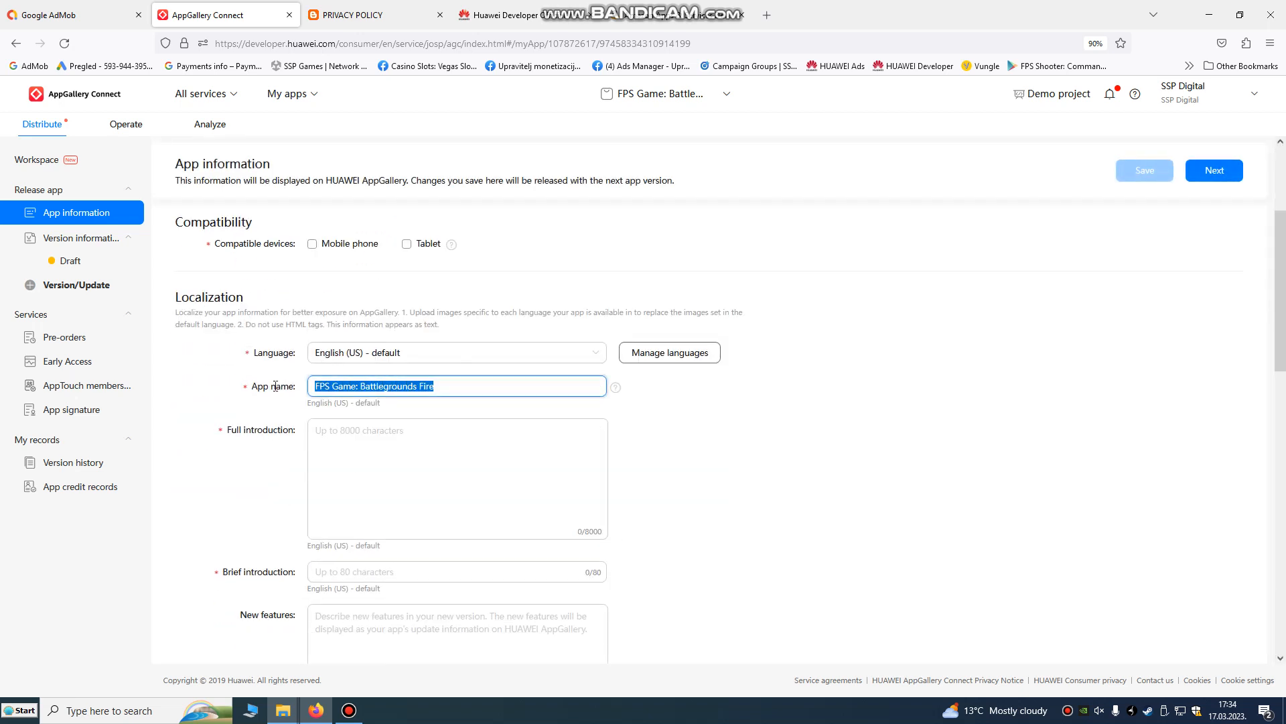
click(457, 414)
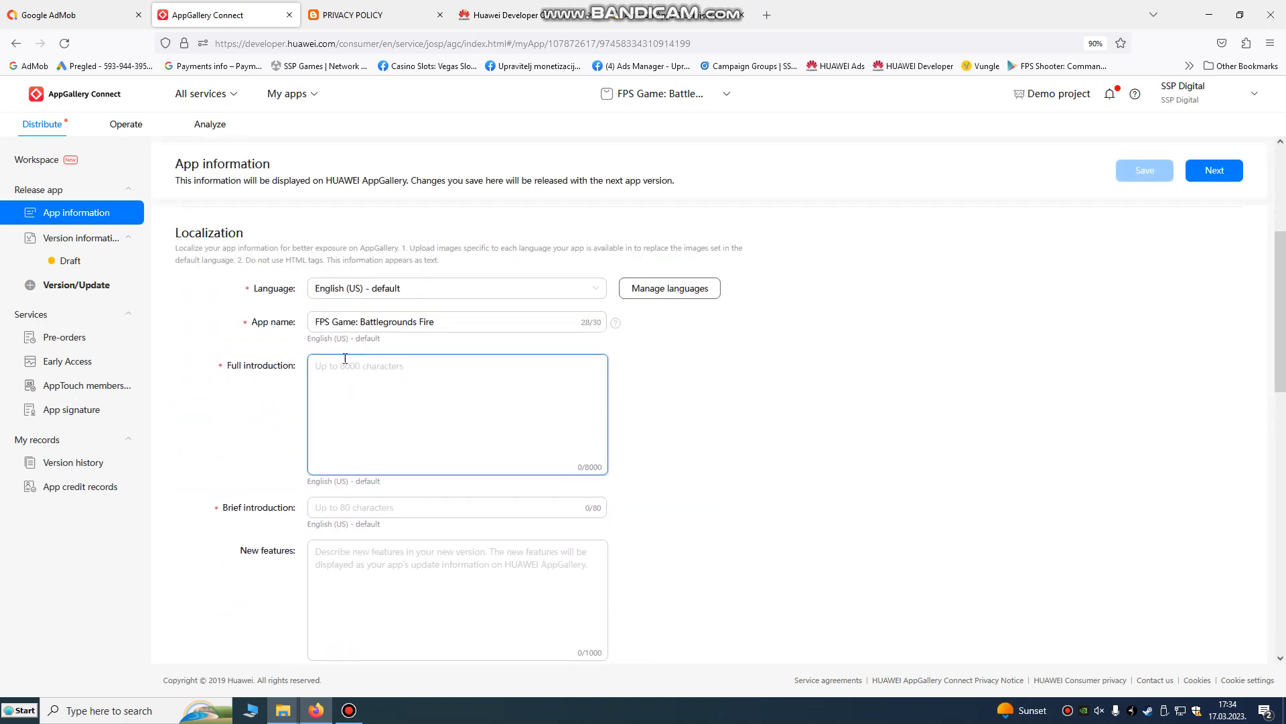
mouse_move(366, 393)
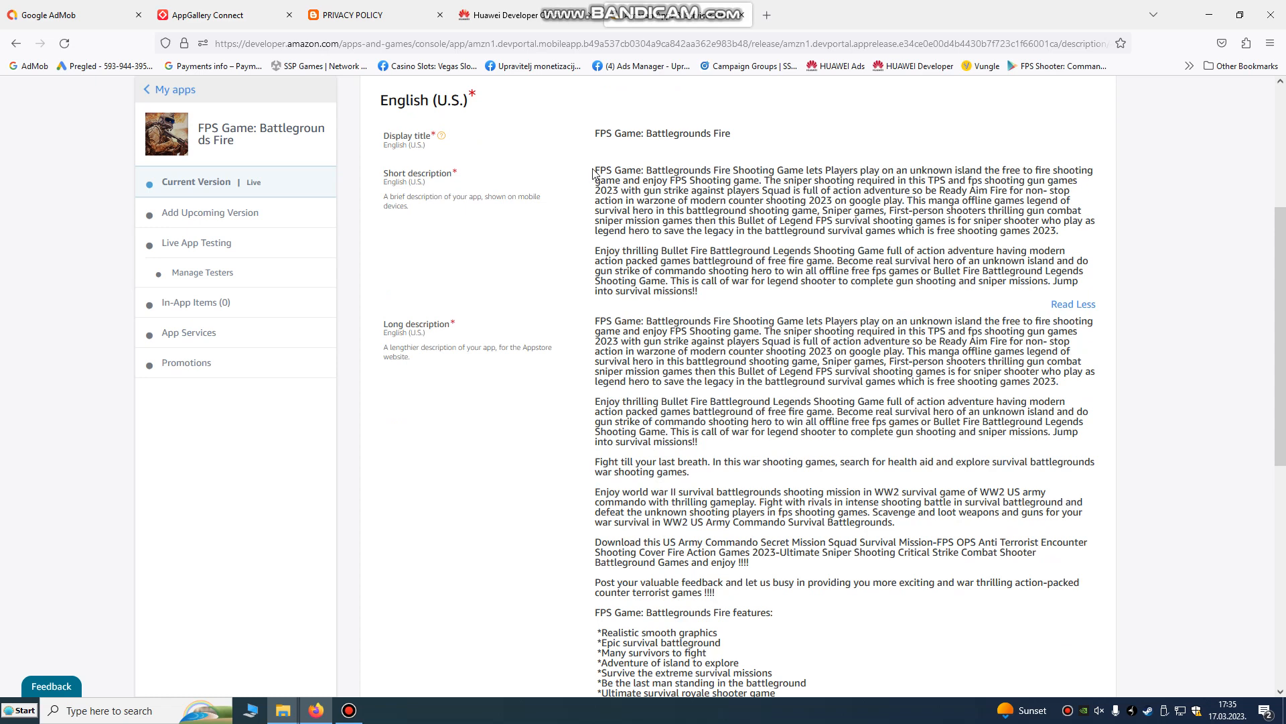
Paste the Amazon store description into the game's Full introduction field.
scroll(down, 3)
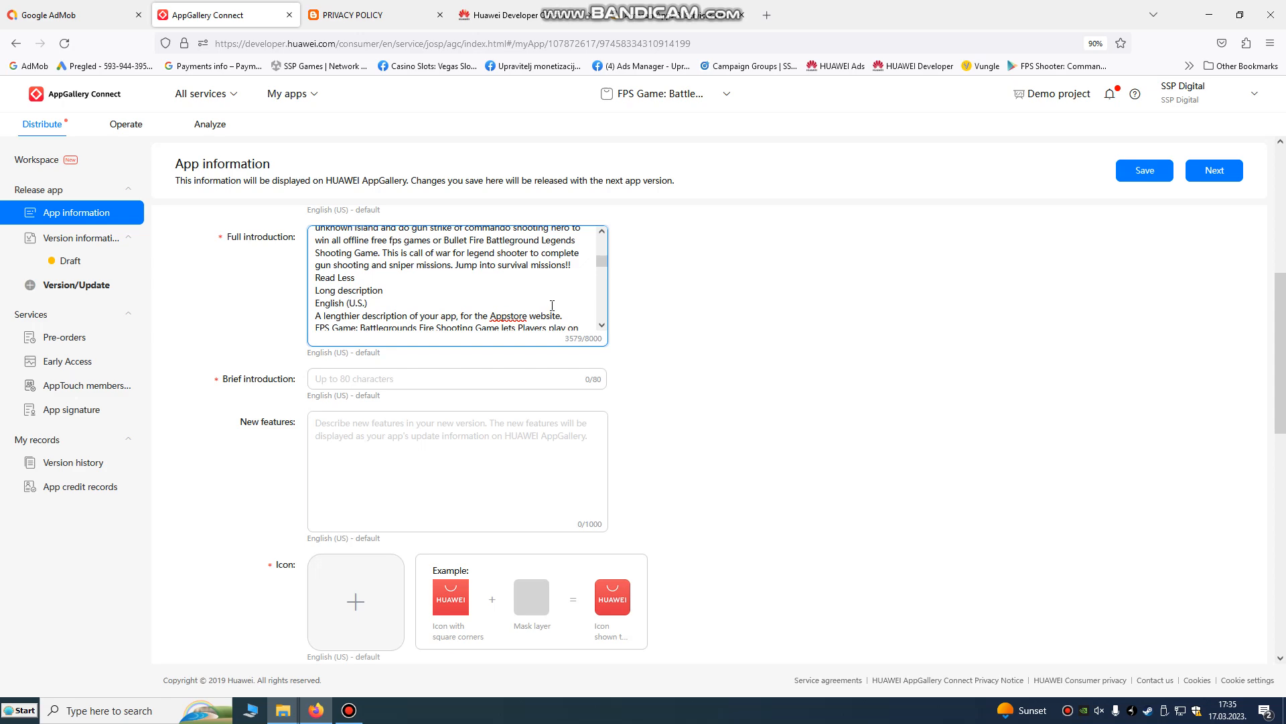
Enter 'Free FPS Shooter Game' as the brief introduction.
scroll(up, 3)
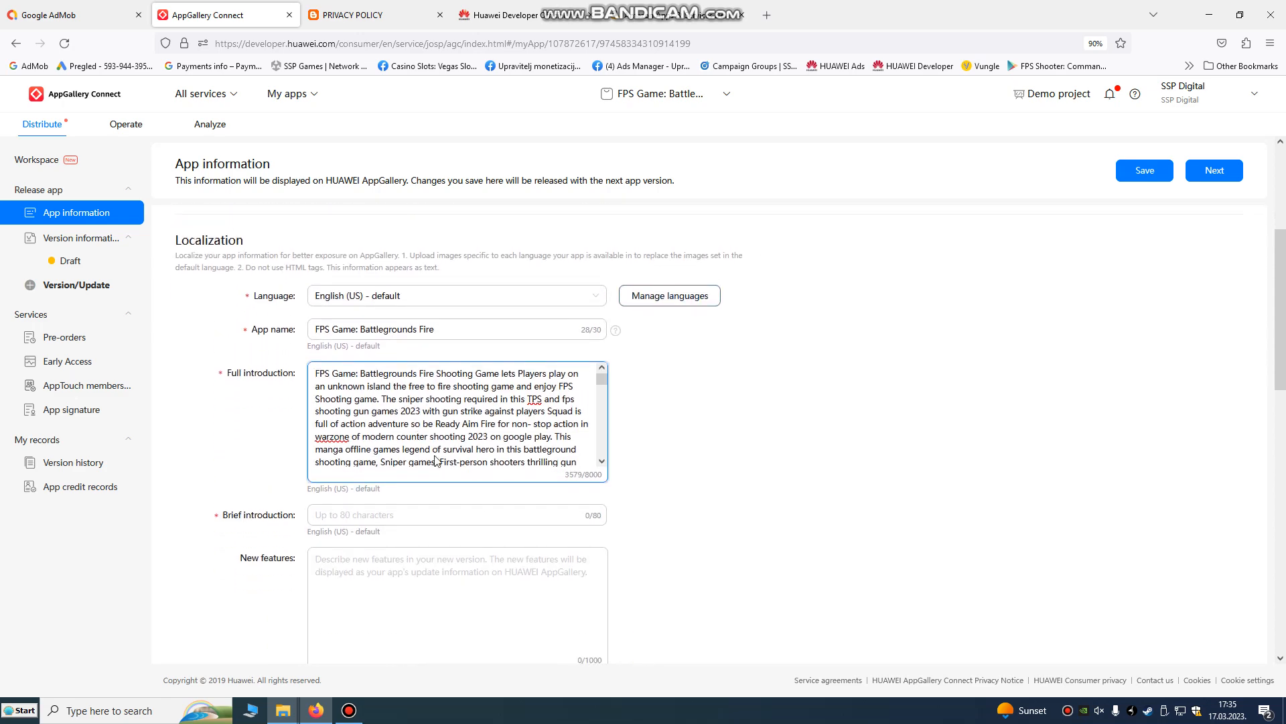
scroll(down, 3)
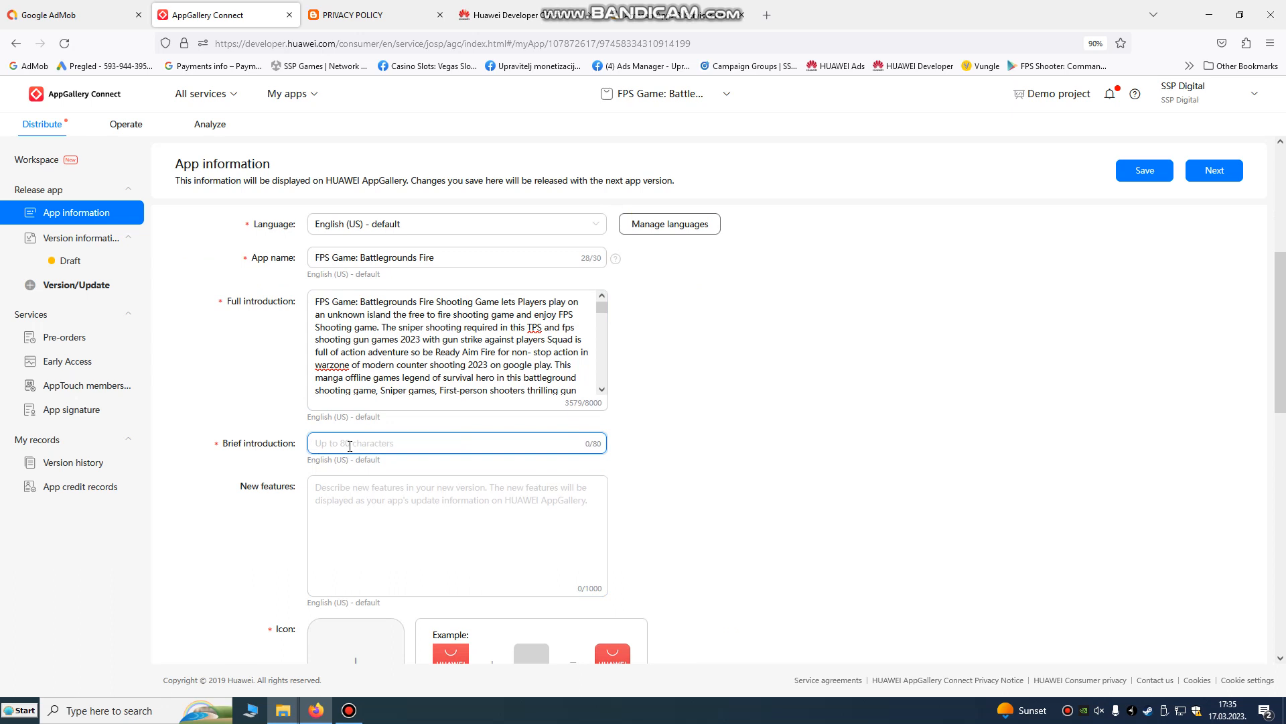
text(Free)
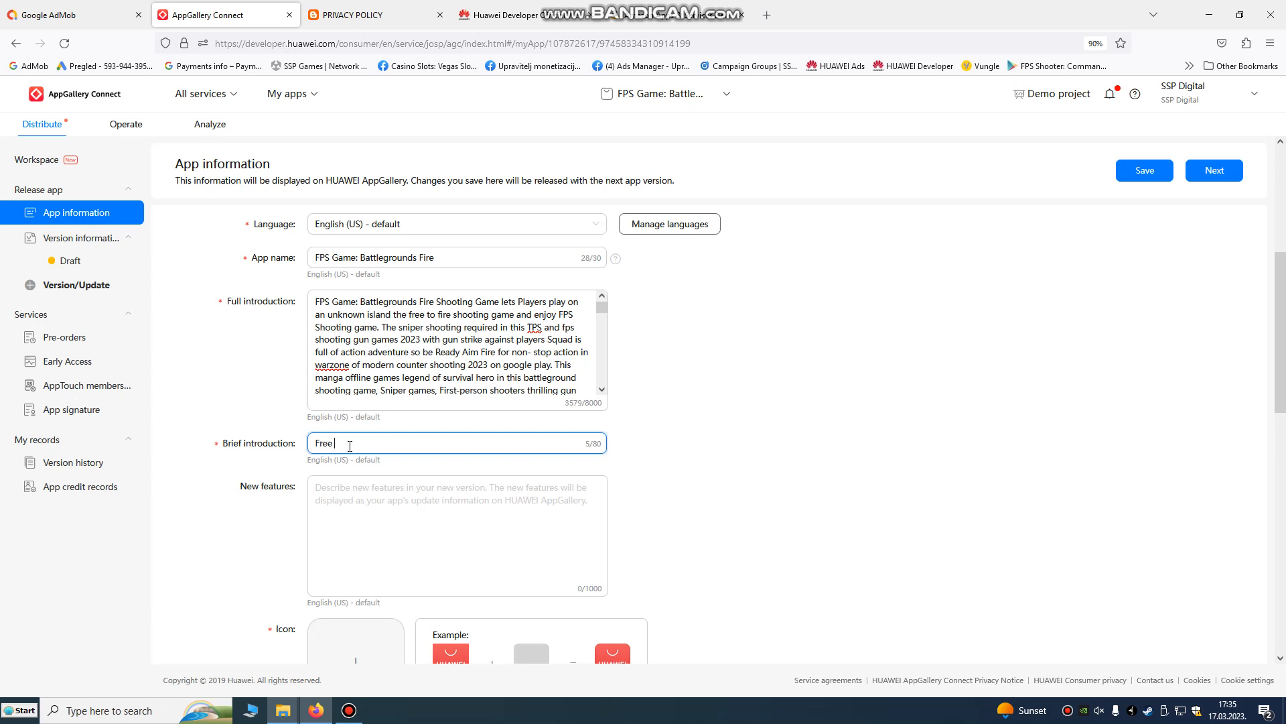
key(backspace)
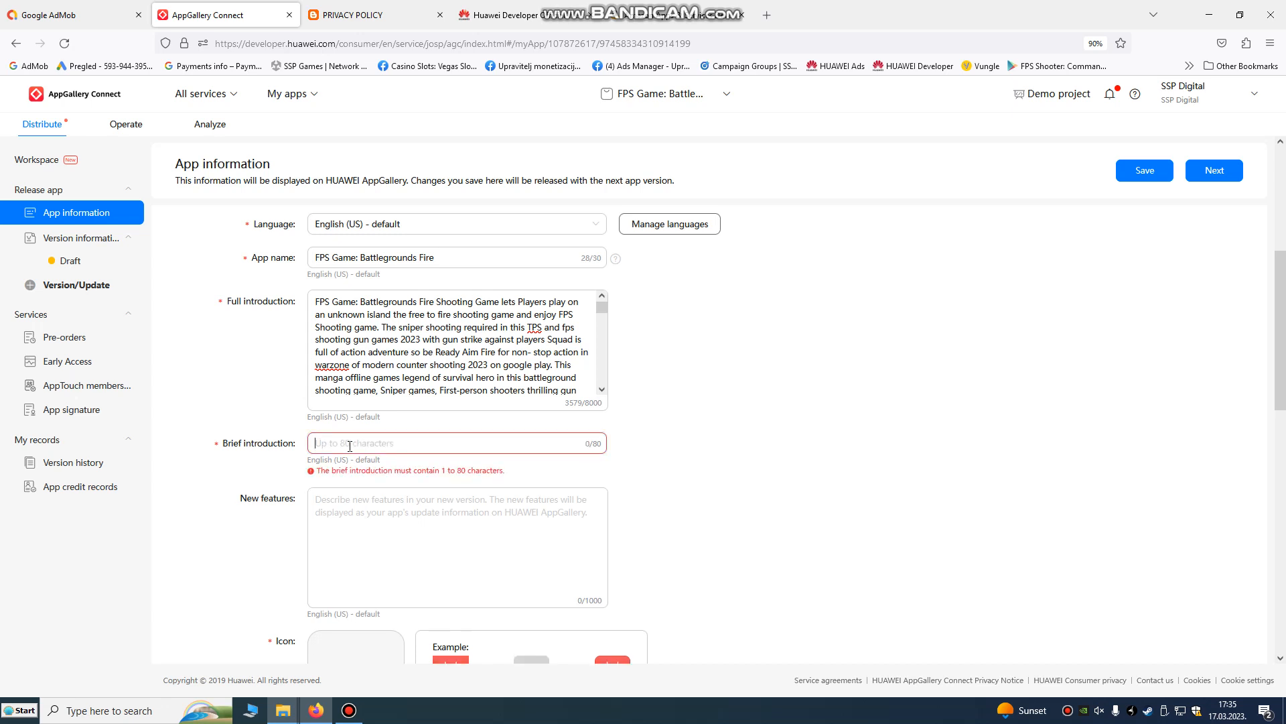
text(Free FPS Shooter G)
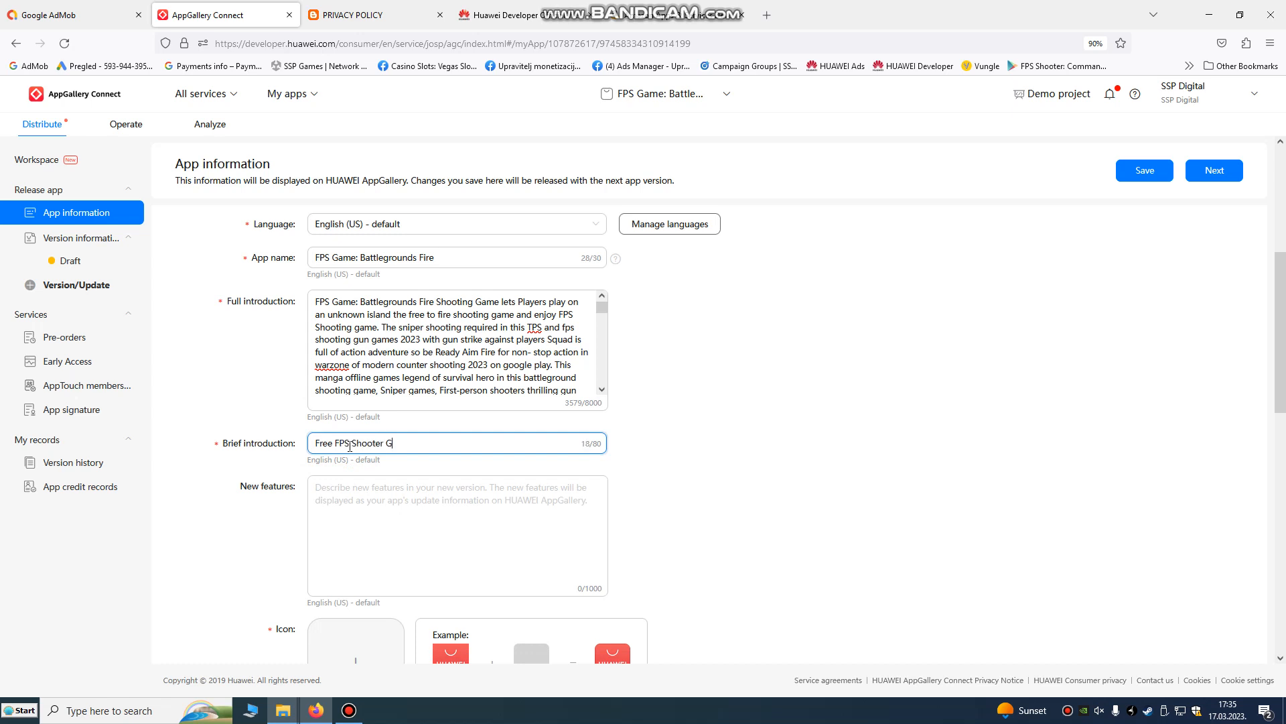
text(me)
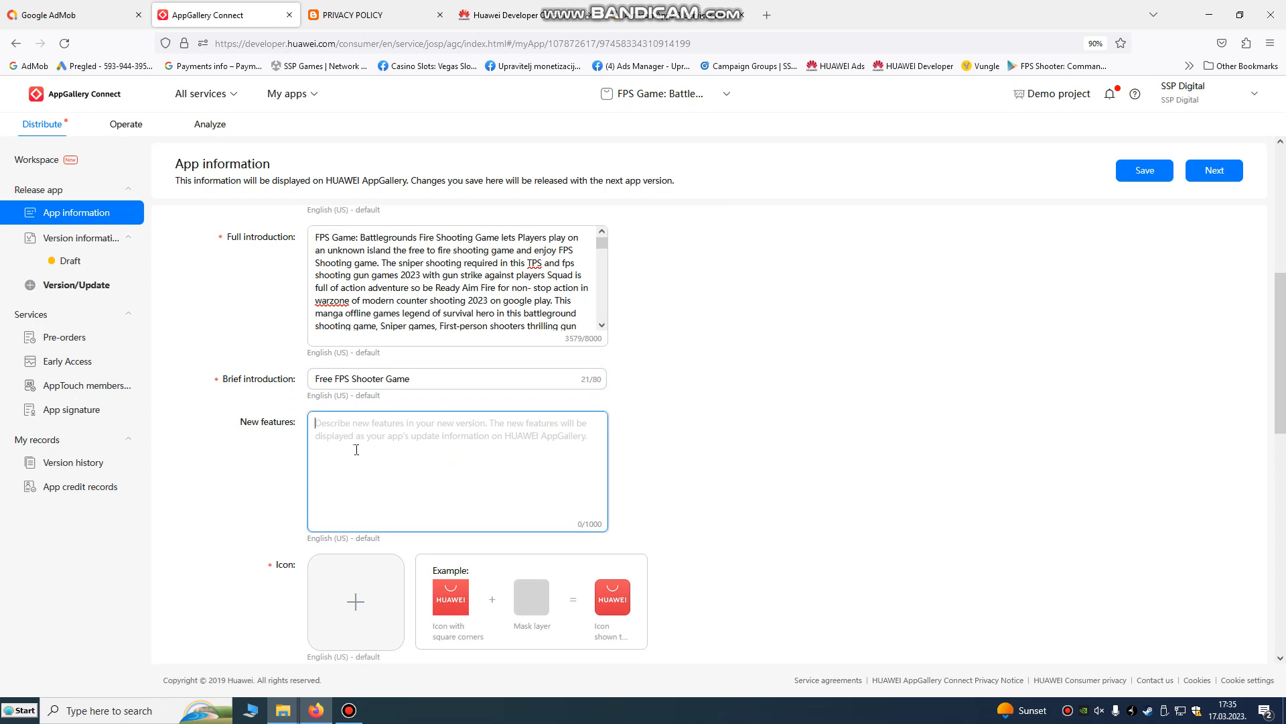
Write the new features note 'First release version 1.0.'.
text(New levels)
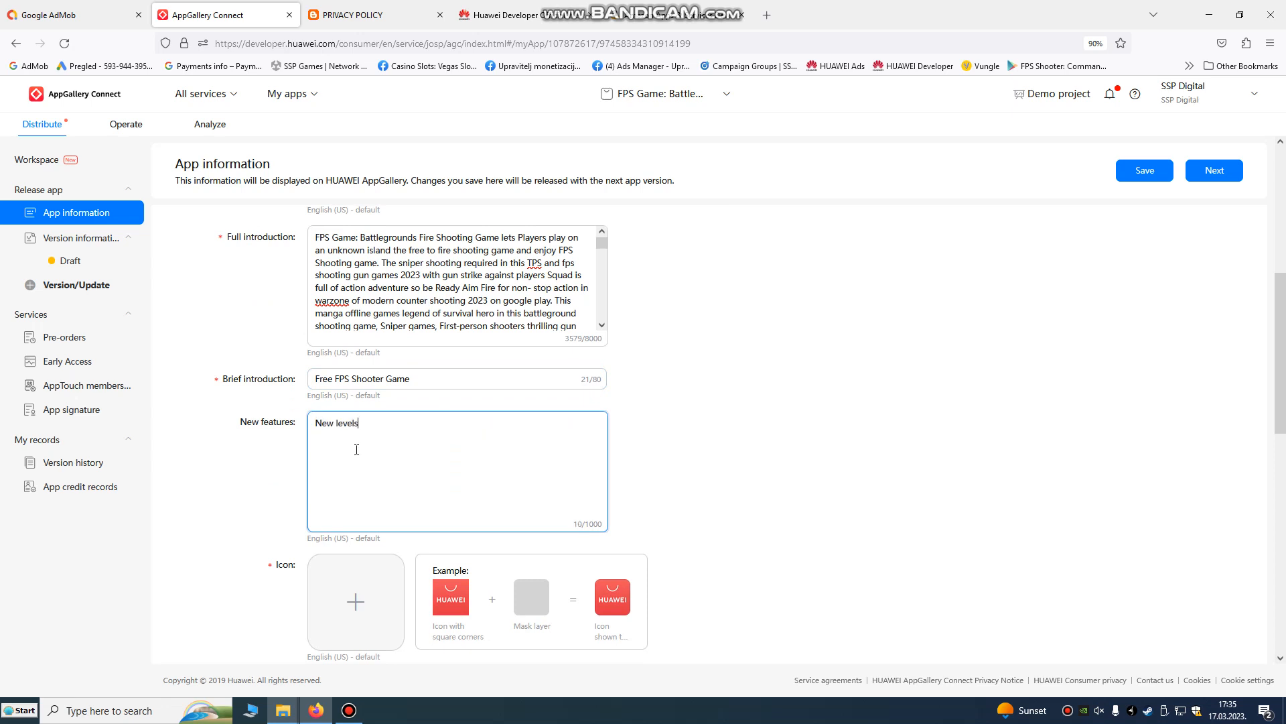
text(added.)
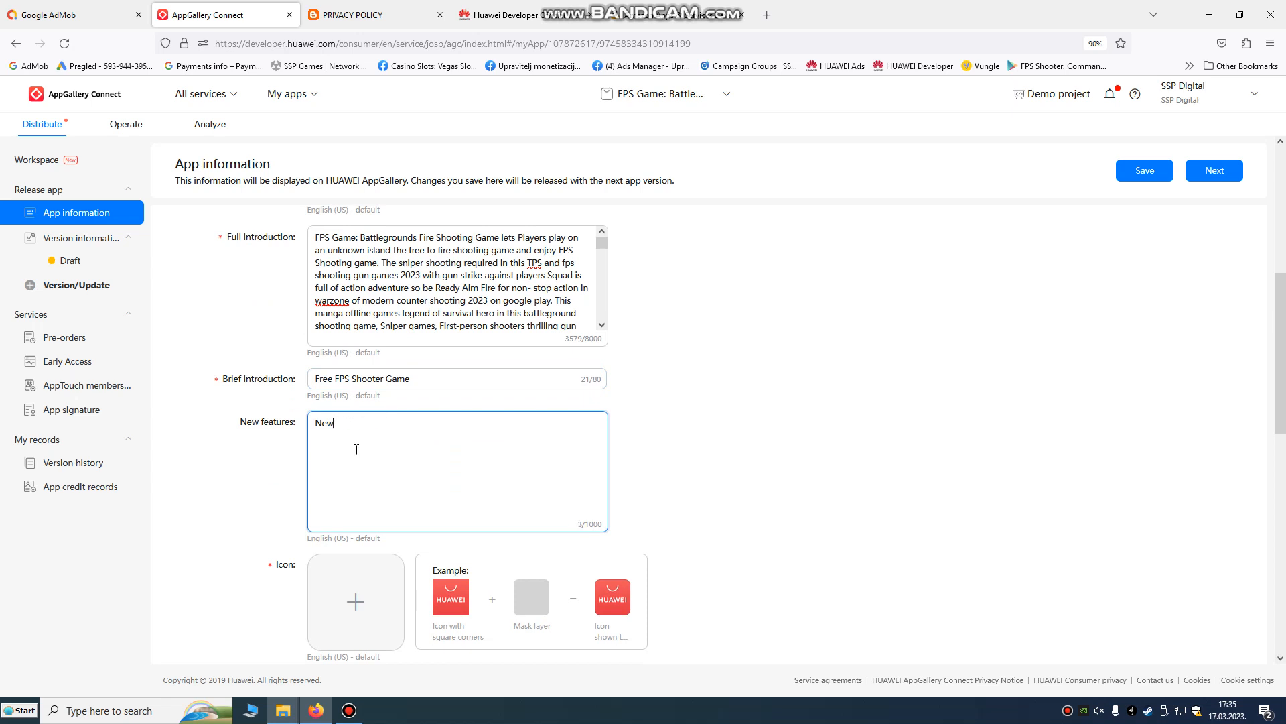
text(First release)
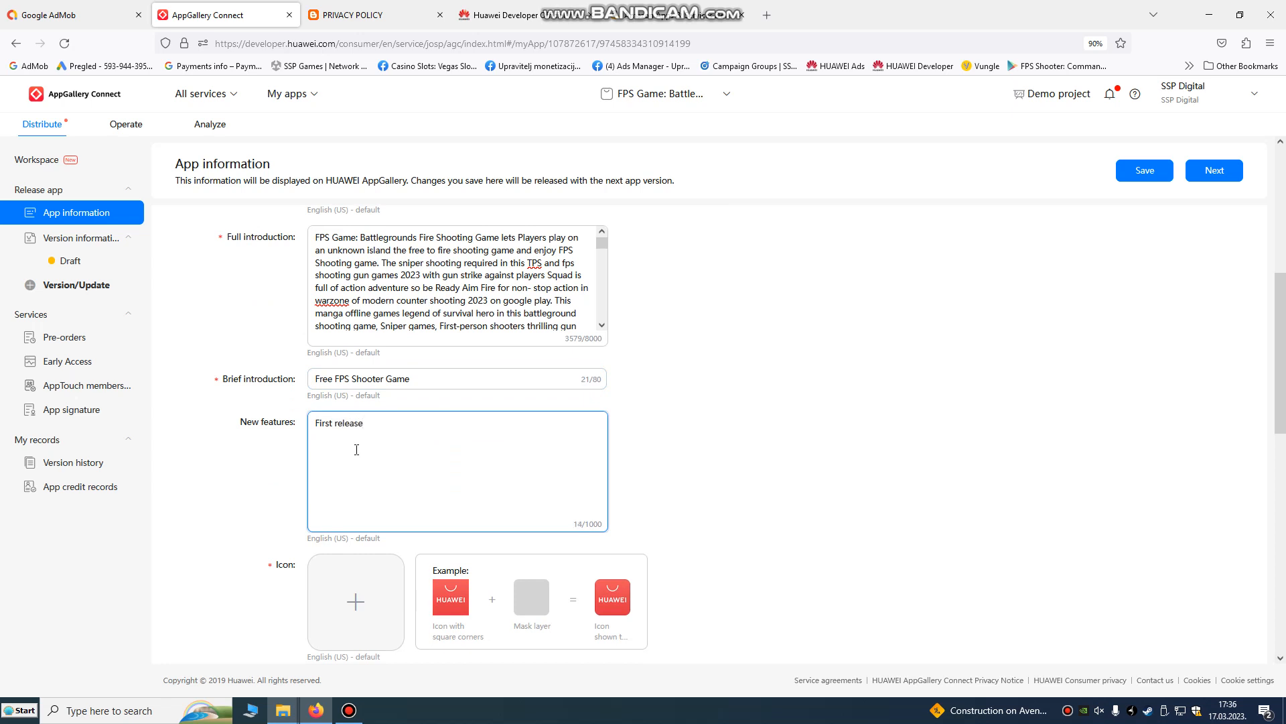
text(version 1.0.)
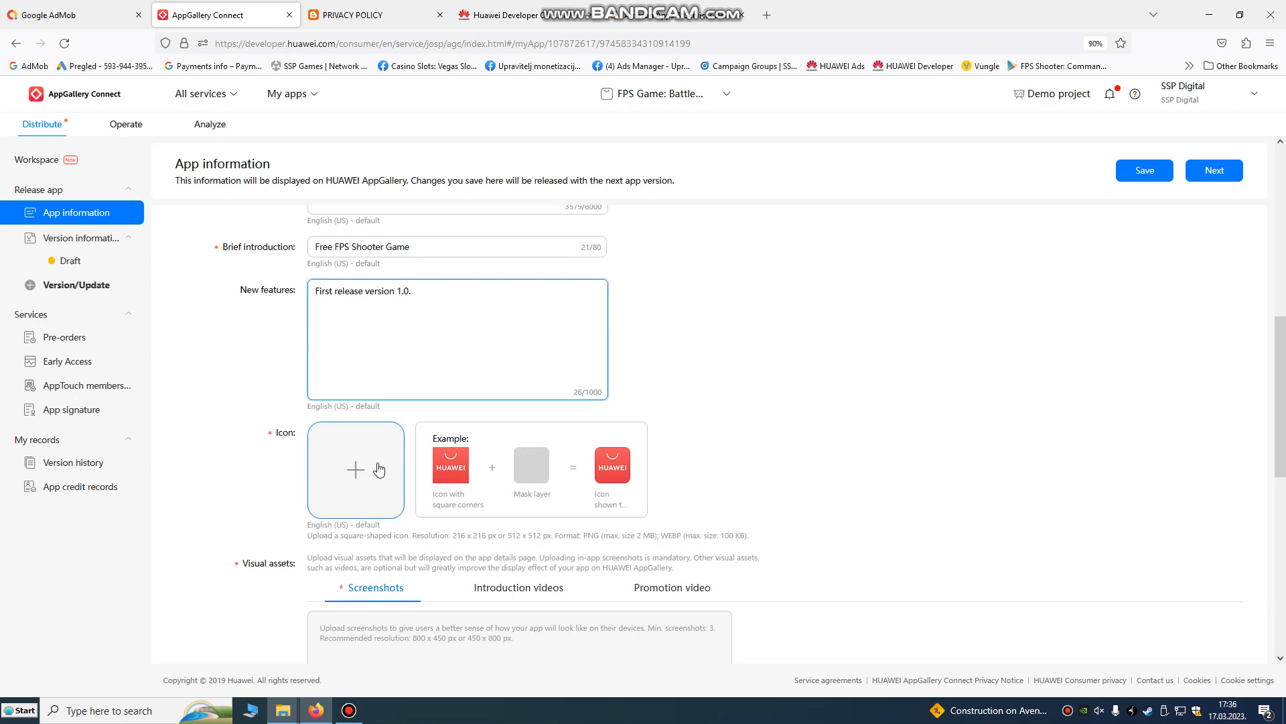
Upload the soldier artwork 'icon' from New folder as the app icon.
click(355, 469)
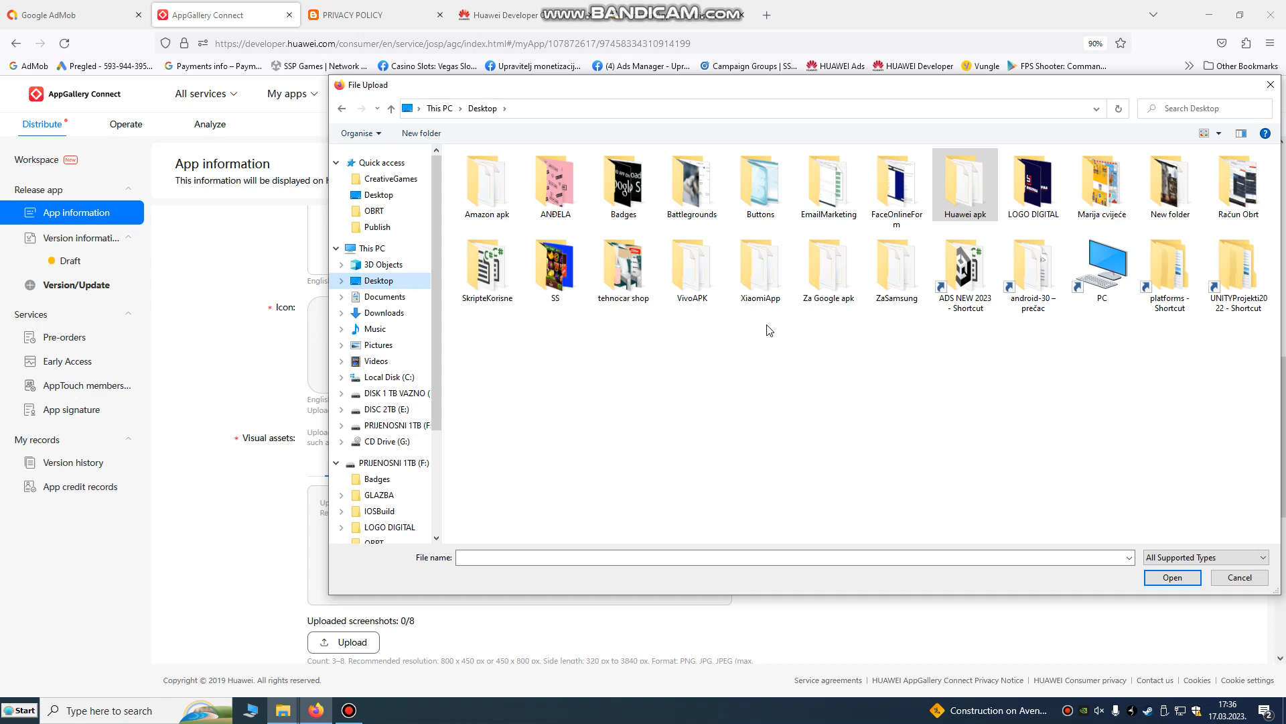
click(1169, 185)
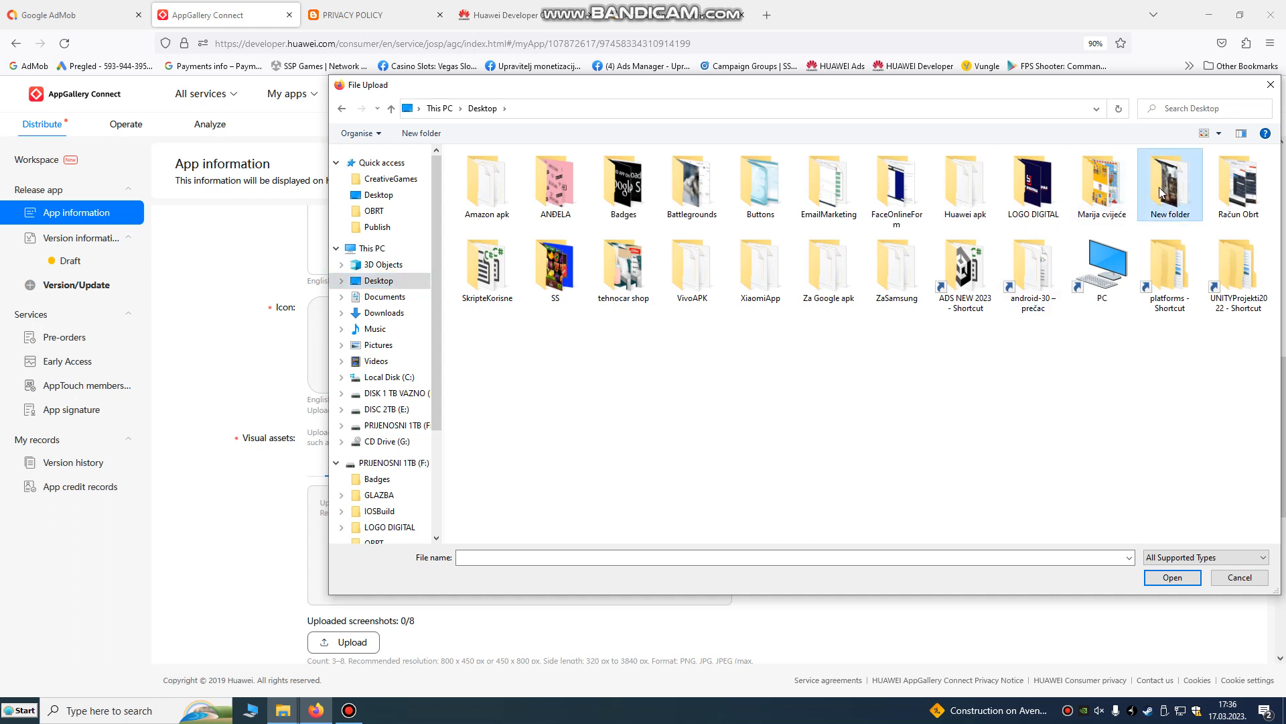
double_click(1169, 178)
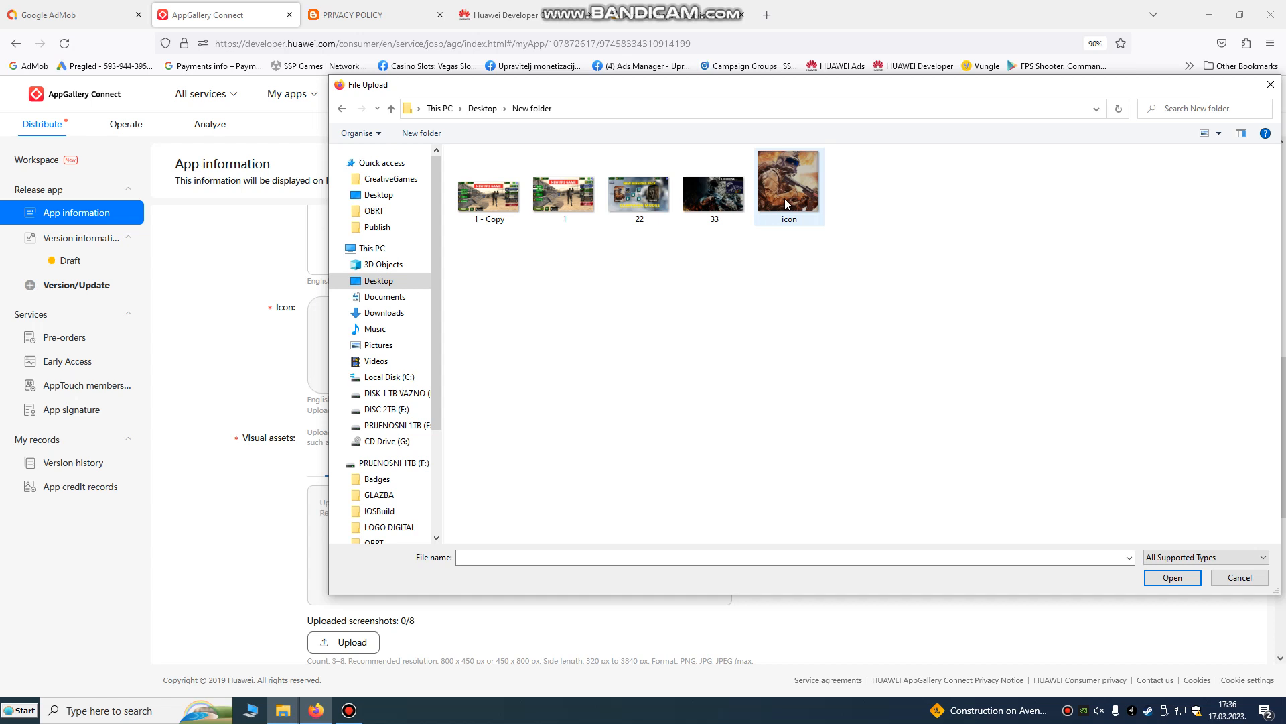
mouse_move(787, 197)
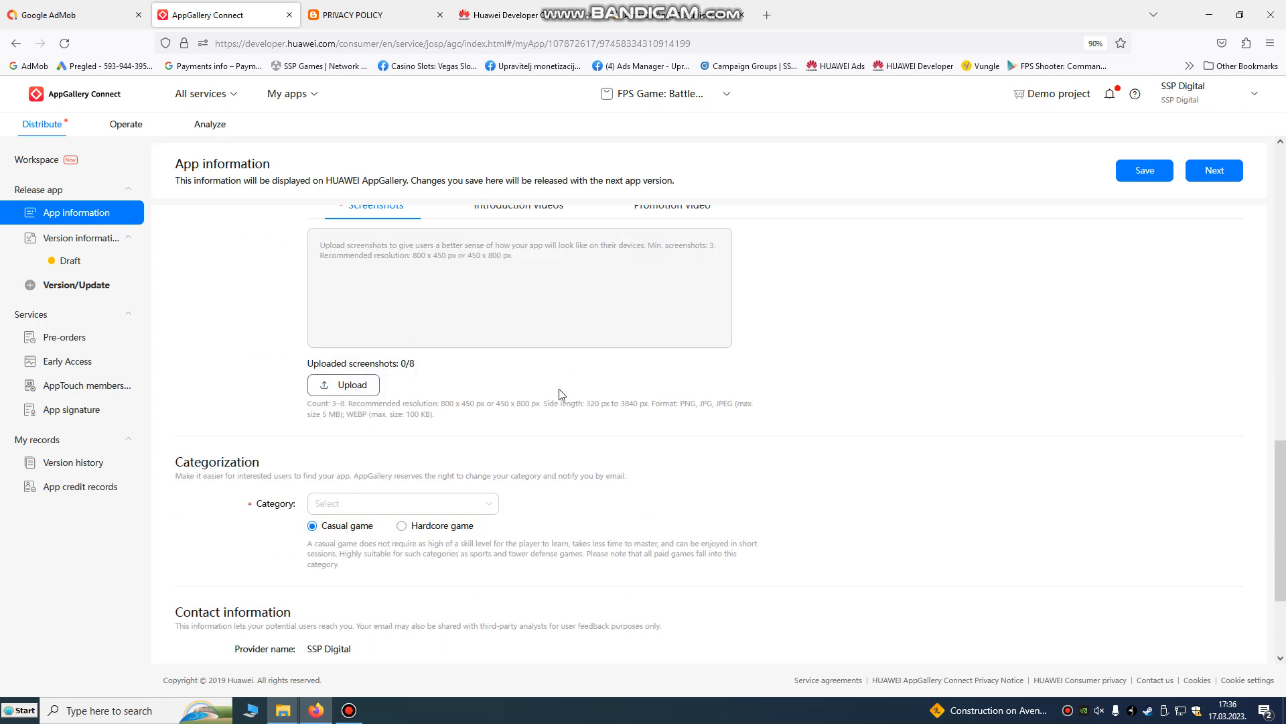
scroll(up, 3)
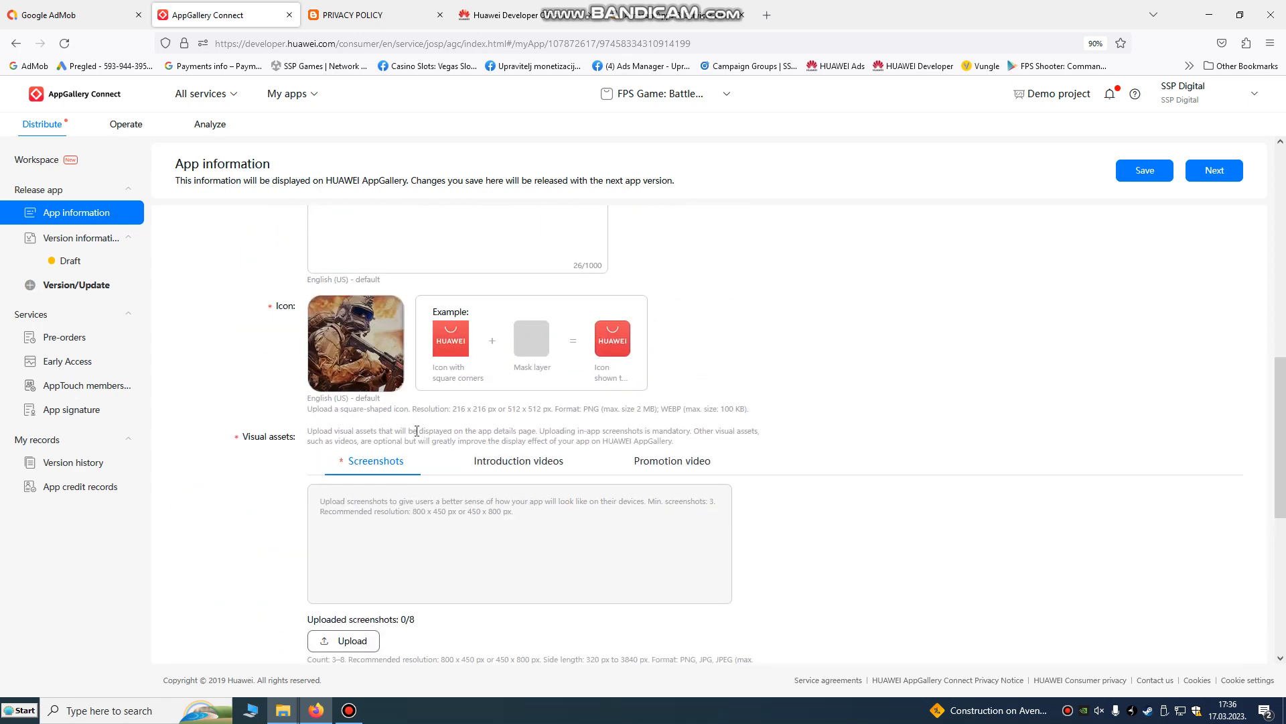
scroll(down, 3)
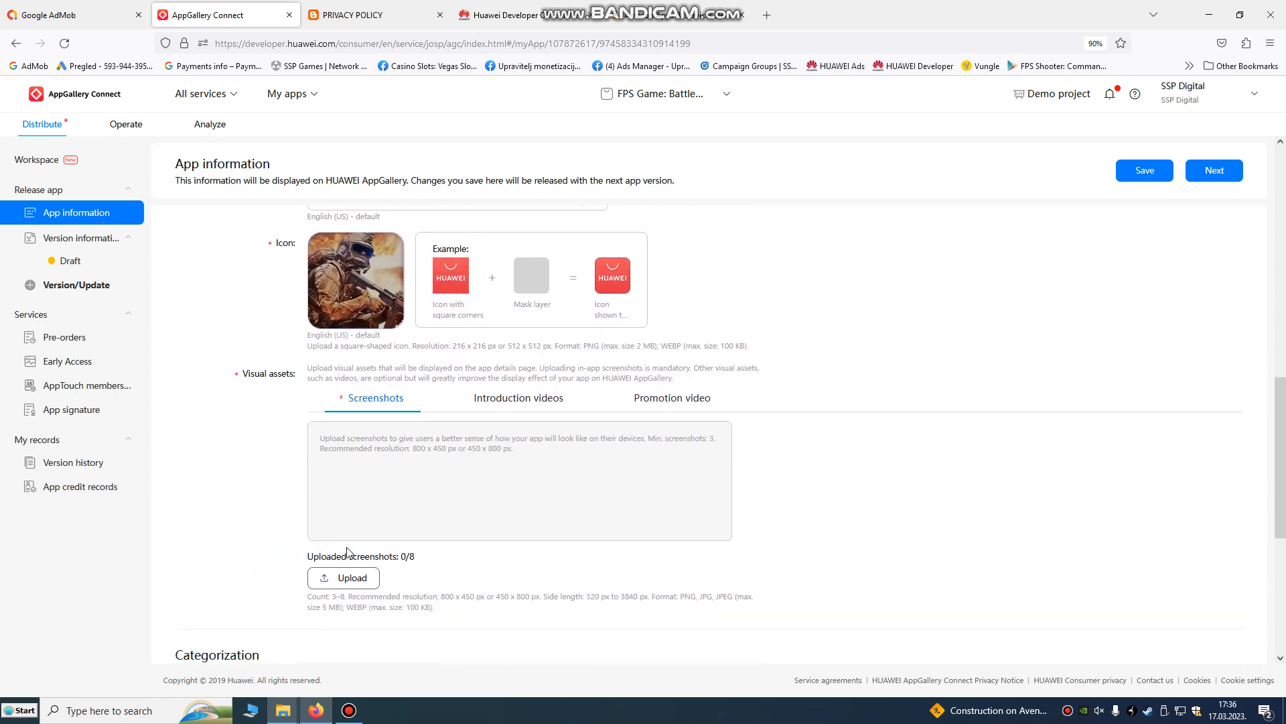
Upload five gameplay screenshots from New folder to the Screenshots field.
click(343, 577)
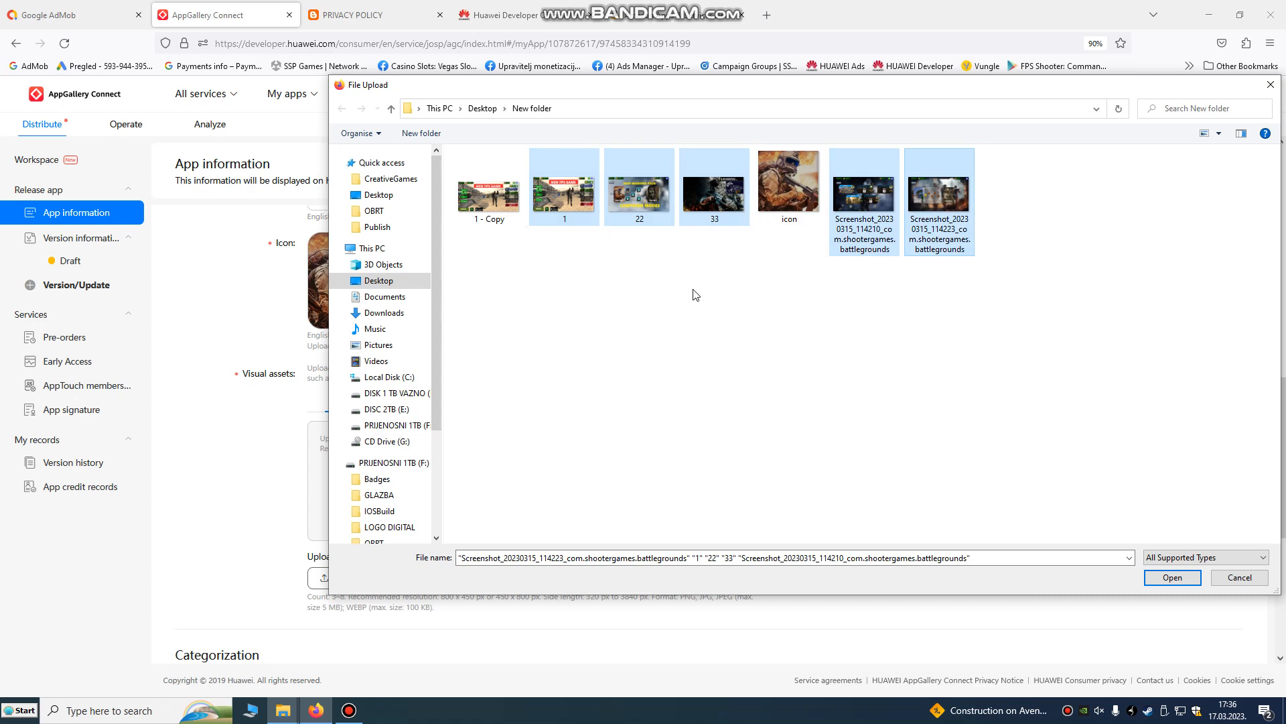
click(1172, 577)
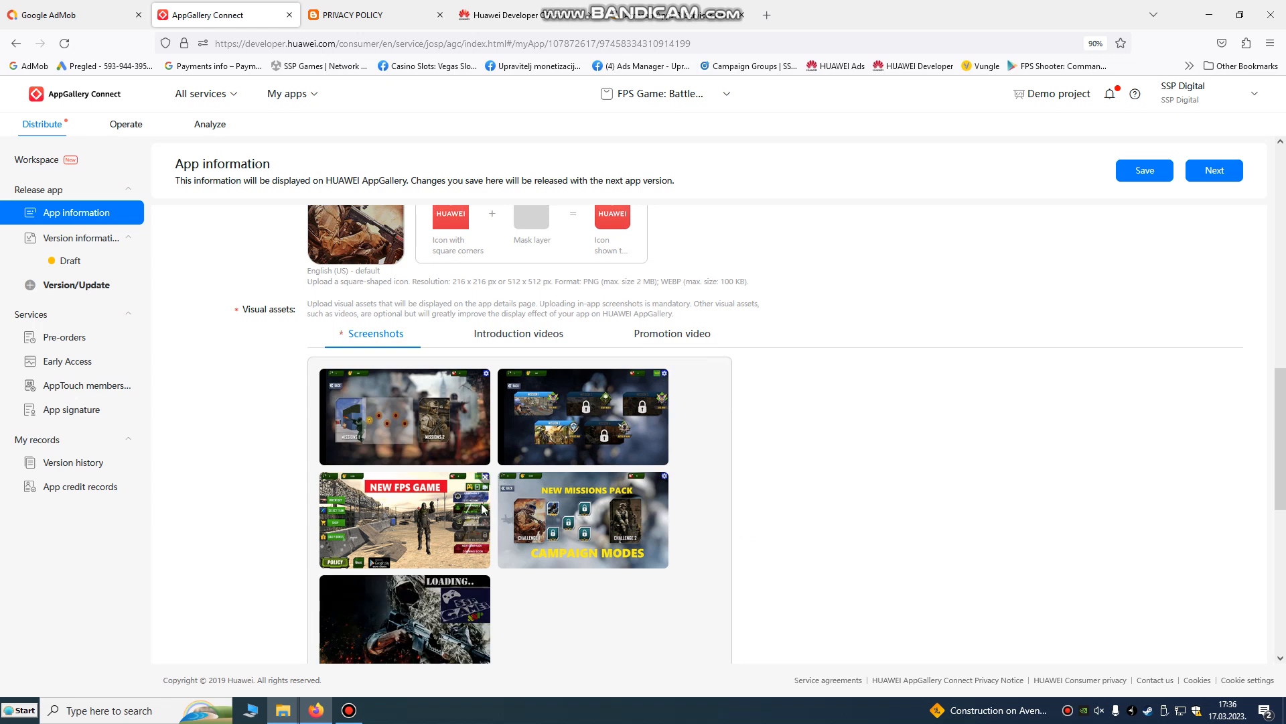
Choose Games > Action > Shooting as the category and save the app information.
scroll(down, 3)
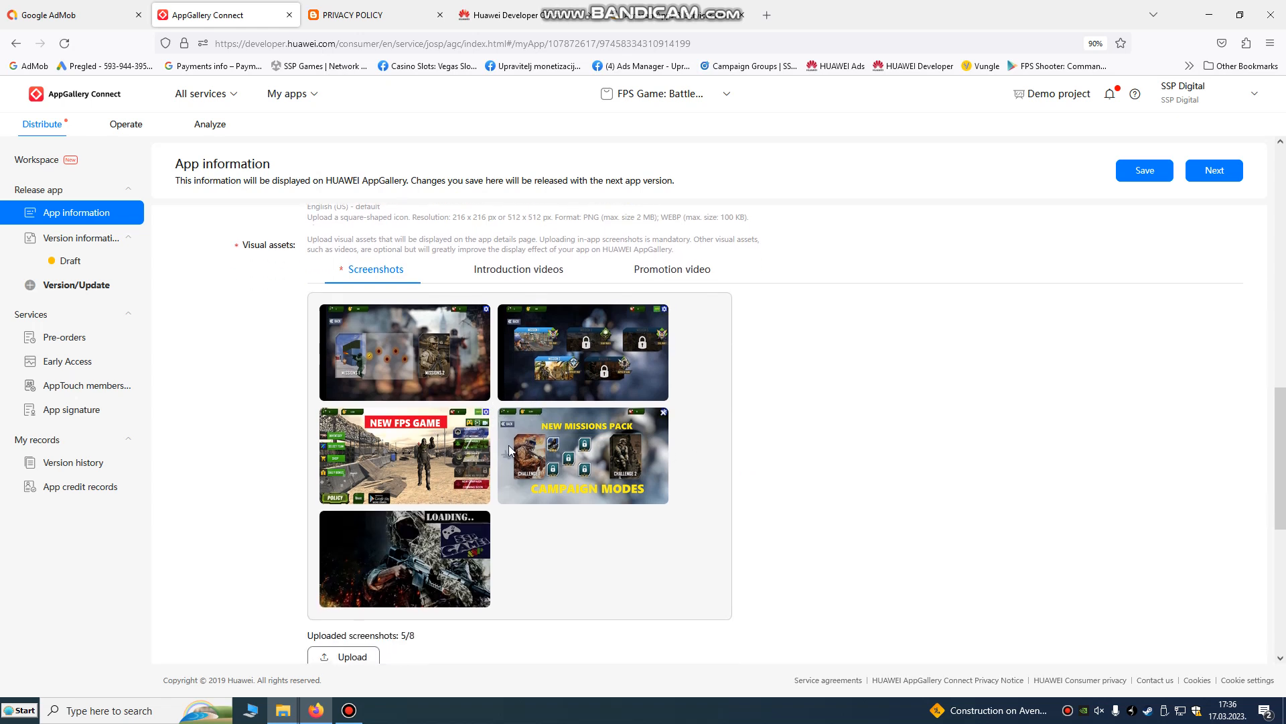
scroll(down, 3)
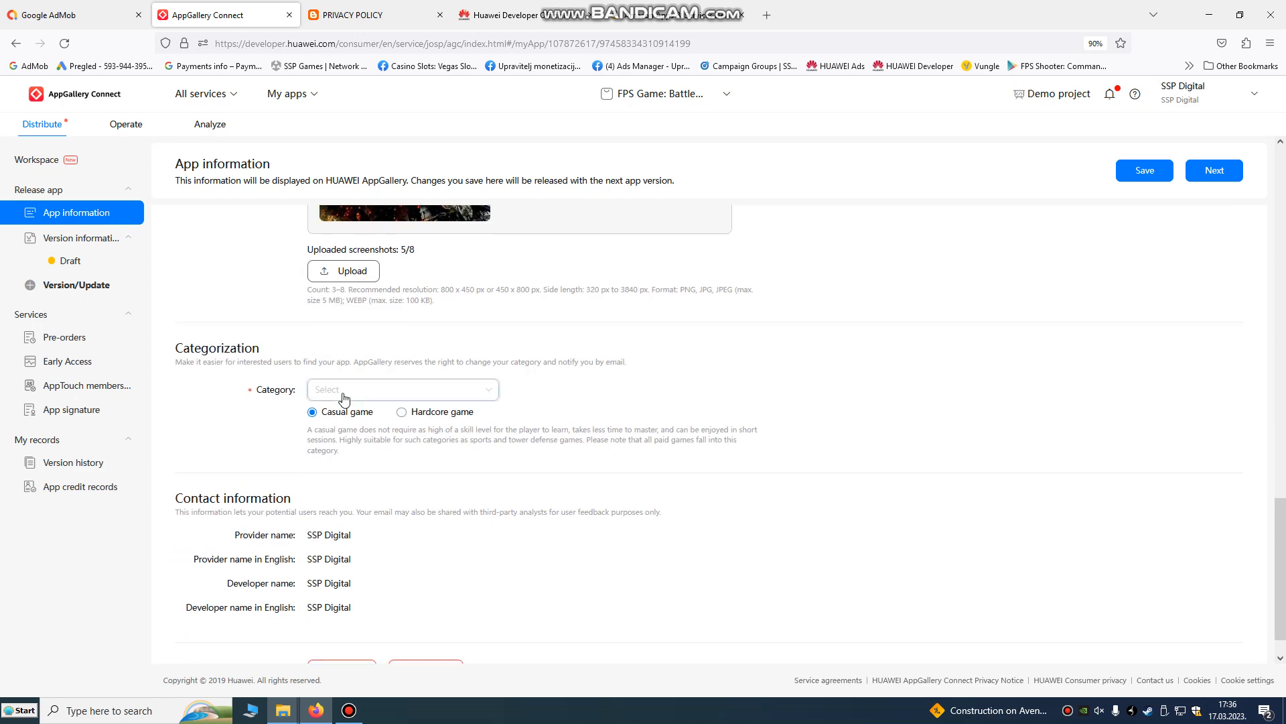
click(401, 388)
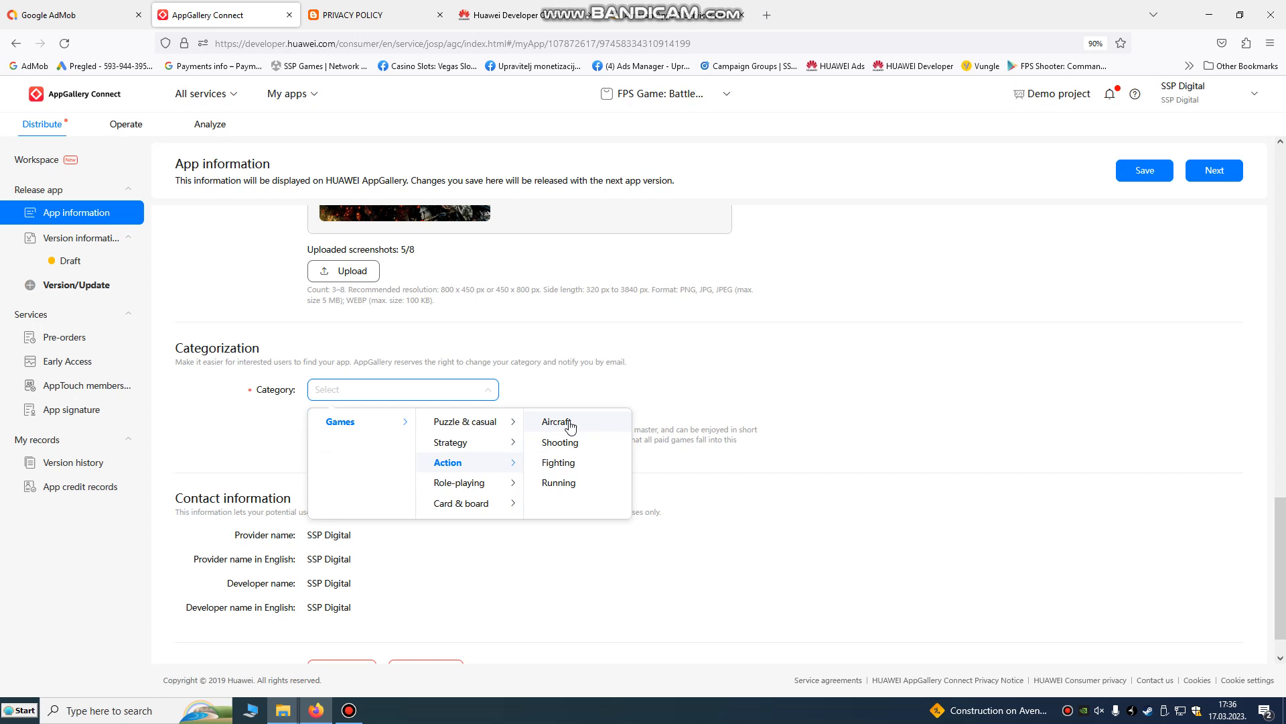
click(559, 442)
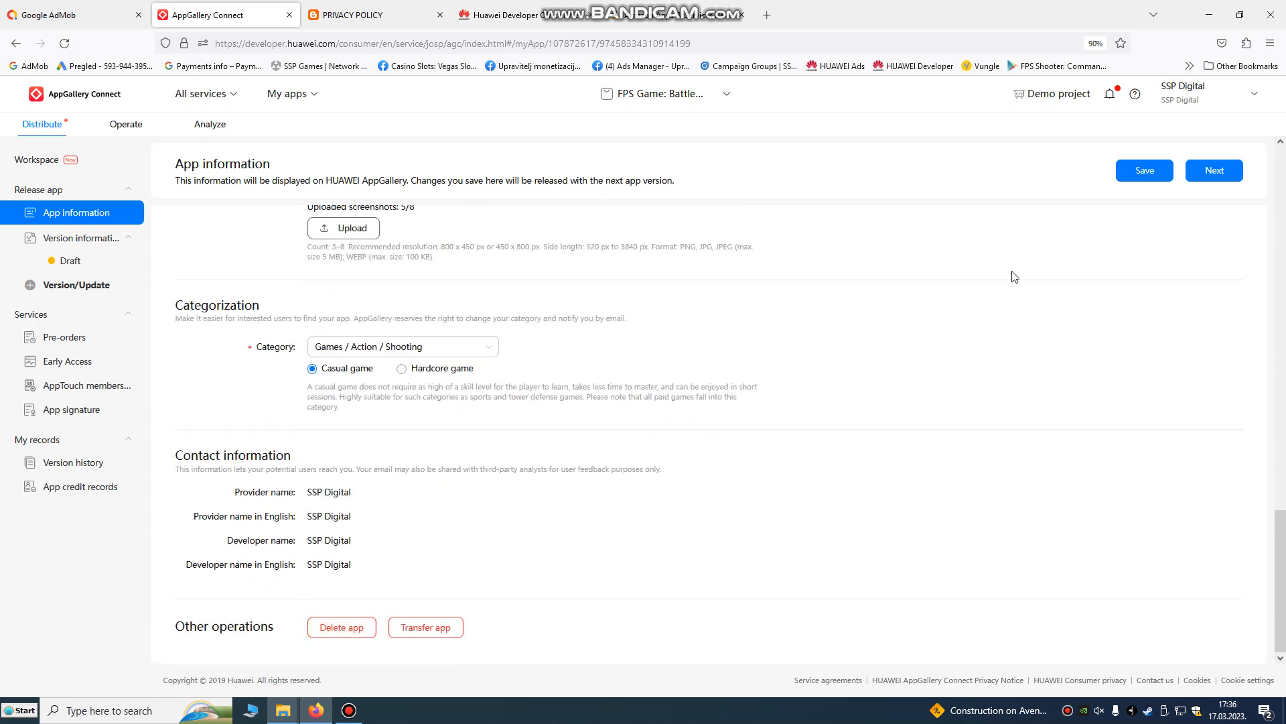
click(1144, 171)
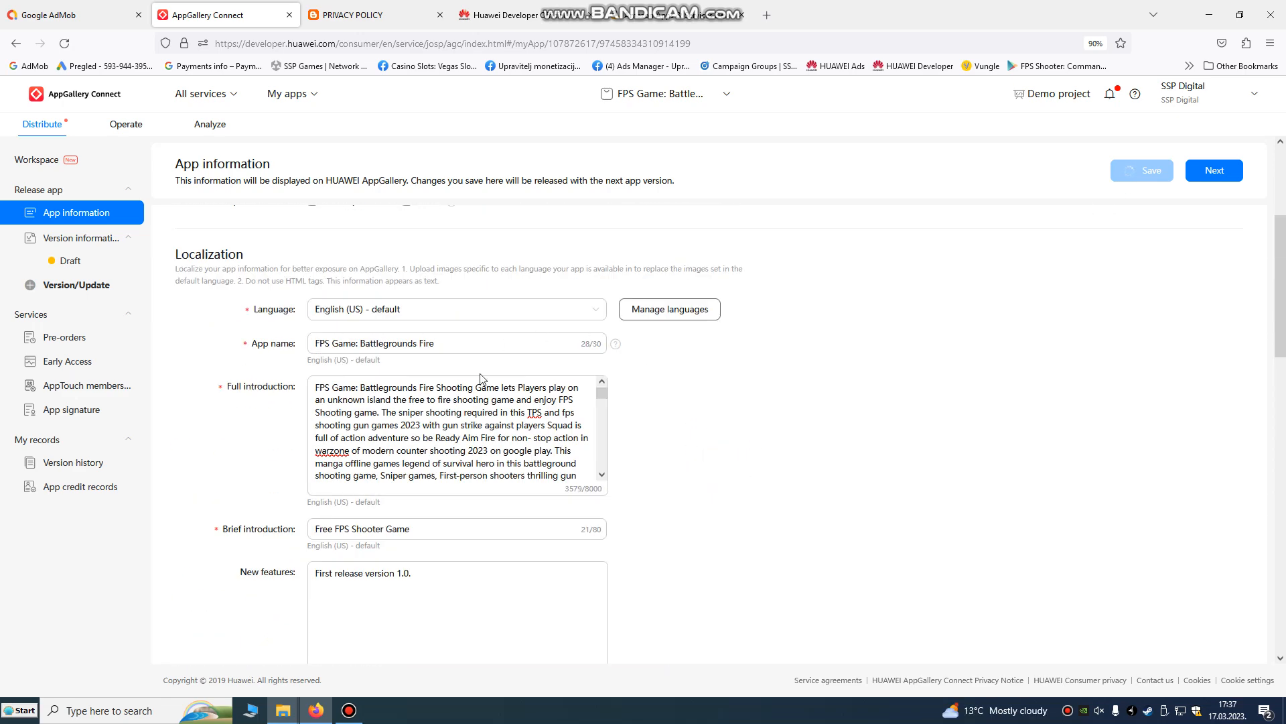
click(500, 441)
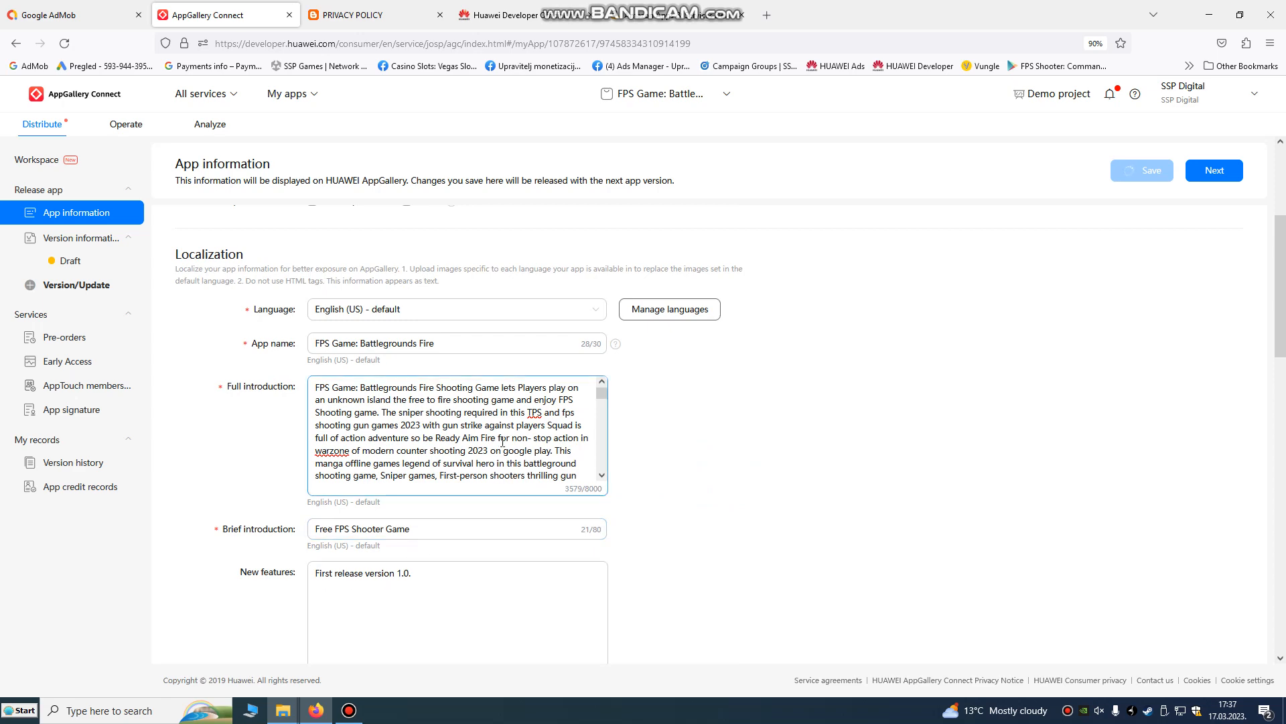
scroll(down, 3)
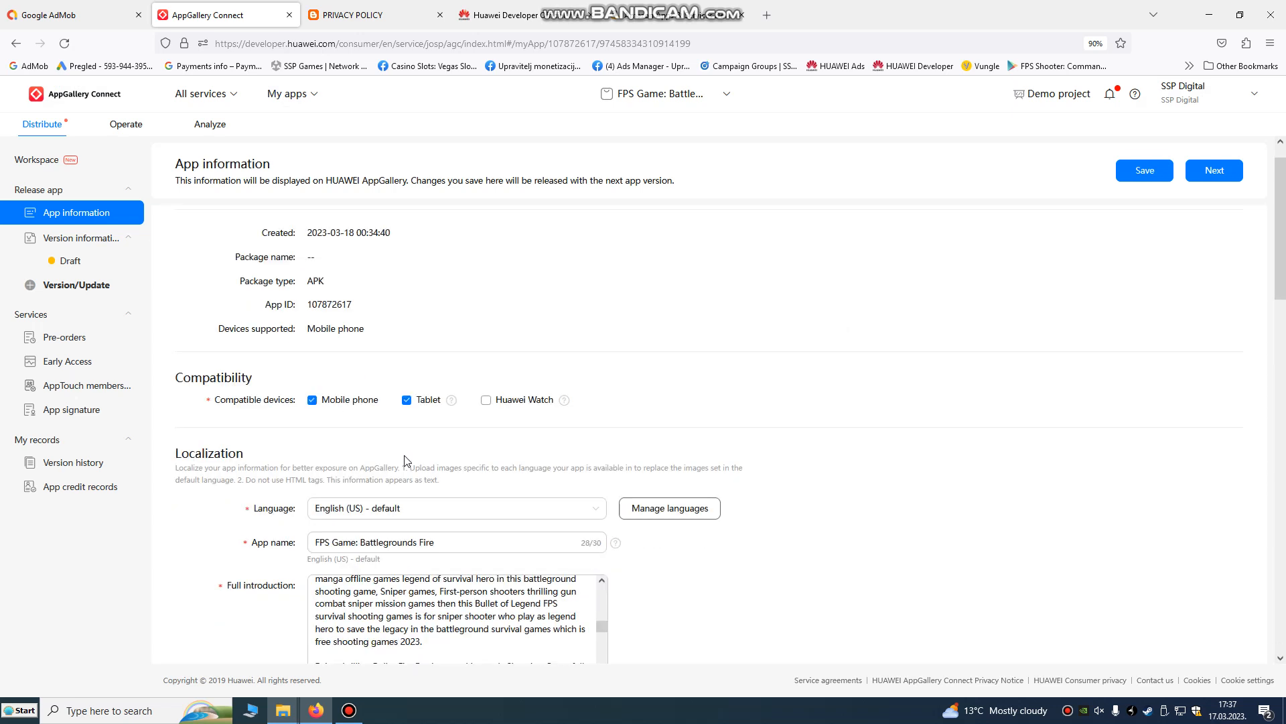
Keep mobile phone and tablet as compatible devices and save the app information.
click(407, 399)
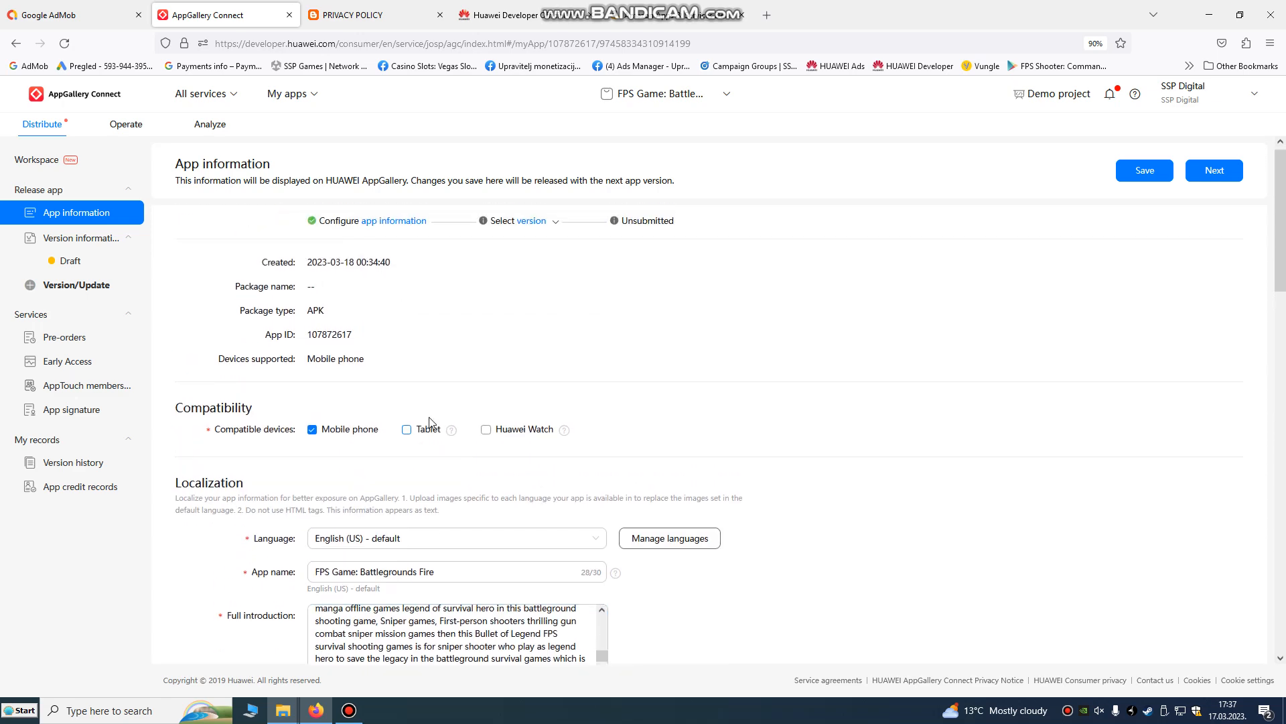
click(406, 429)
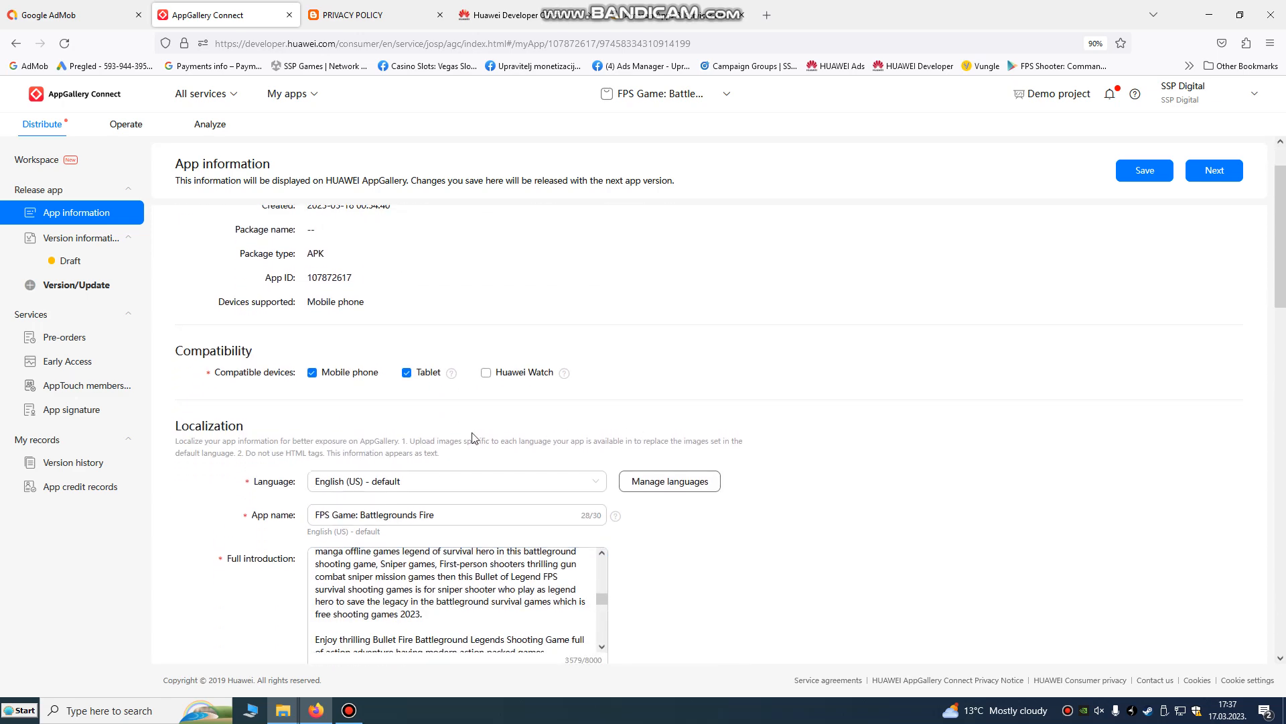
scroll(down, 3)
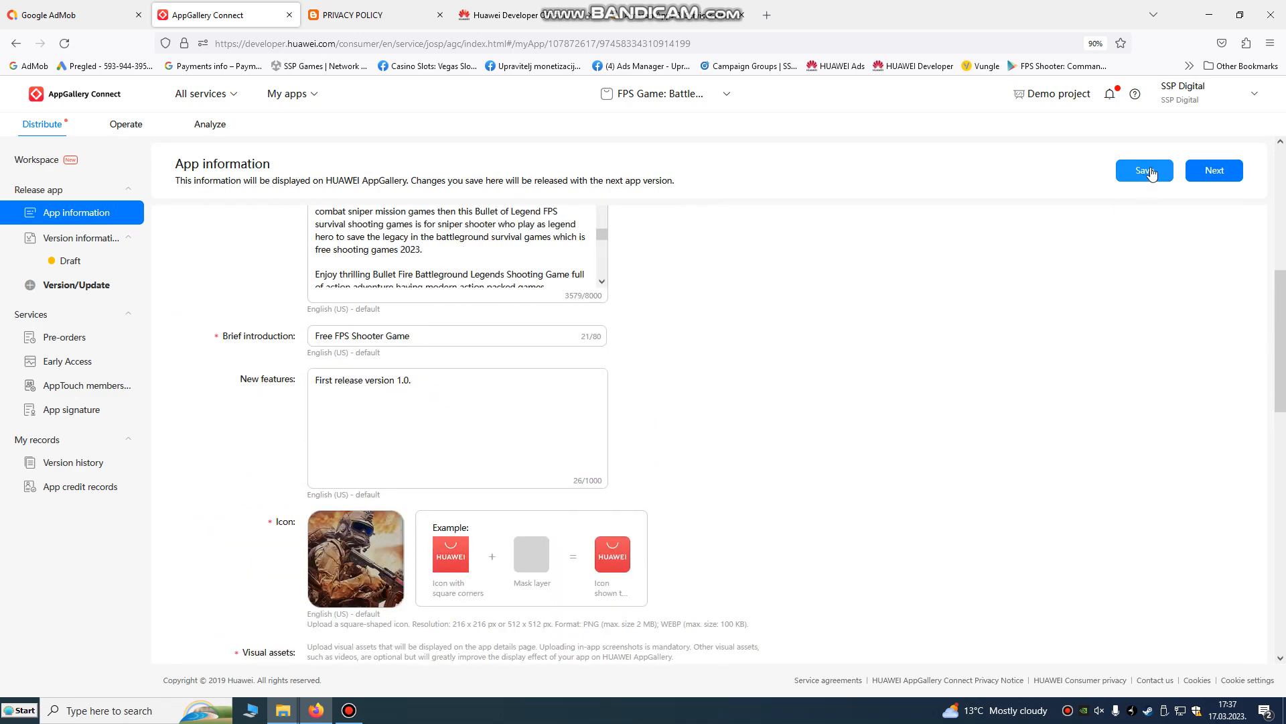
click(1143, 170)
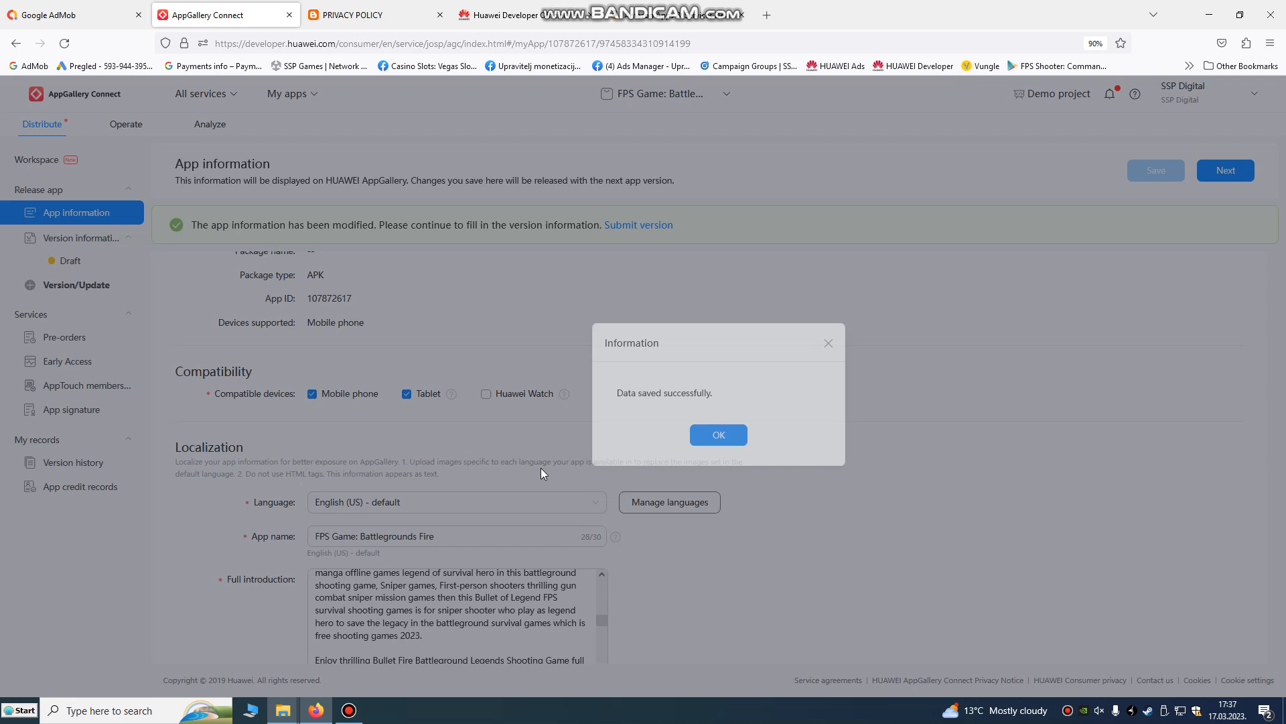
click(717, 434)
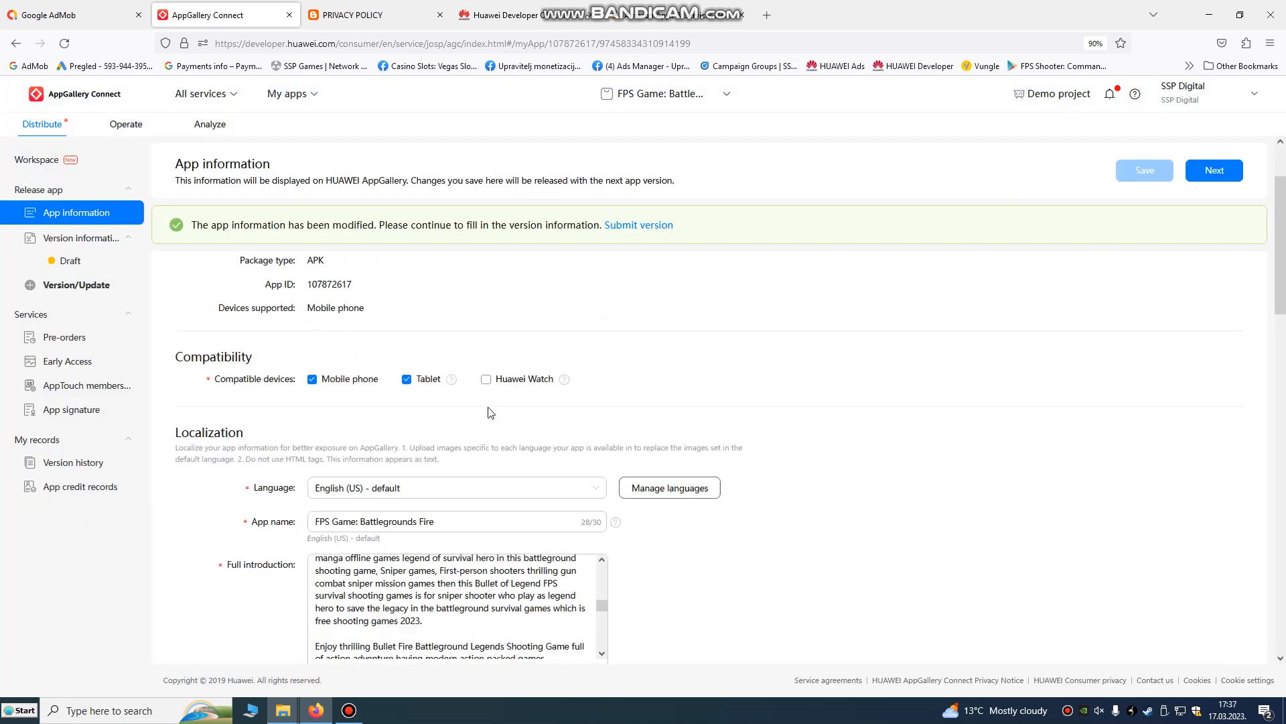
Move on to the Version information page for the new version draft.
click(1213, 169)
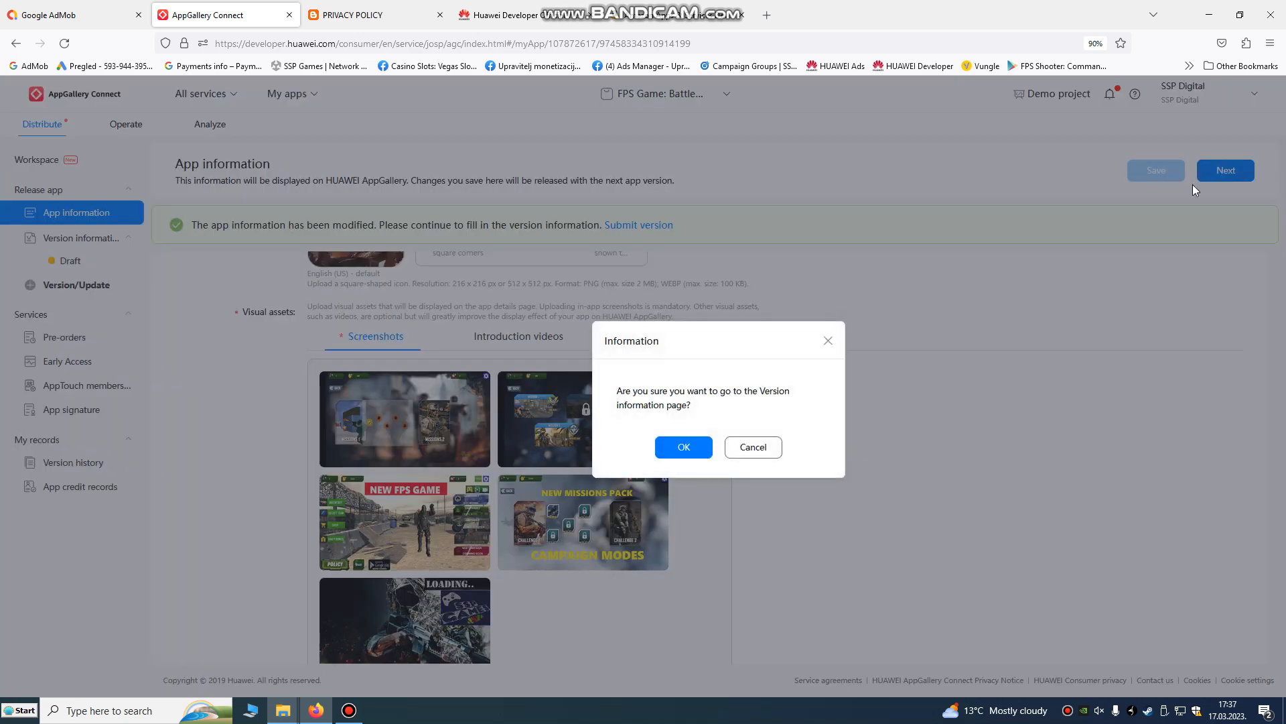
click(752, 447)
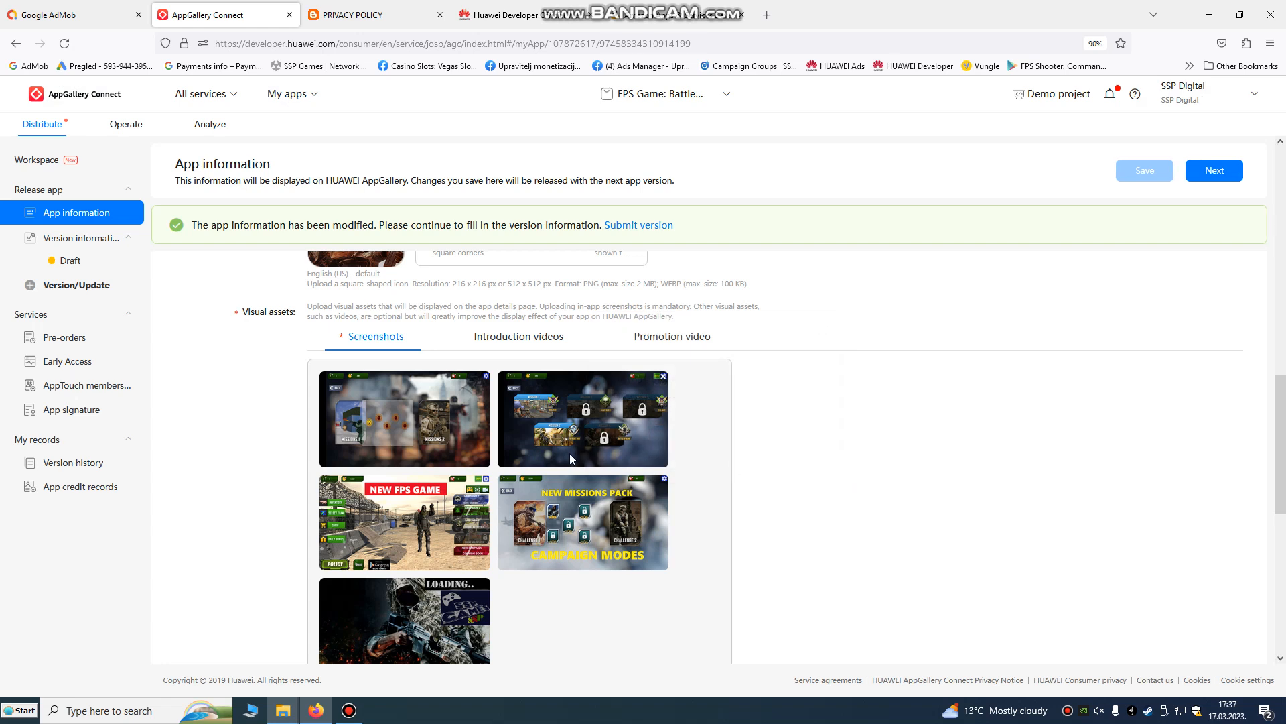
click(69, 260)
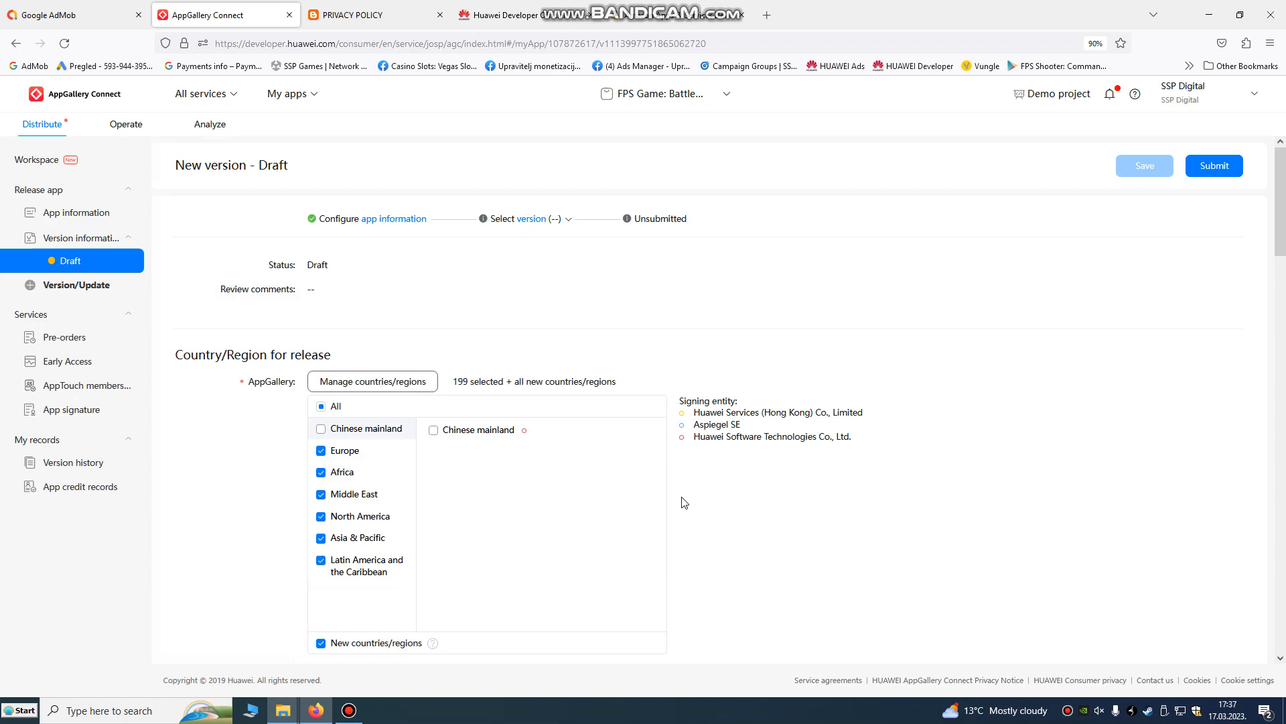
mouse_move(730, 284)
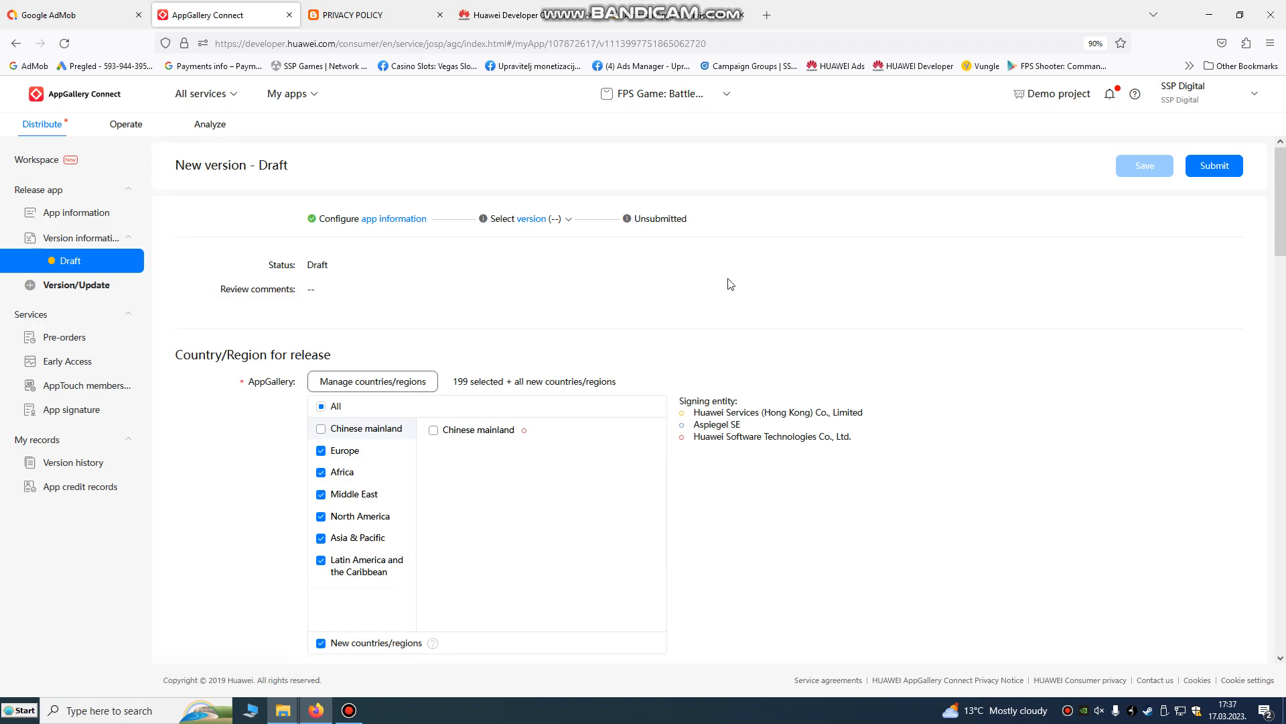
Open package management under Released packages on the version draft.
scroll(down, 3)
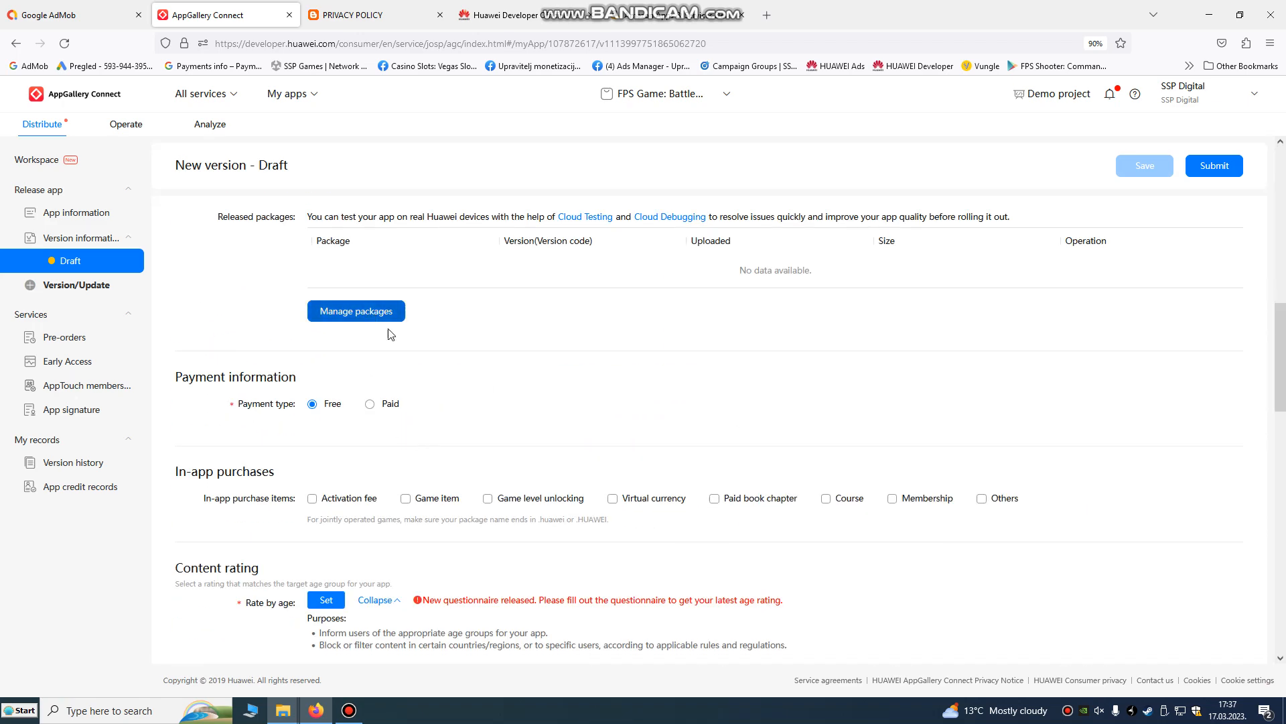
click(355, 311)
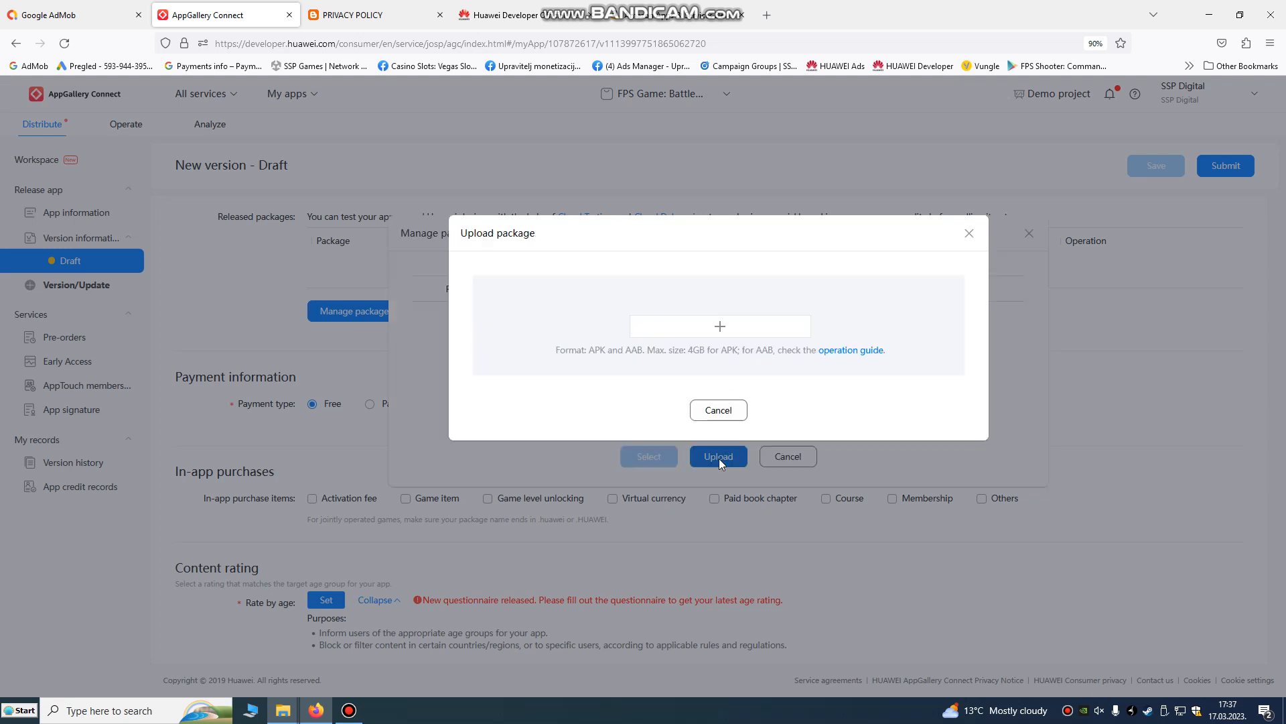
Upload Battlegrounds.apk (version 2.0 (2), 85.84 MB) and attach it to the draft.
click(719, 326)
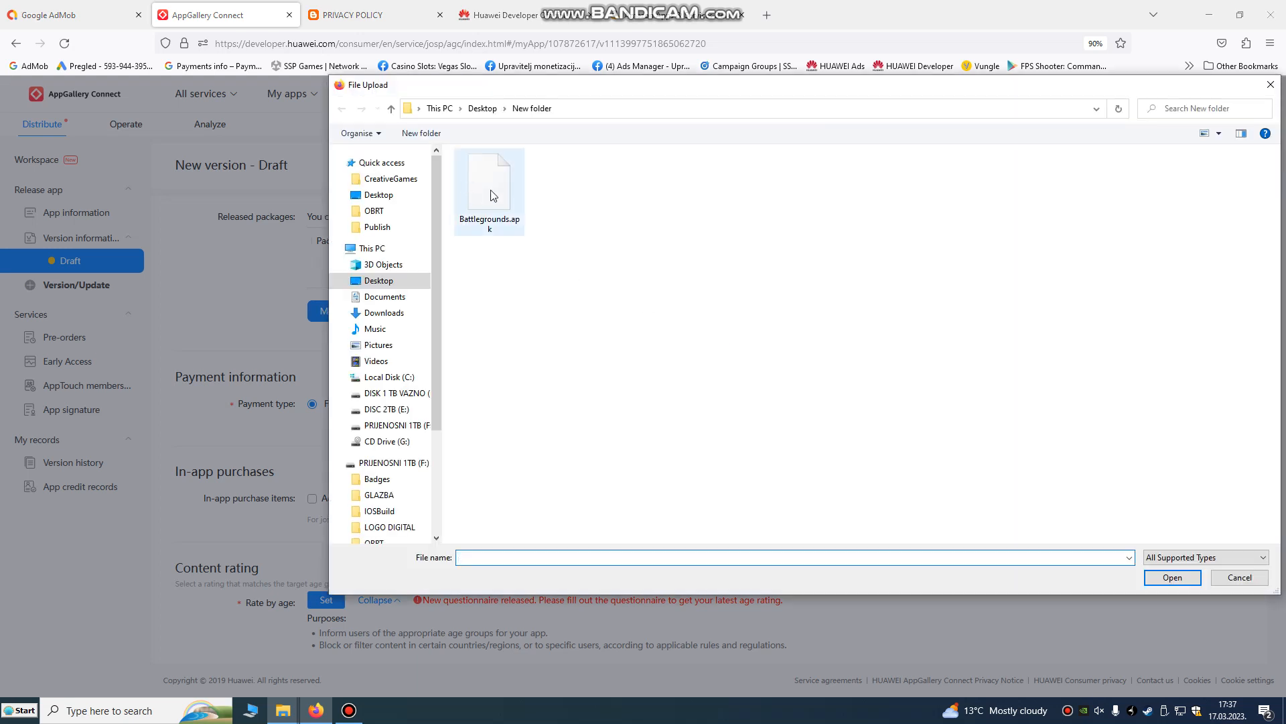
double_click(489, 179)
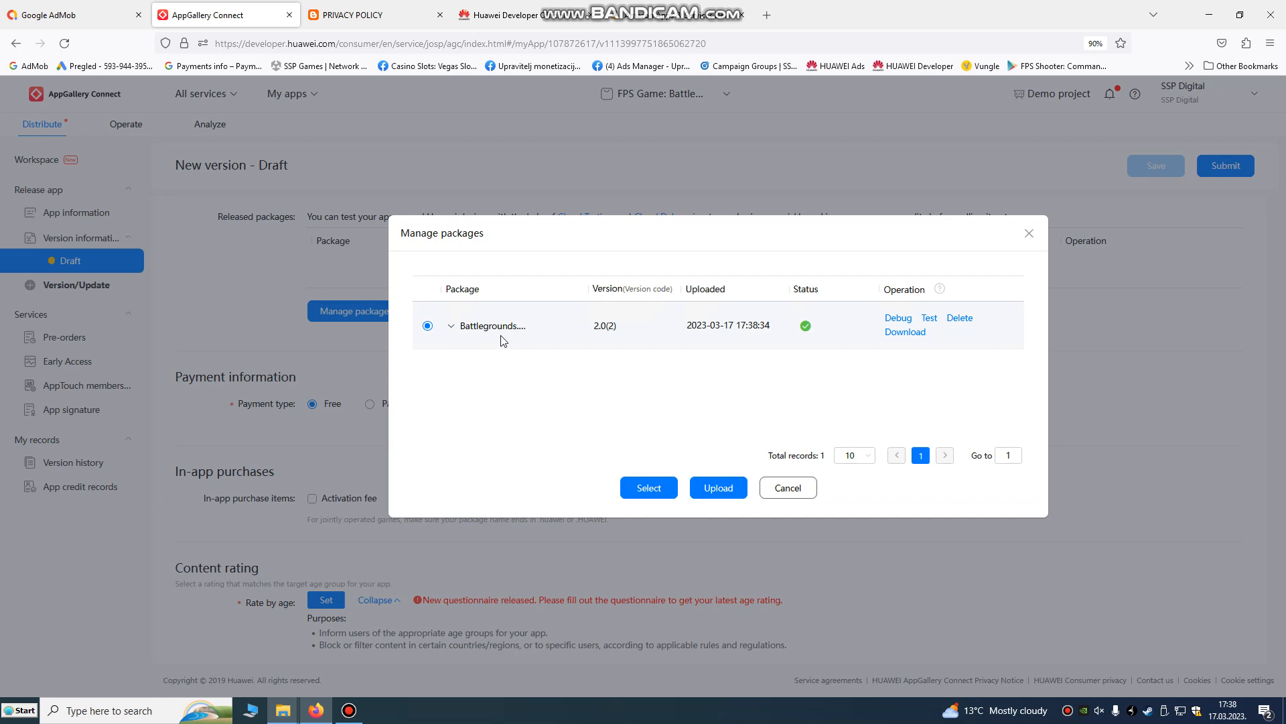
click(648, 487)
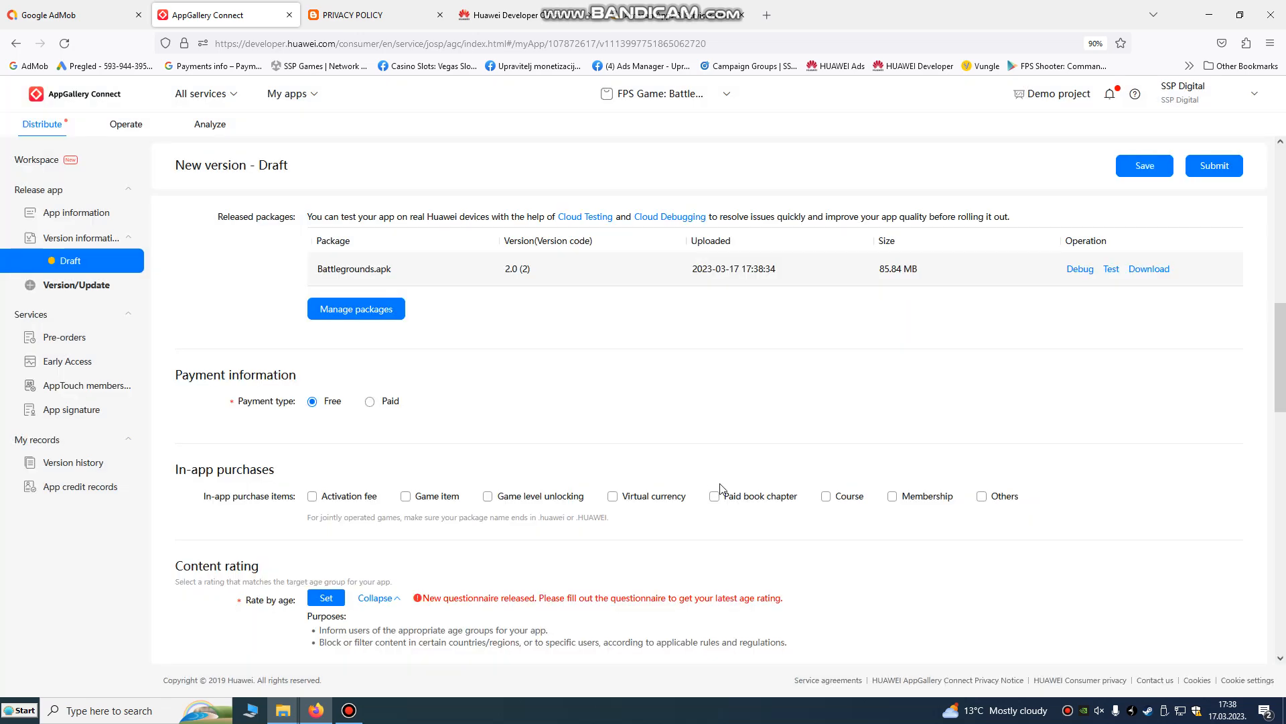
double_click(518, 268)
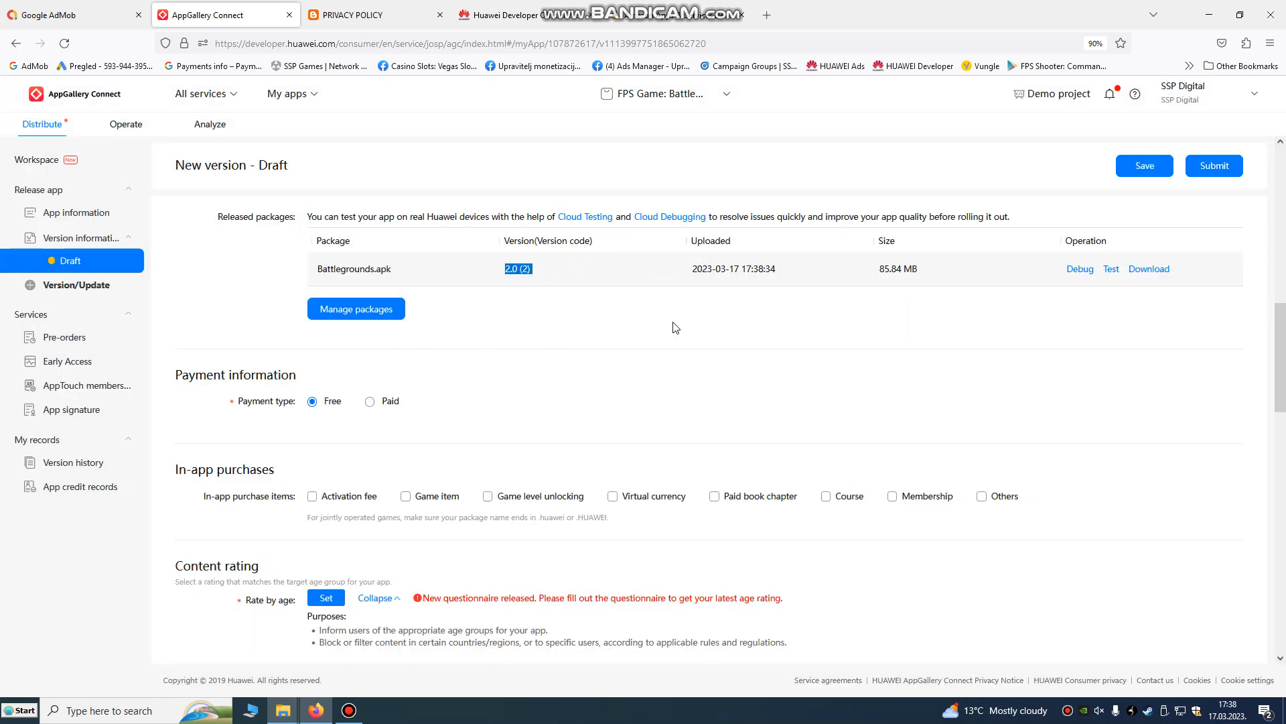
scroll(down, 3)
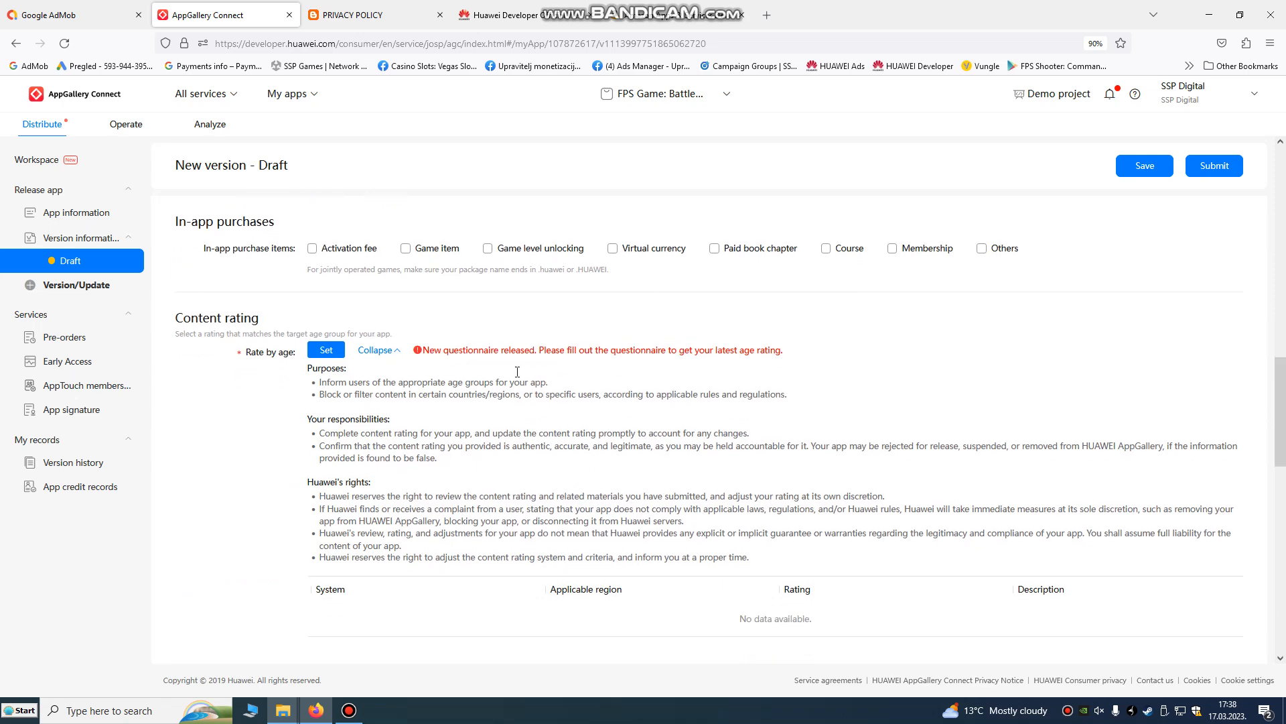
Open the age rating setup under Content rating and begin the questionnaire.
click(325, 347)
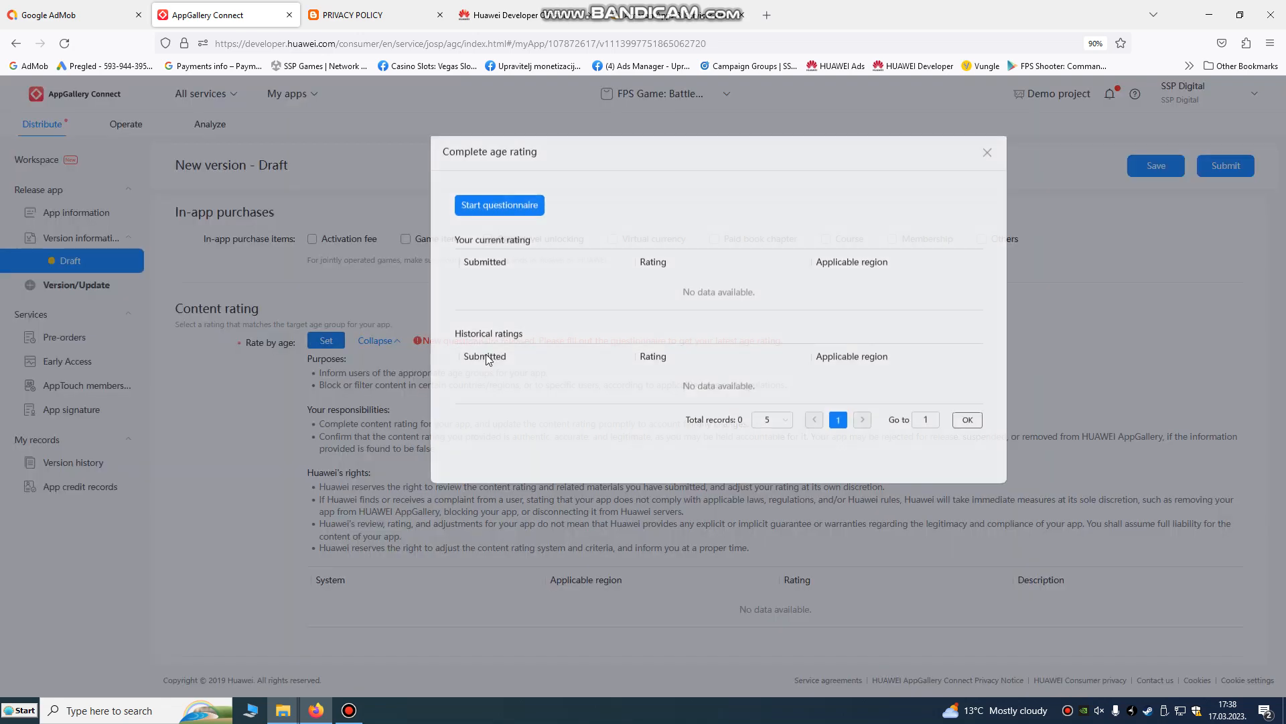
click(498, 205)
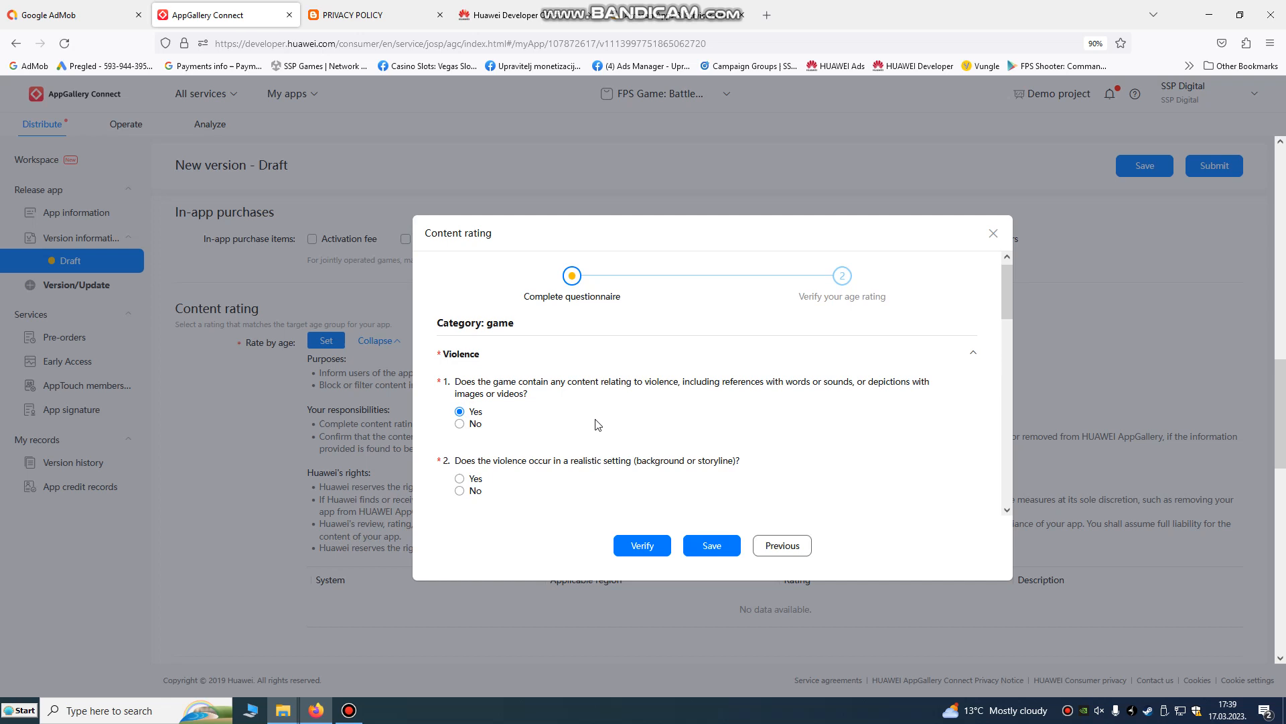
Answer the violence, sexual content, substances, humor, legal and in-app purchase questions.
scroll(down, 3)
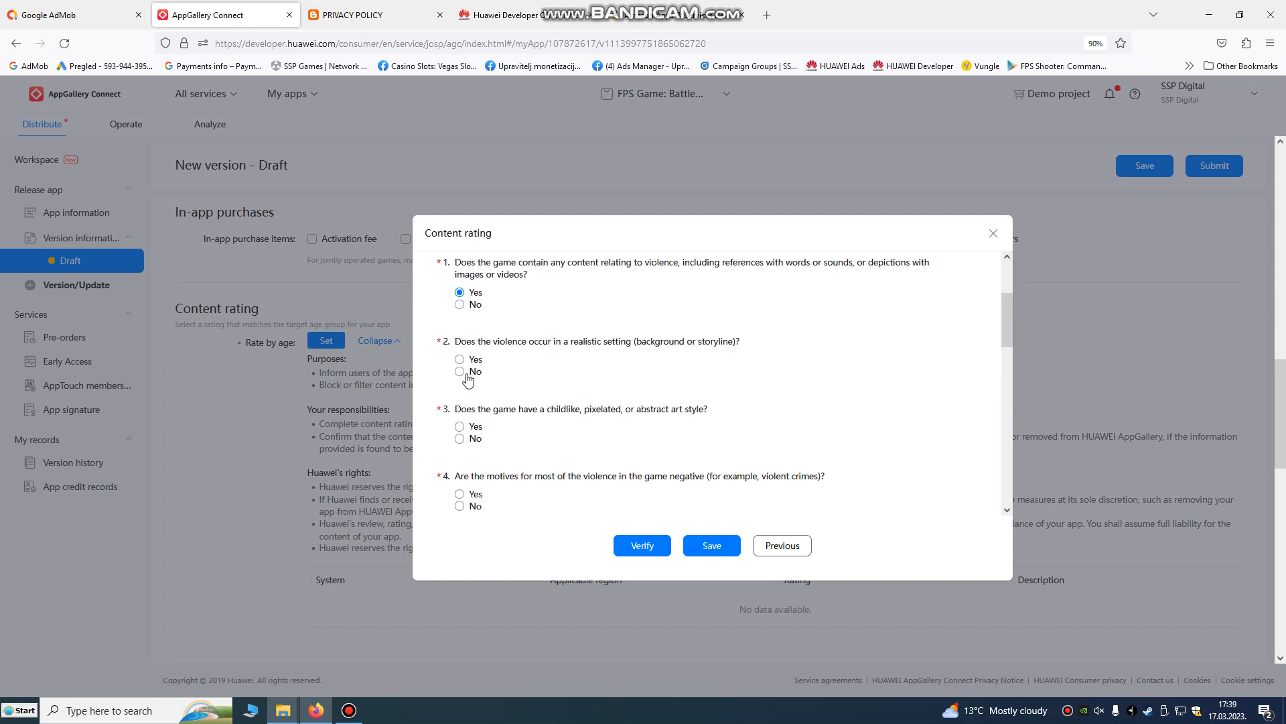
click(460, 359)
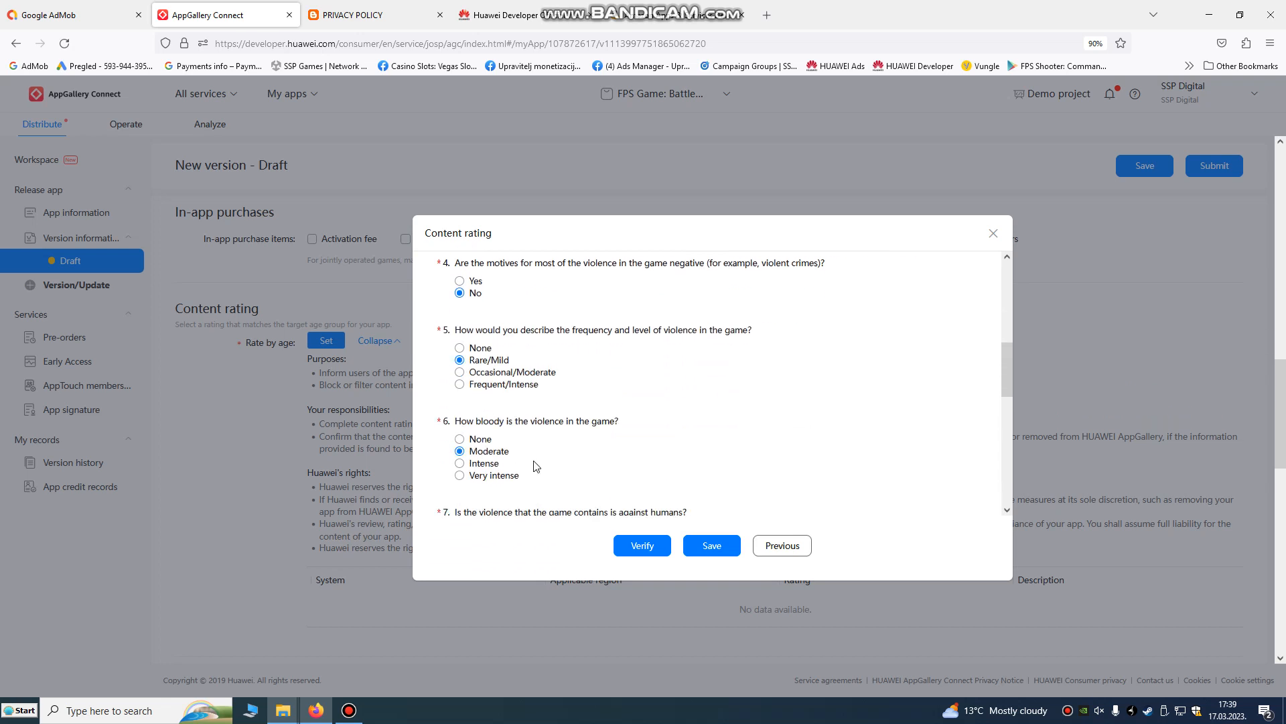
scroll(down, 3)
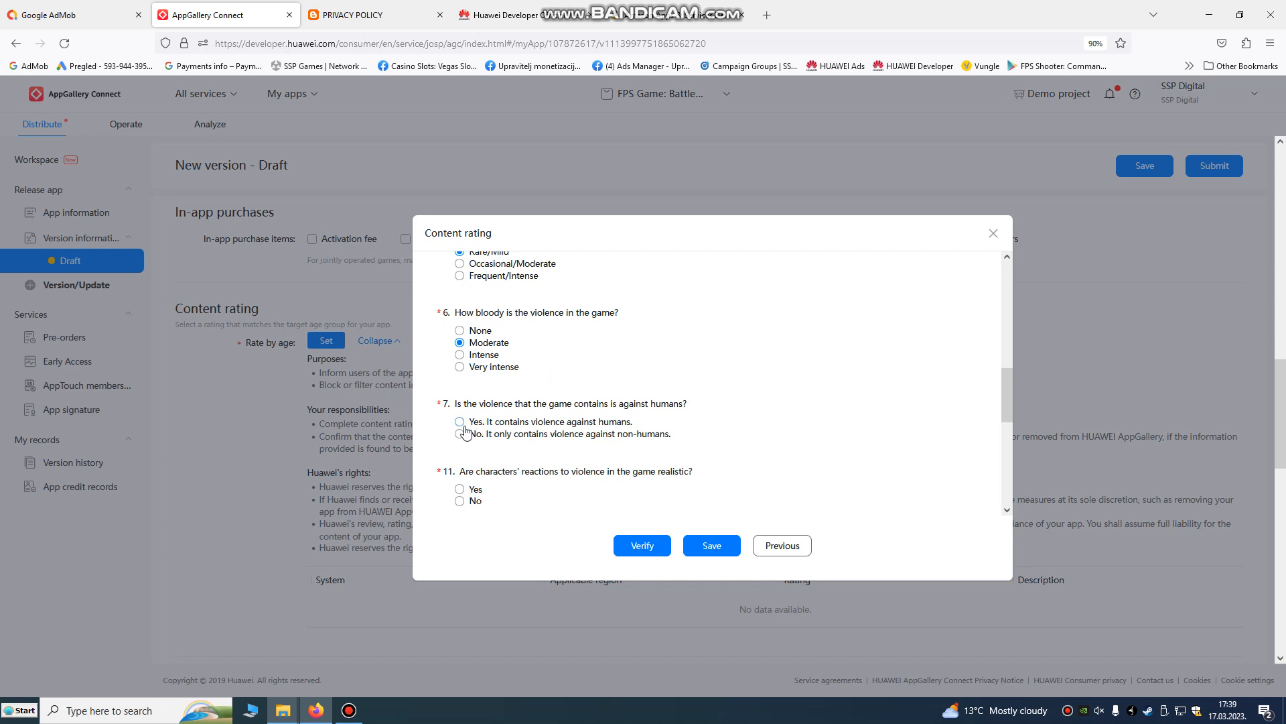
click(460, 422)
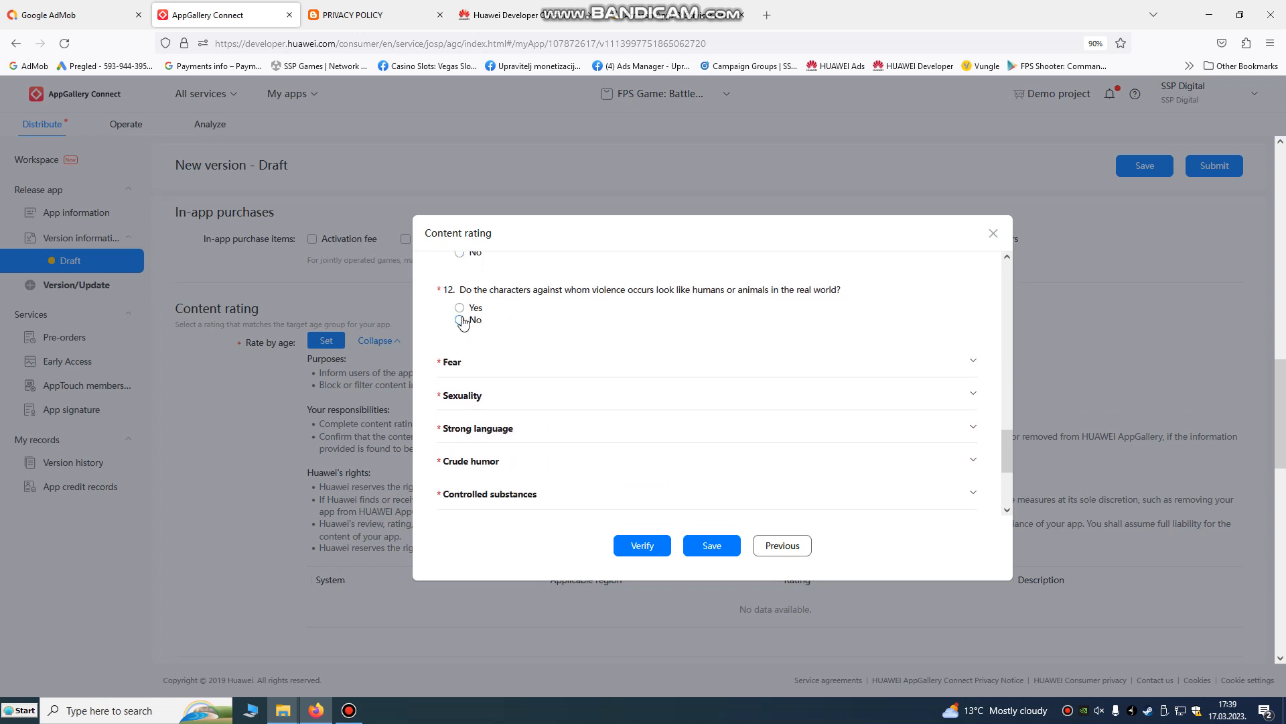
click(459, 321)
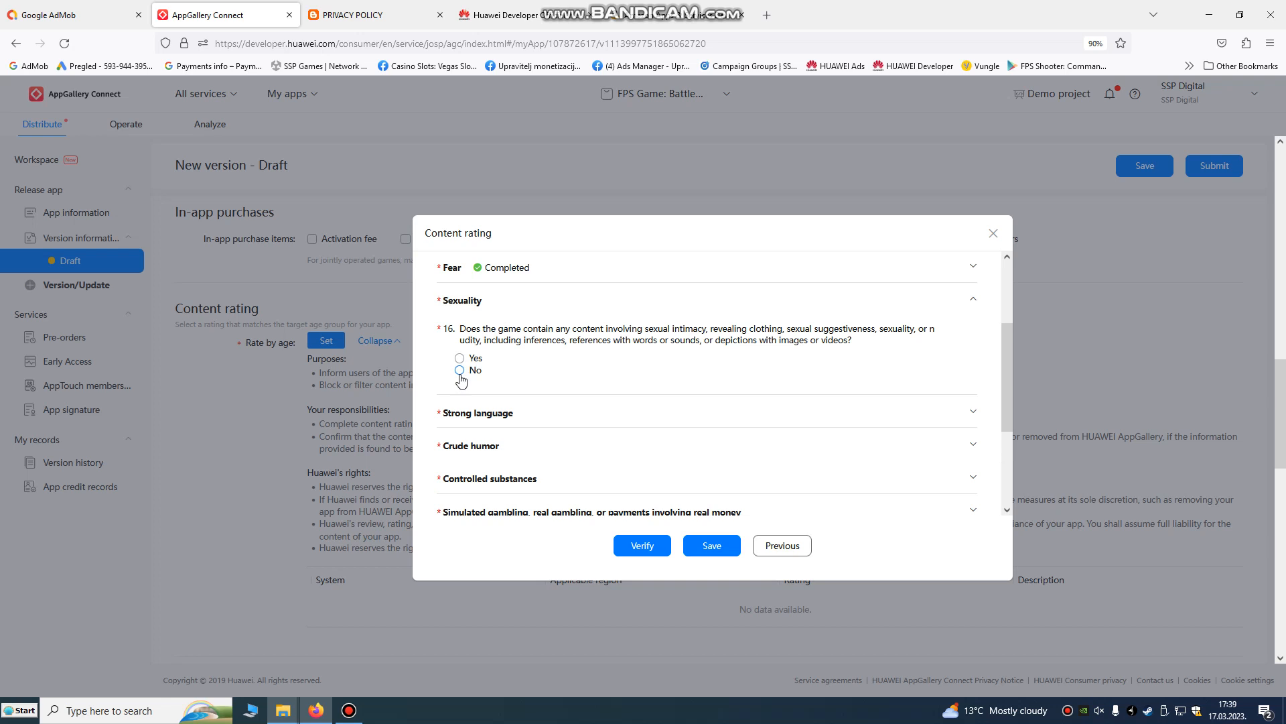
click(459, 370)
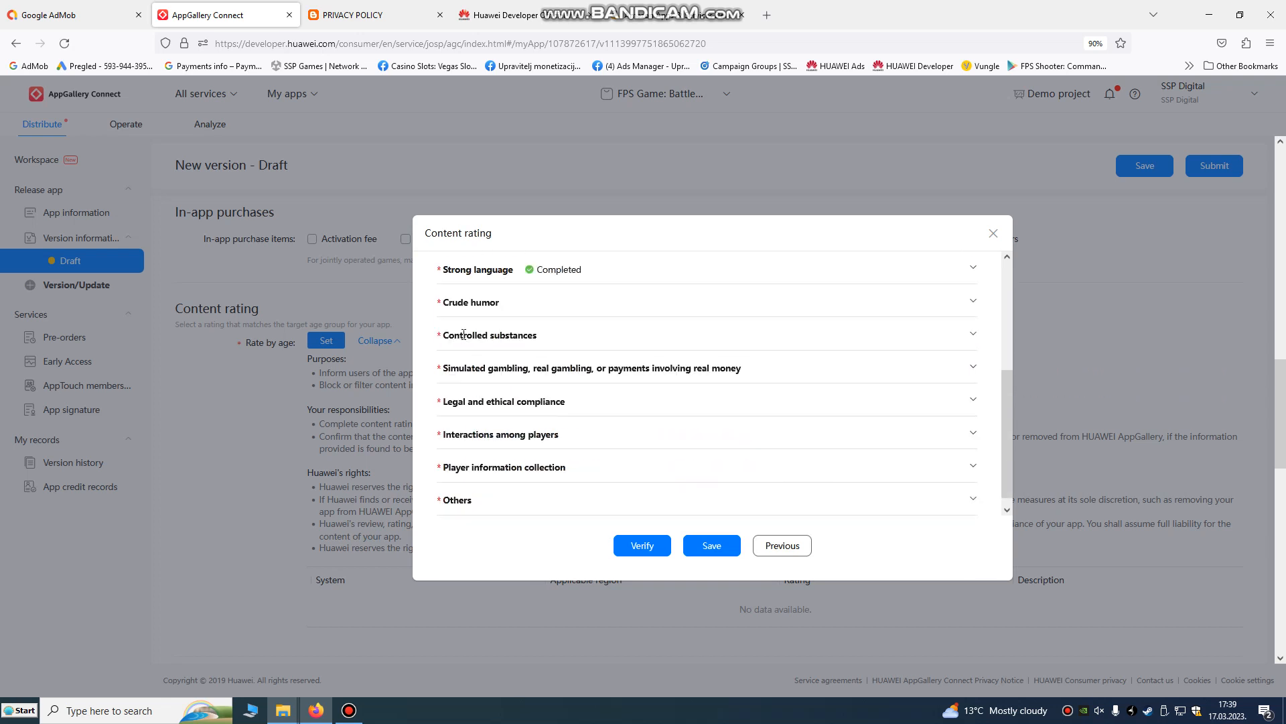
click(489, 335)
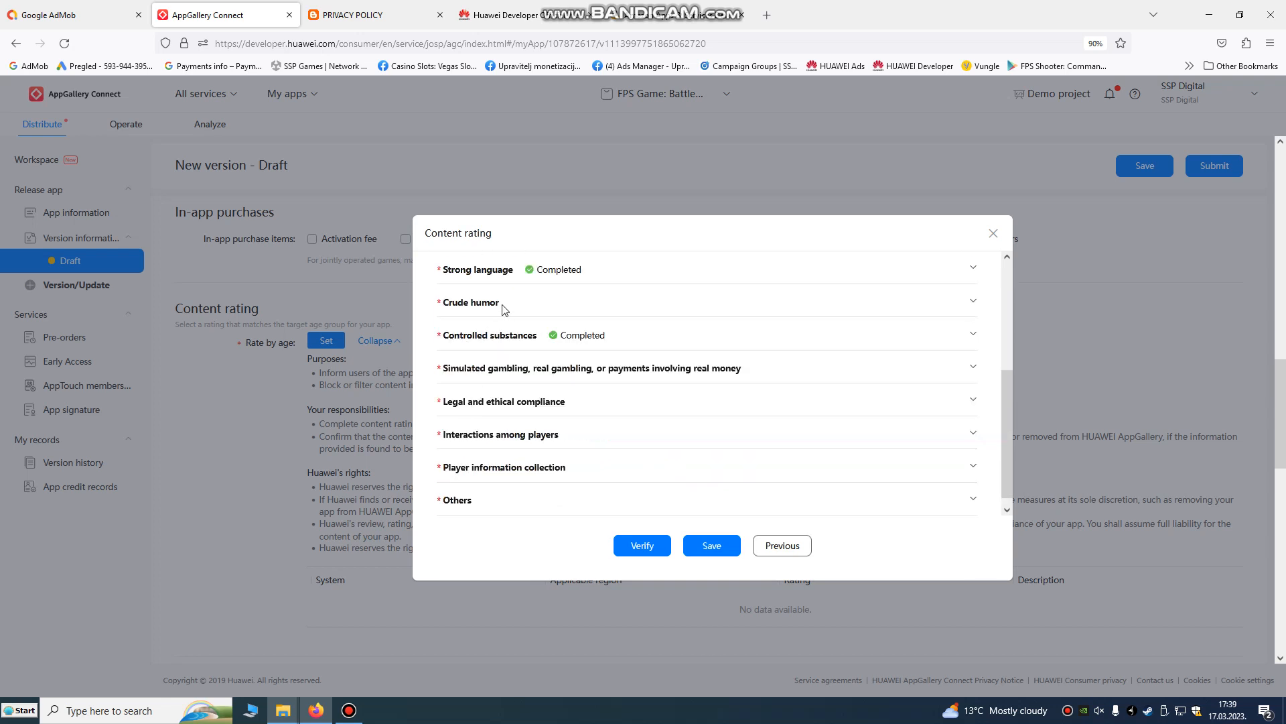
click(470, 302)
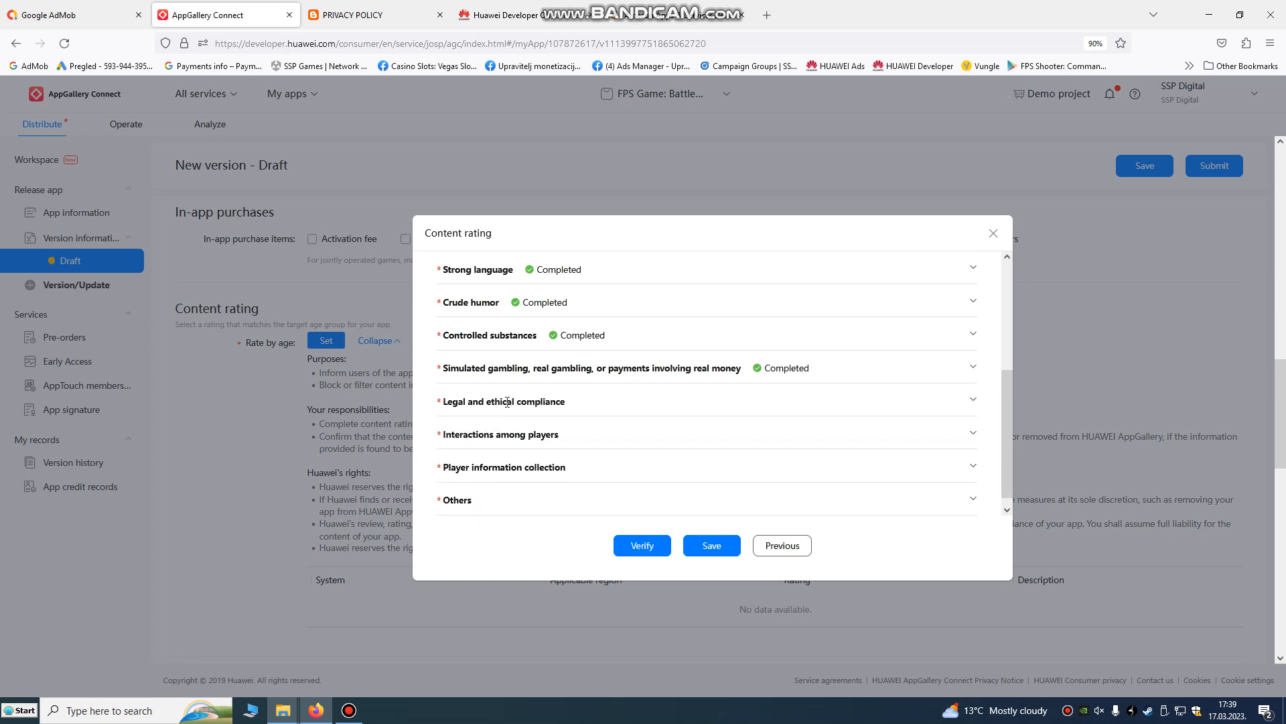
click(504, 401)
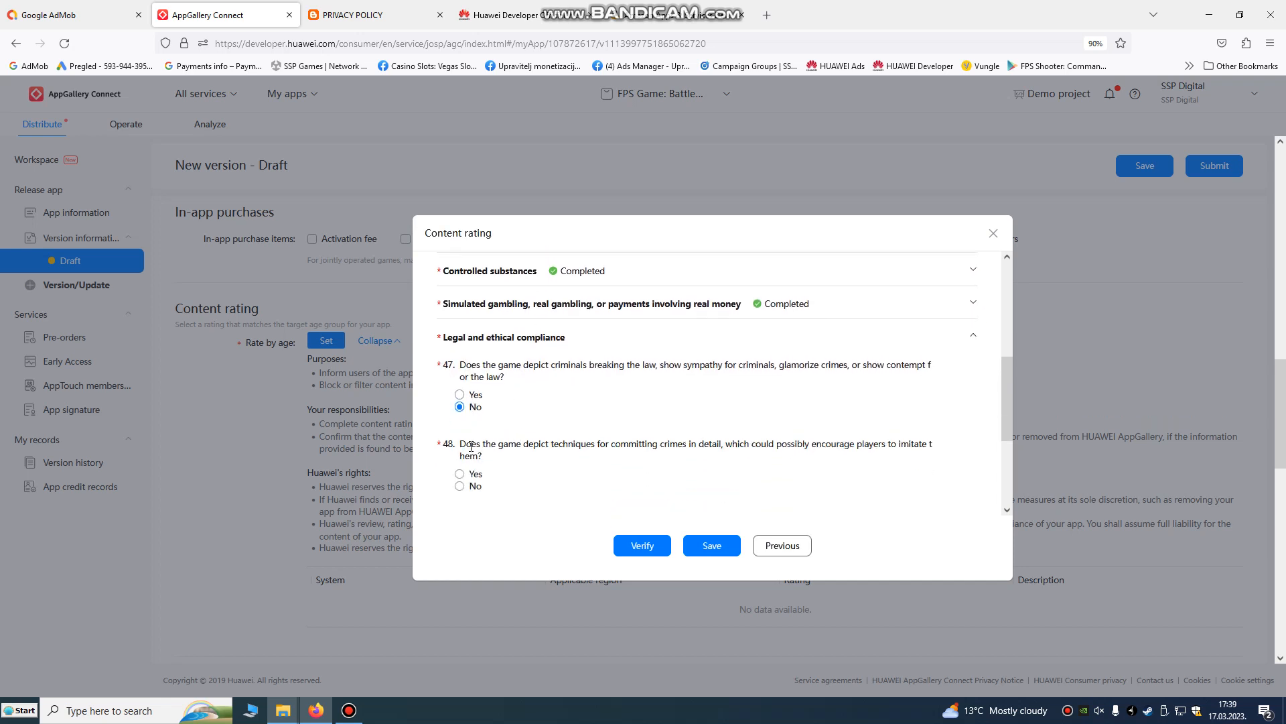
scroll(down, 3)
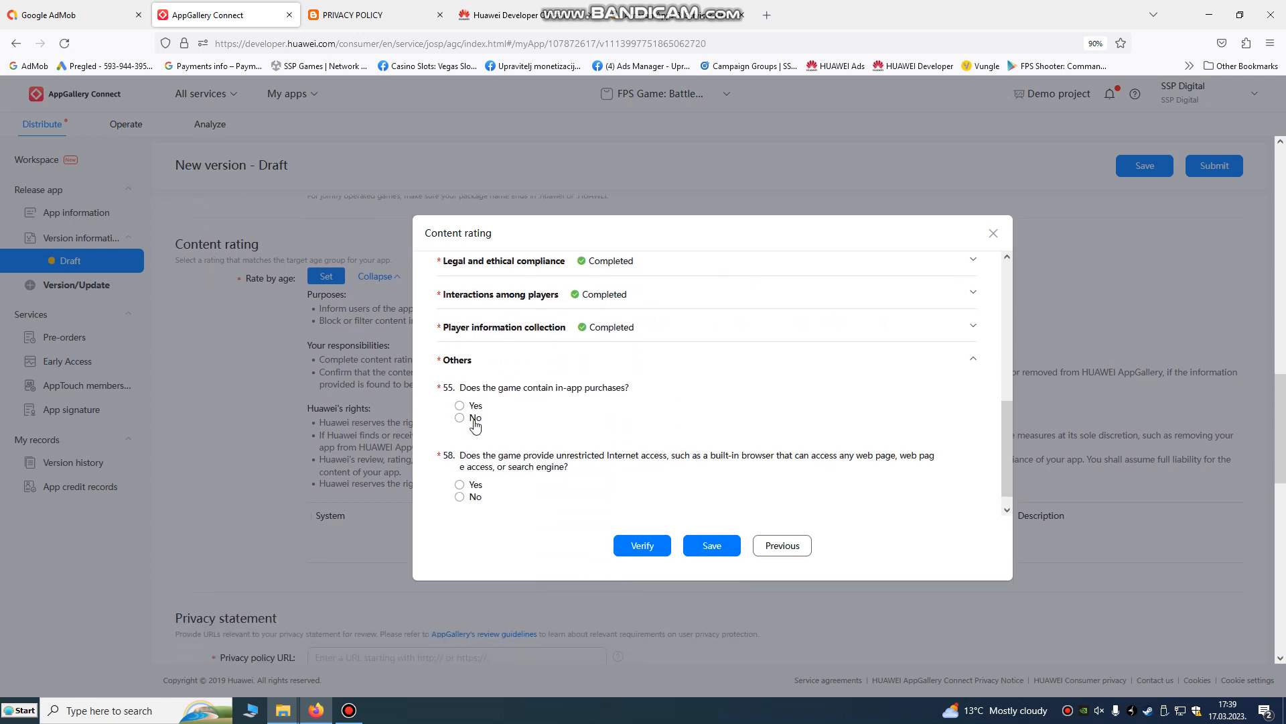
click(460, 418)
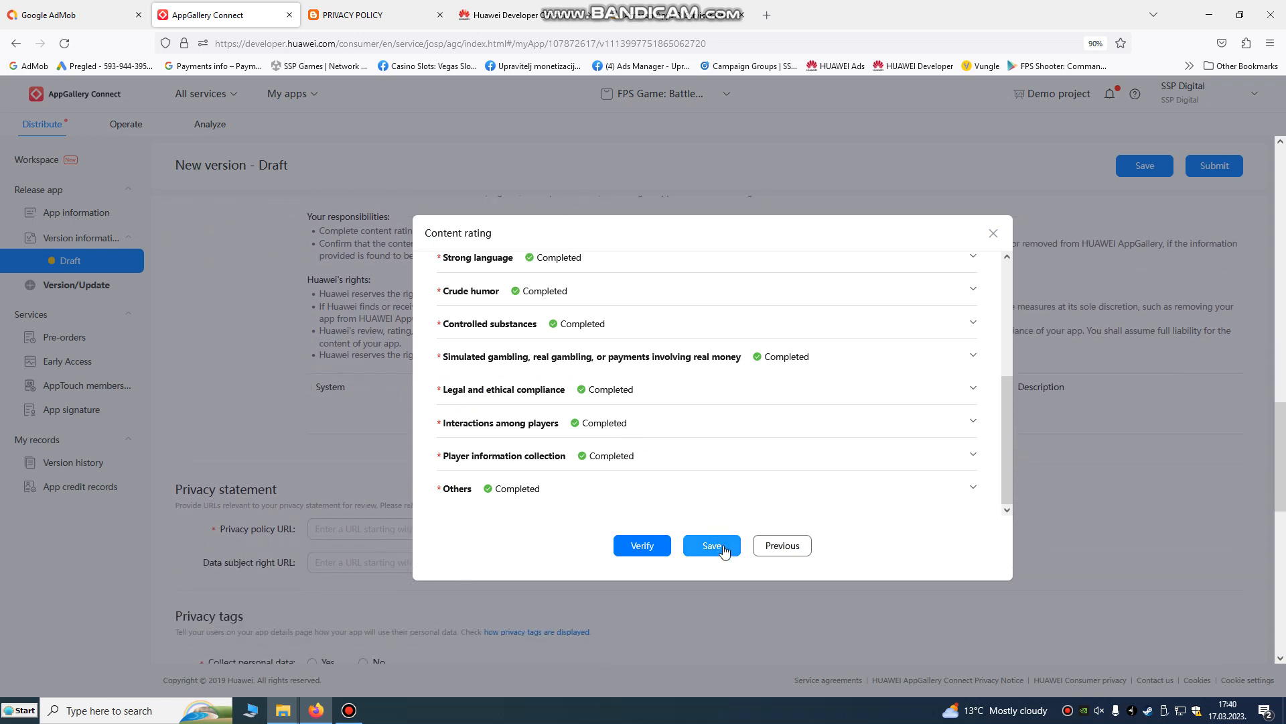
Save the answers, choose the Rated 16+ age rating and submit it.
click(710, 545)
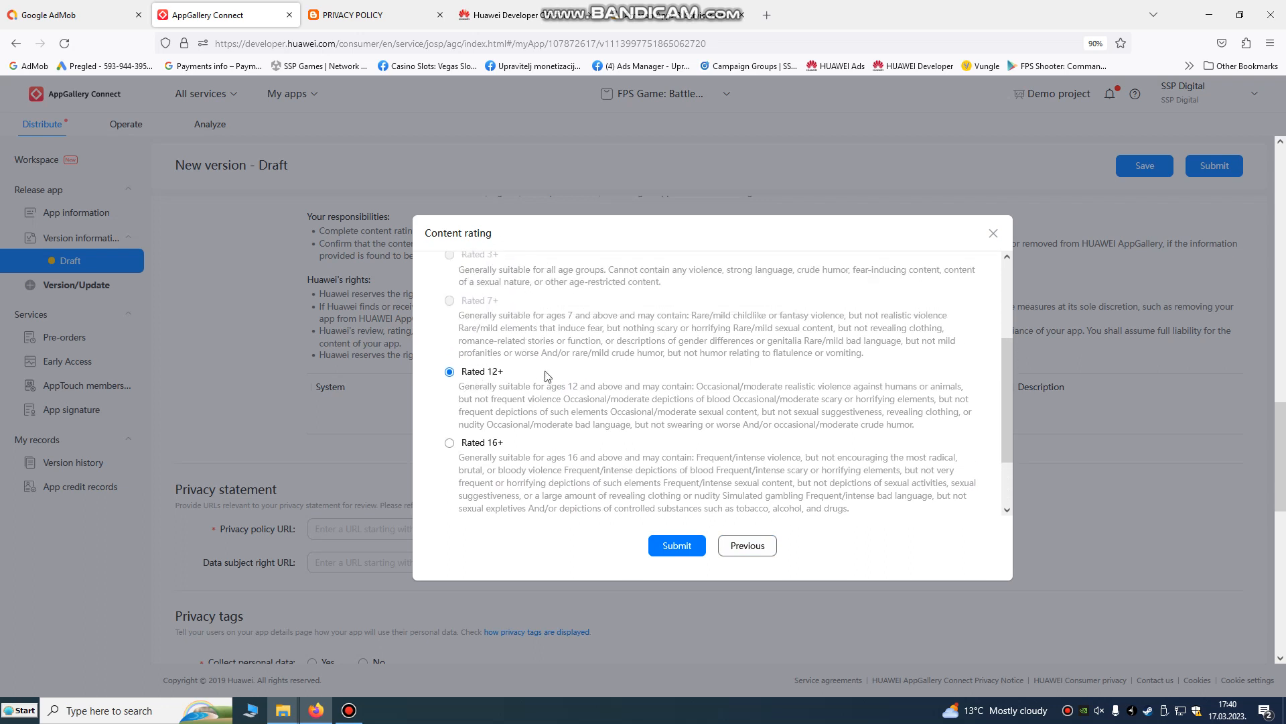
scroll(down, 3)
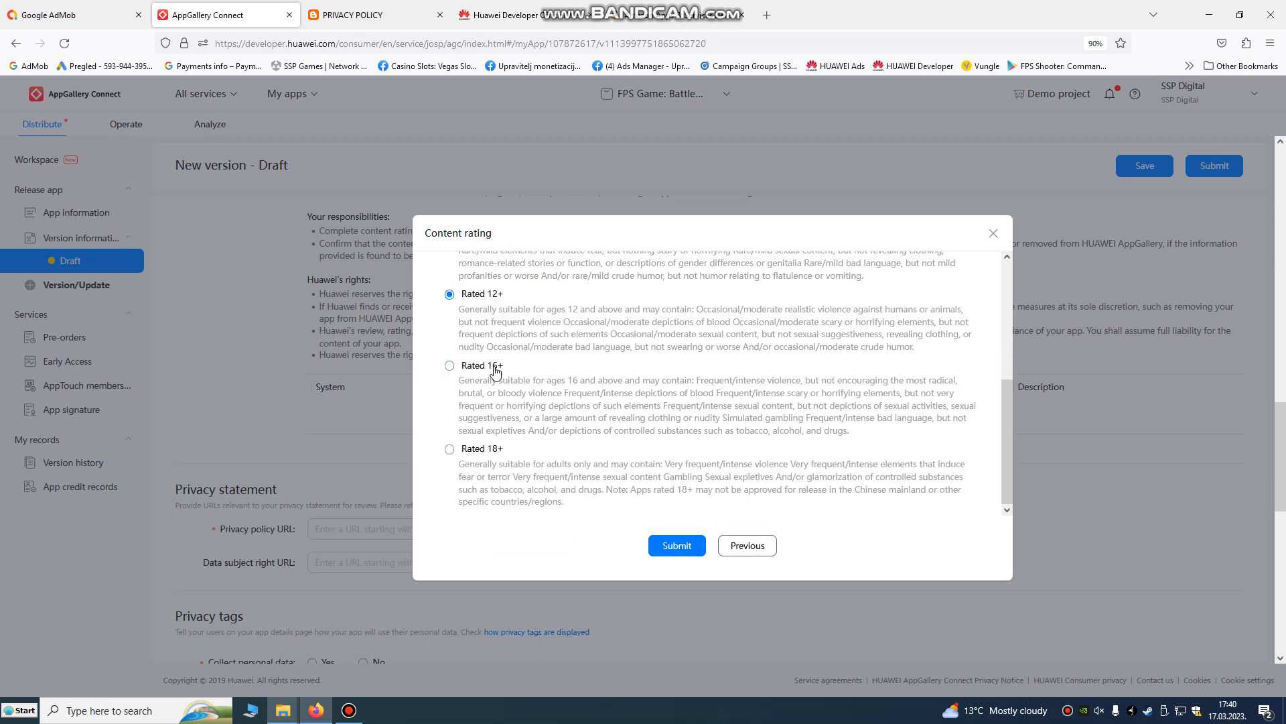
click(450, 365)
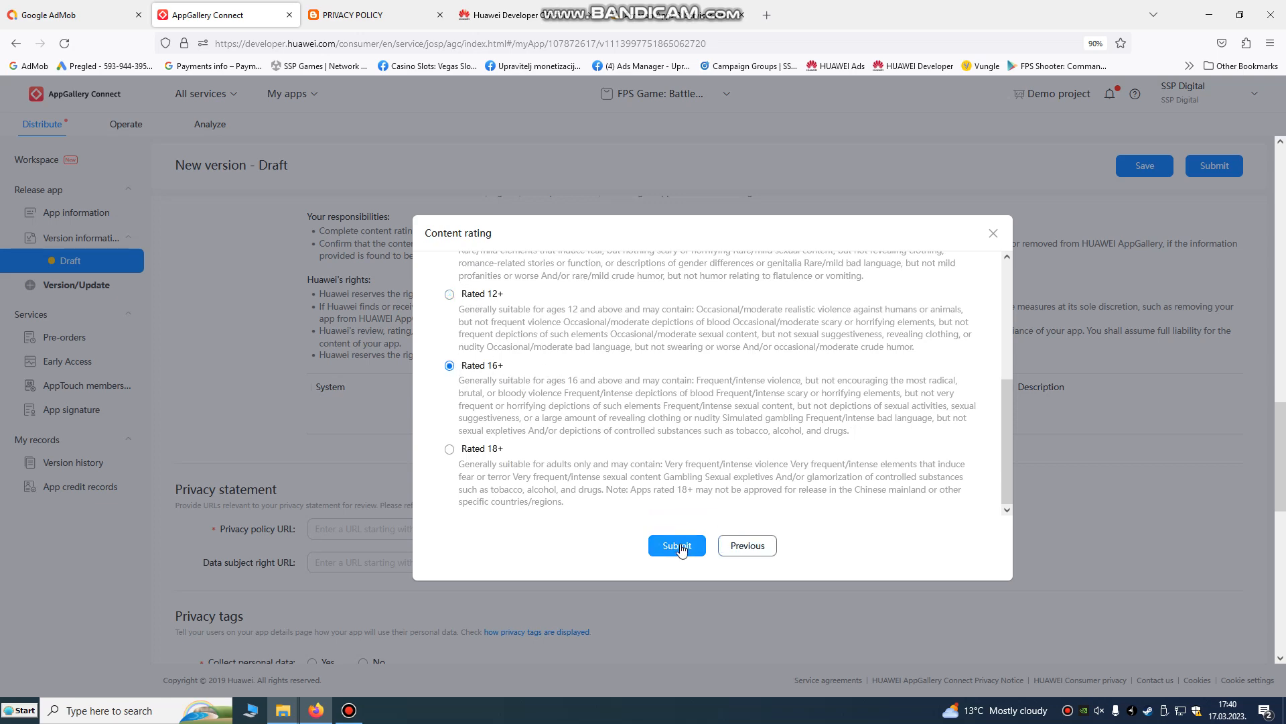
click(675, 545)
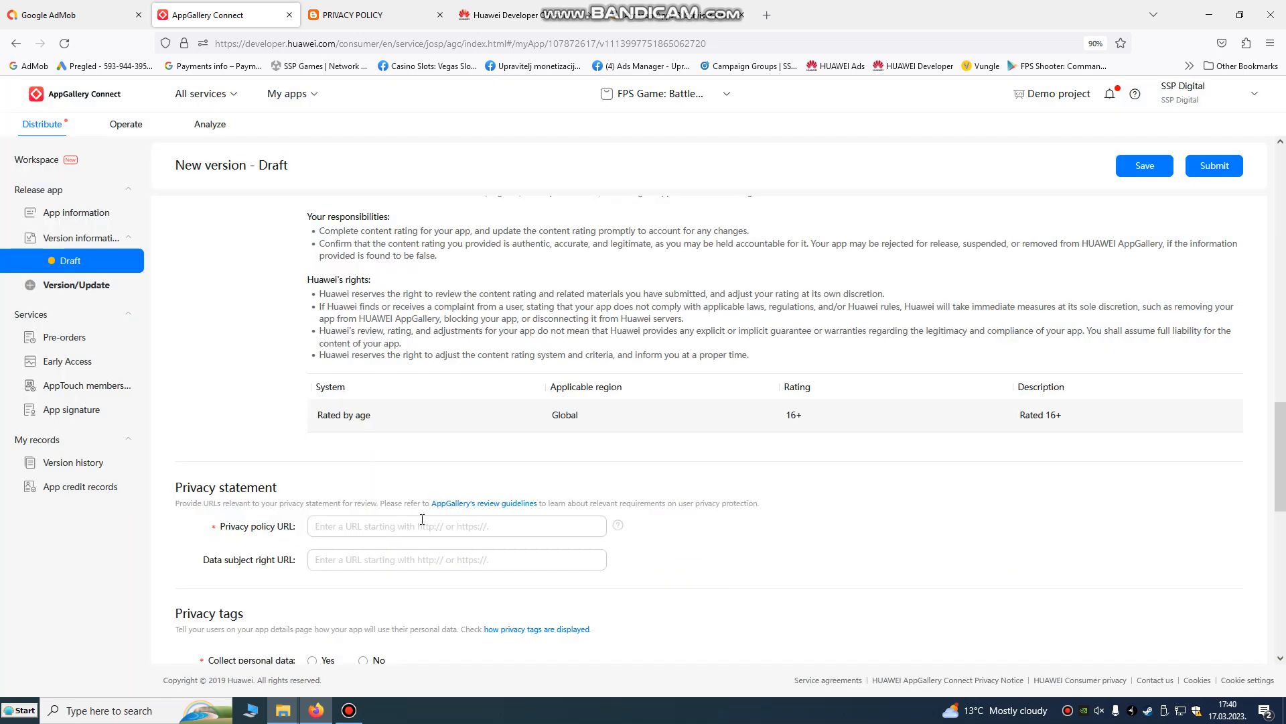
scroll(down, 3)
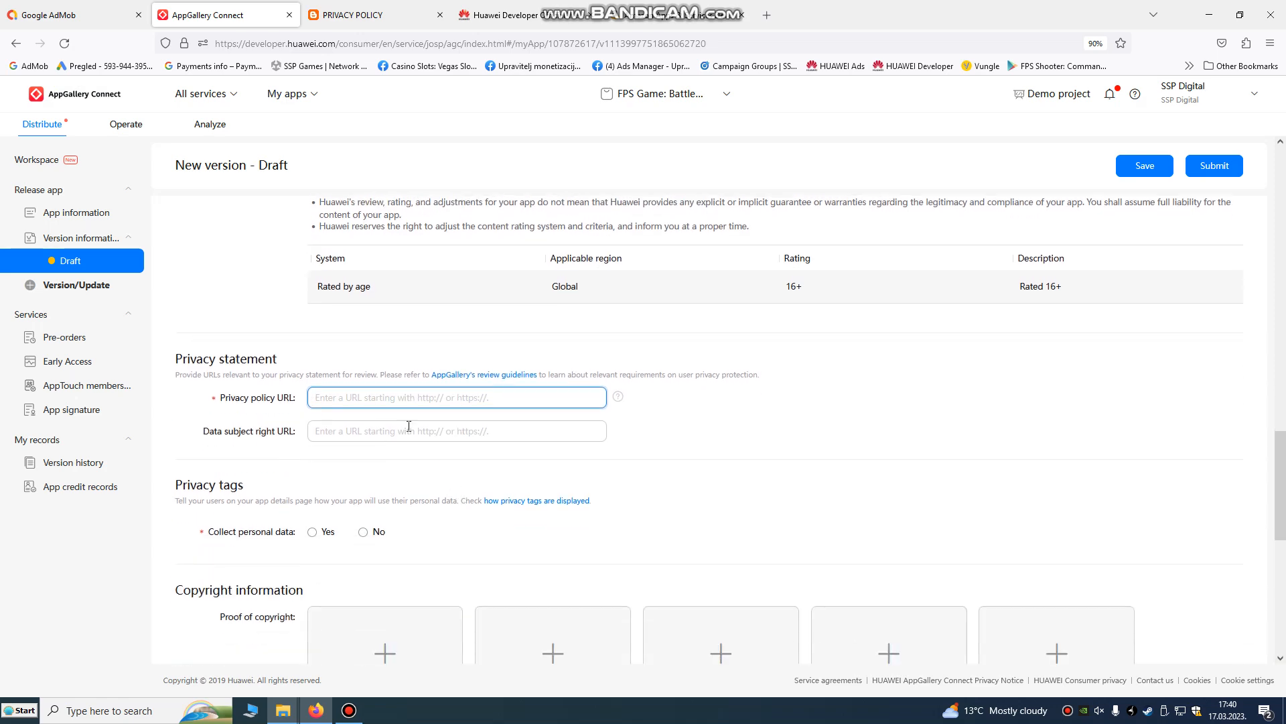
click(375, 15)
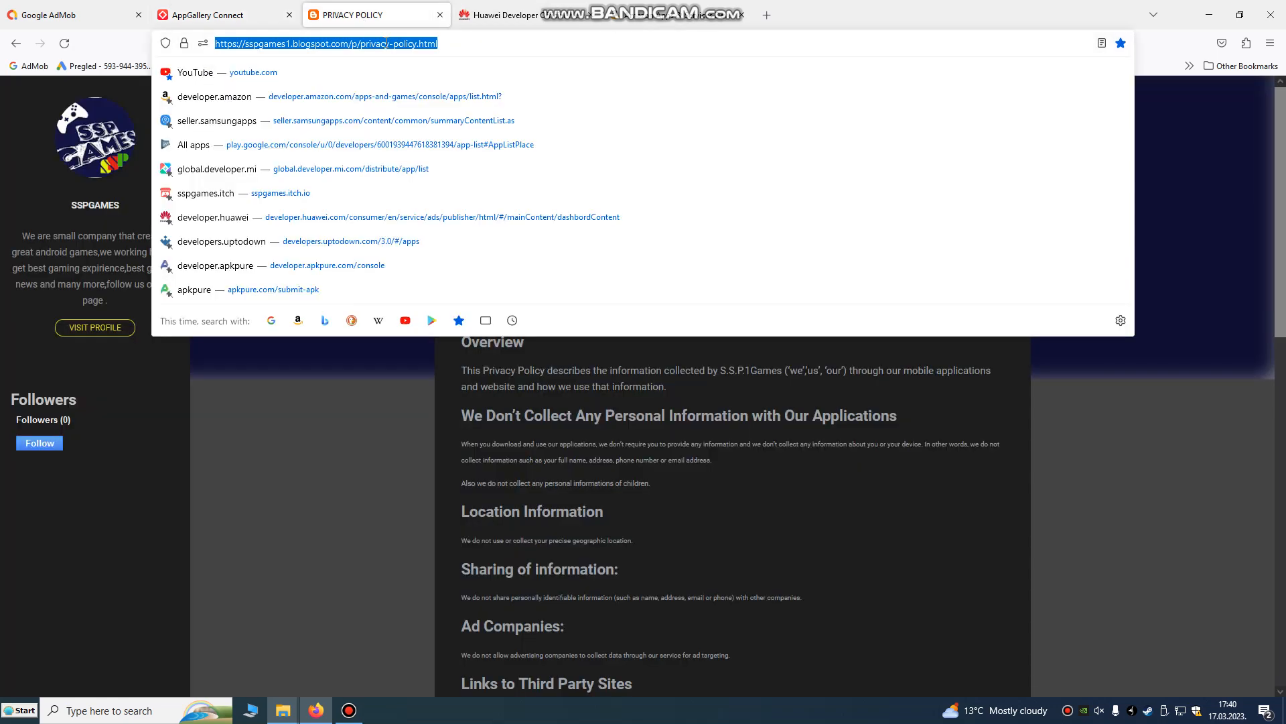
click(222, 14)
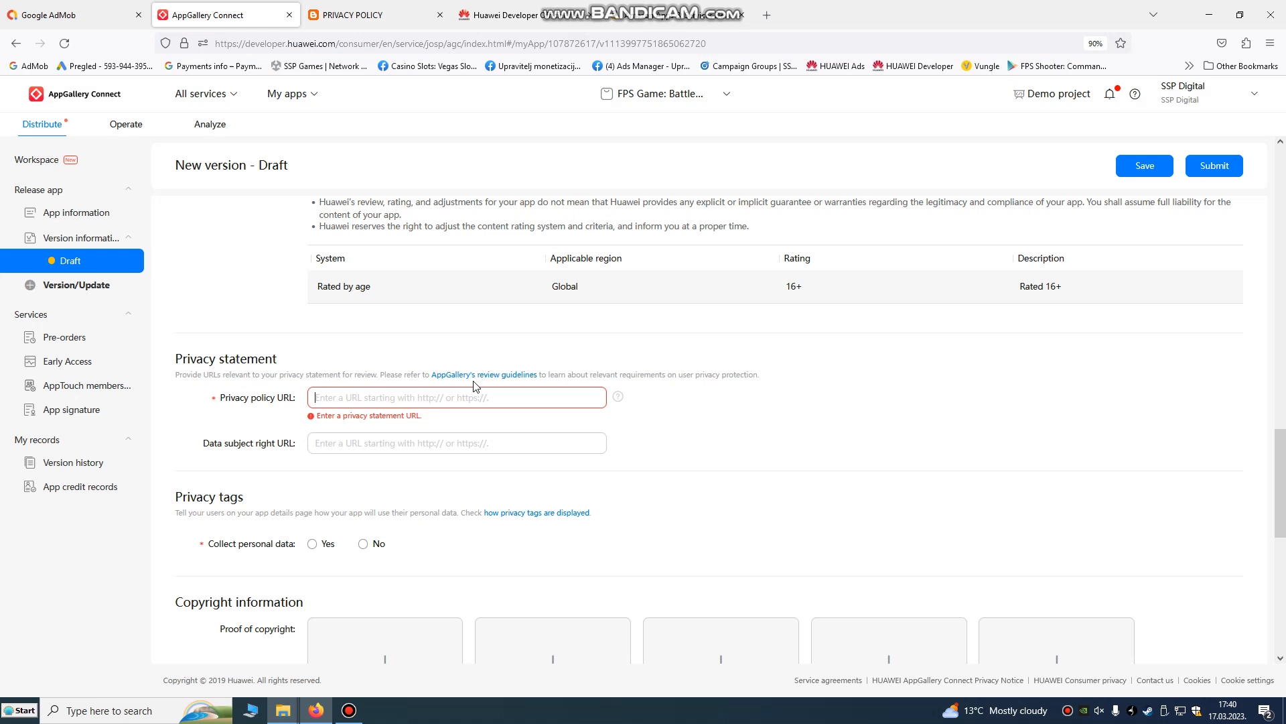
text(https://sspgames1.blogspot.com/p/privacy-policy.html)
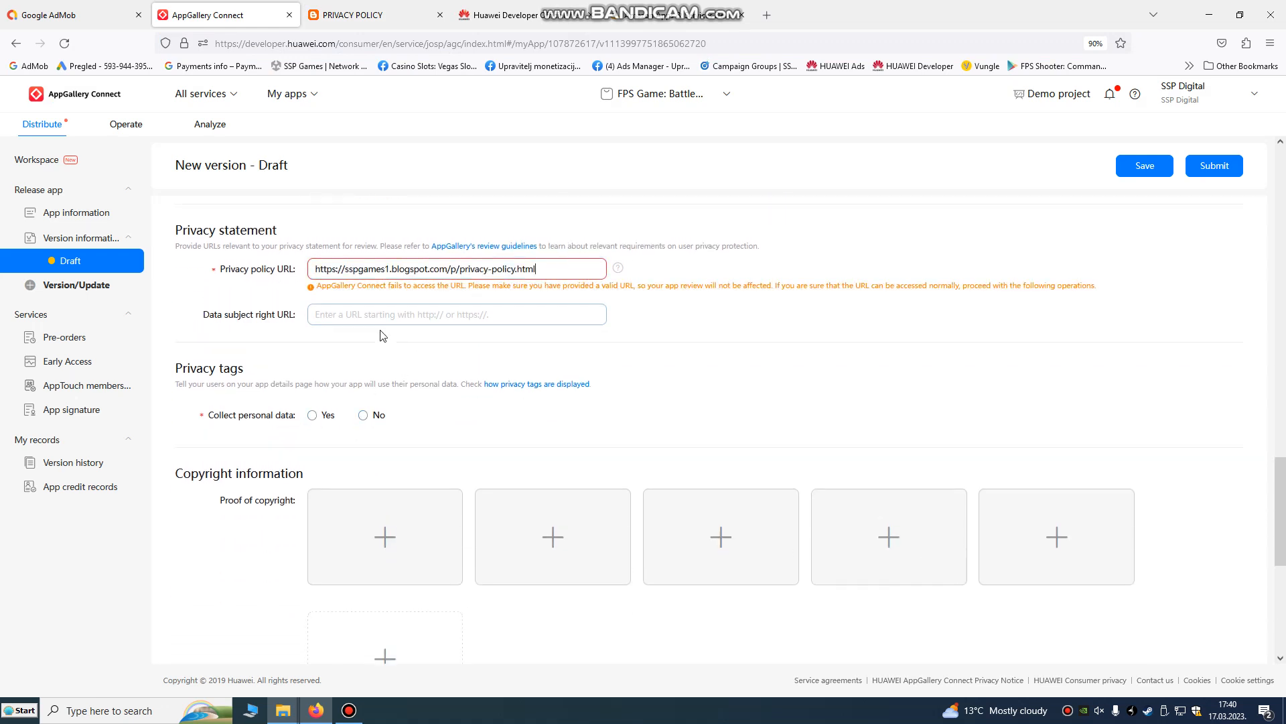
click(455, 314)
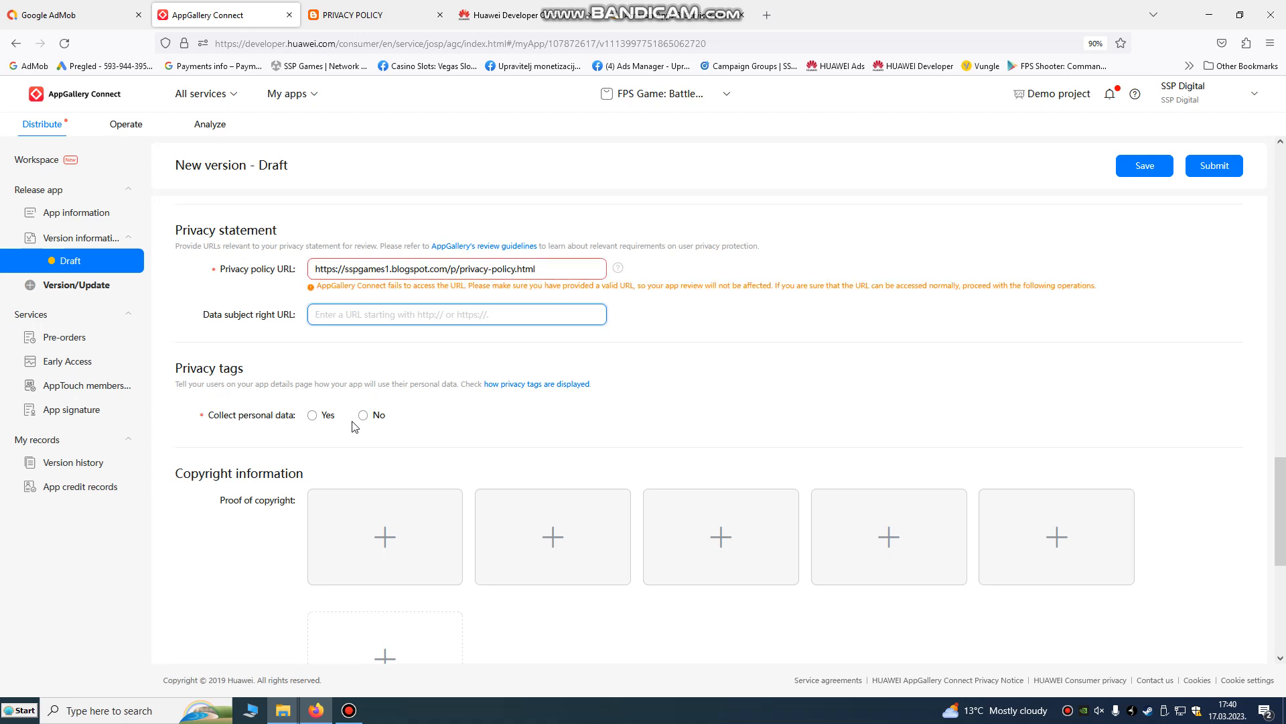
click(362, 415)
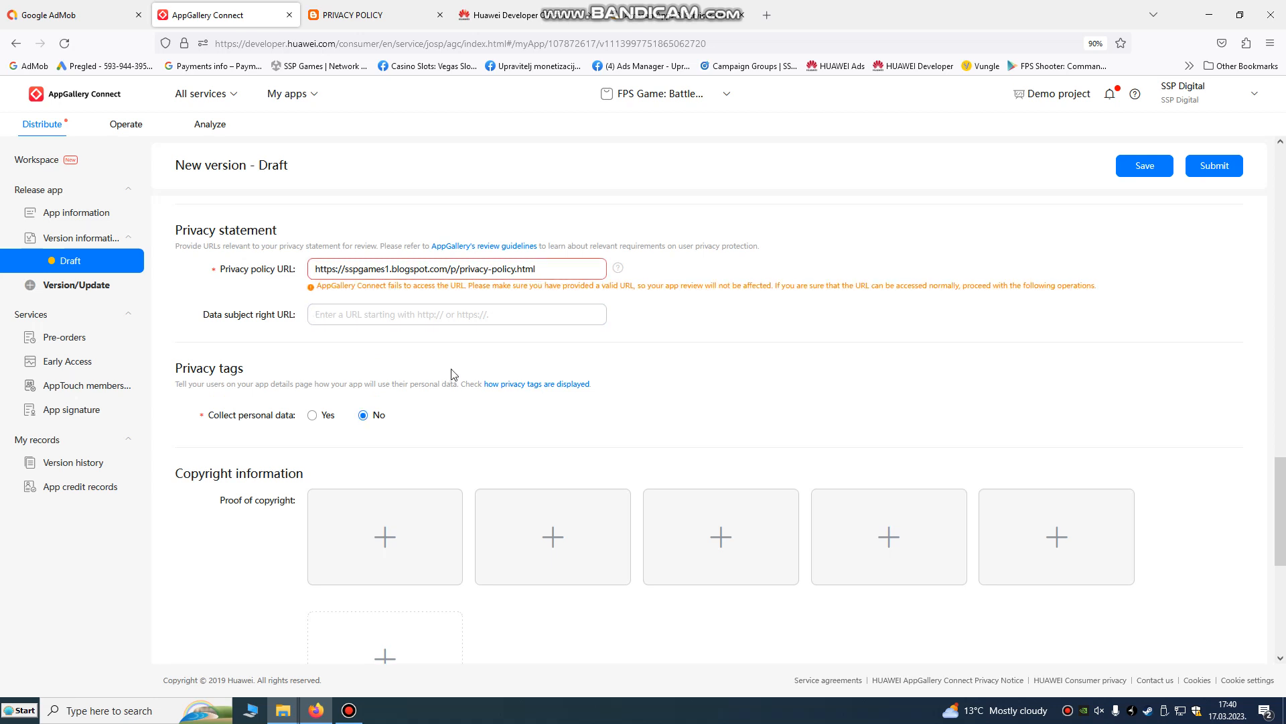
click(339, 274)
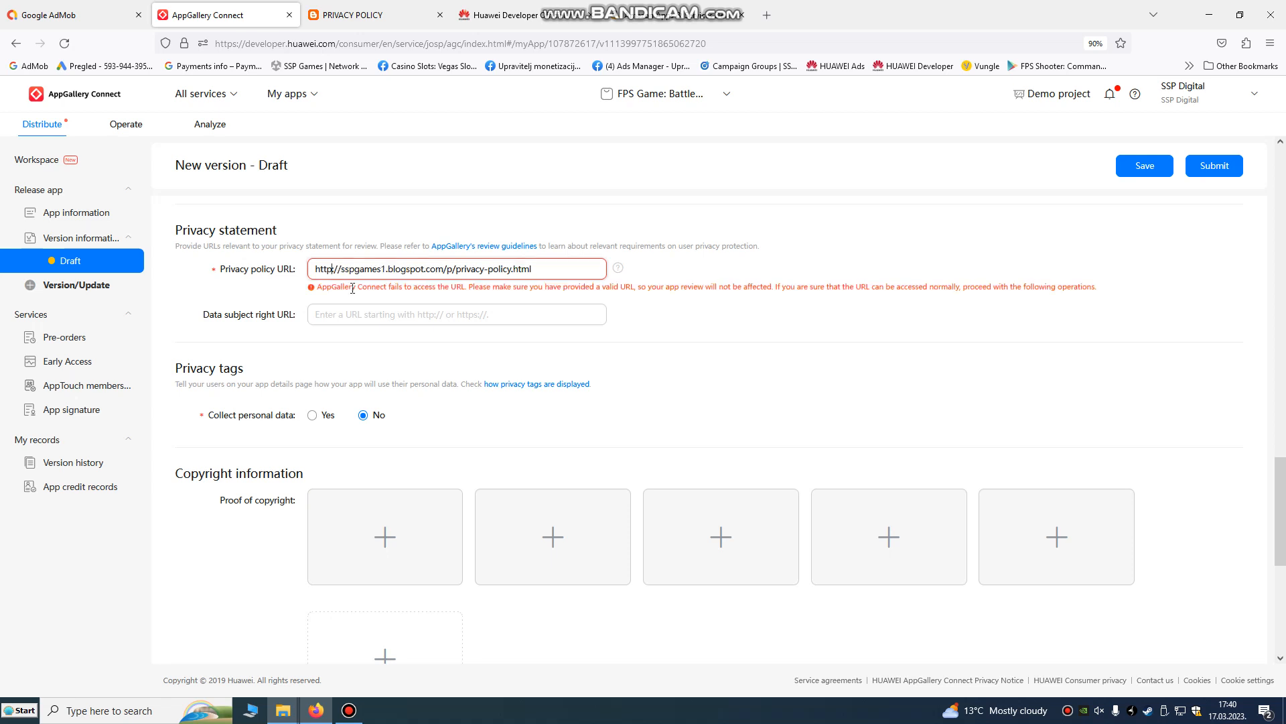
click(455, 268)
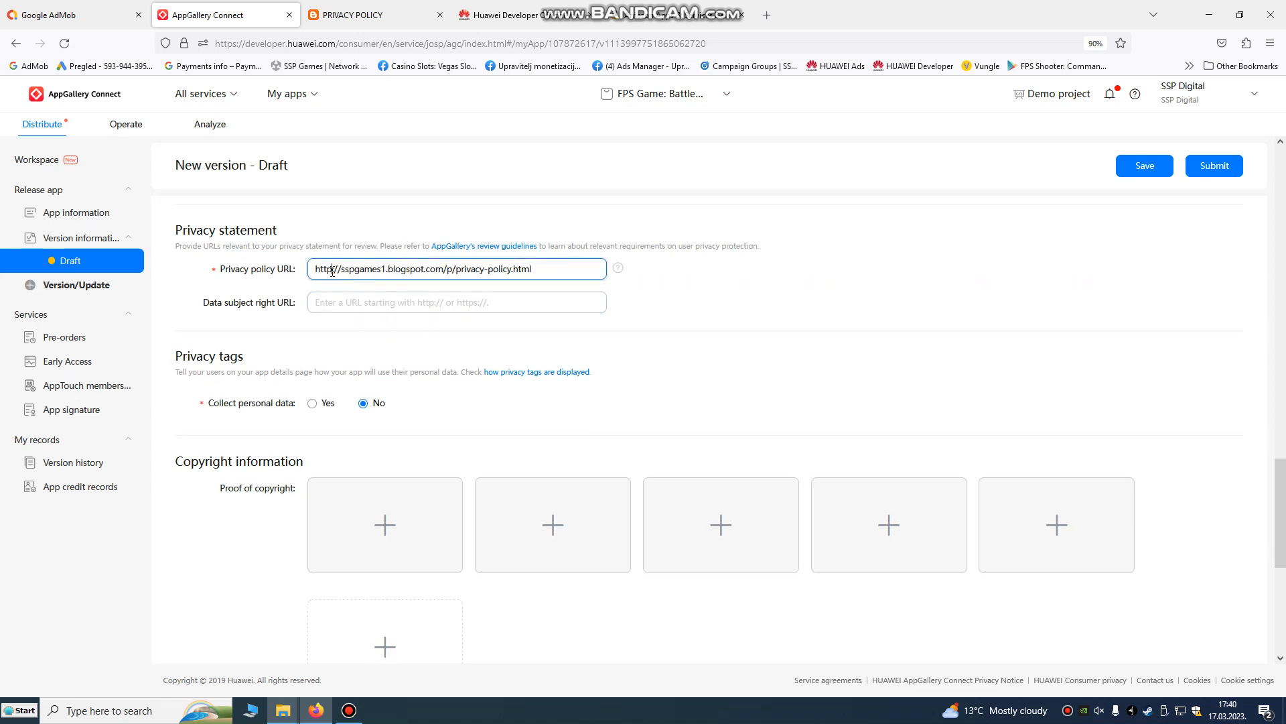
scroll(down, 3)
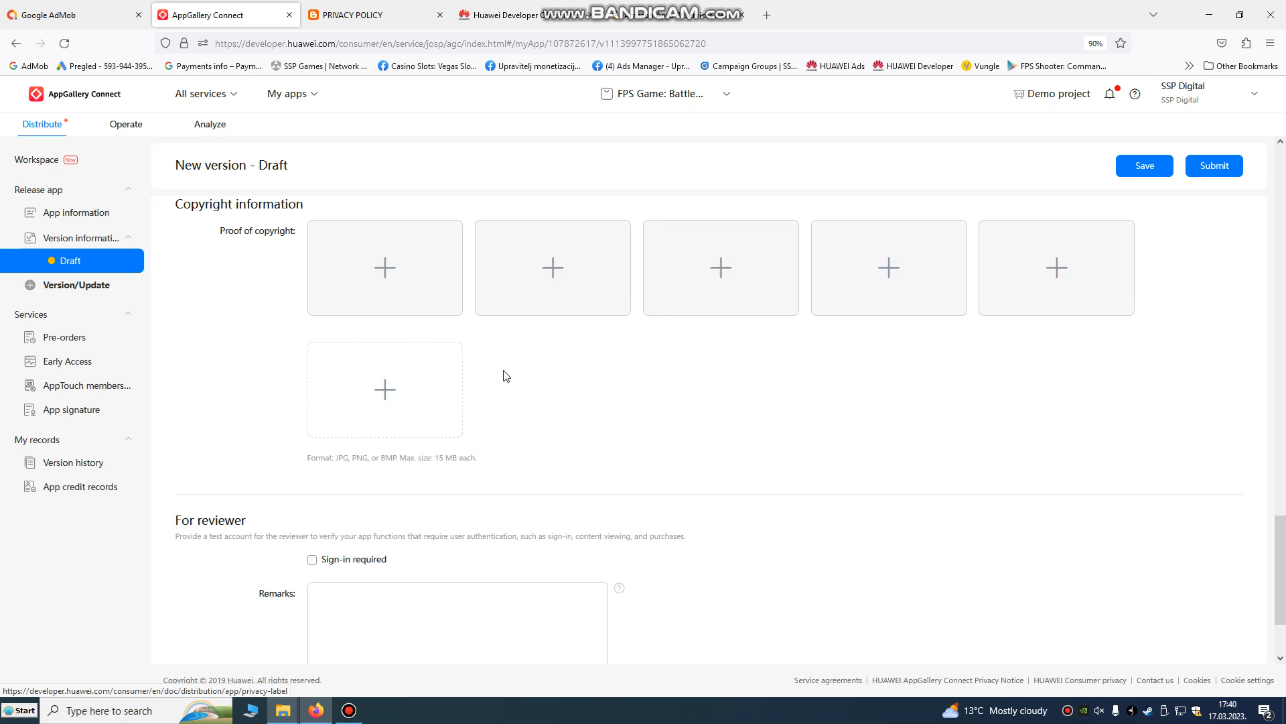
Enter the reviewer remark 'Tested on some Huawei devices.' with immediate release kept.
scroll(down, 3)
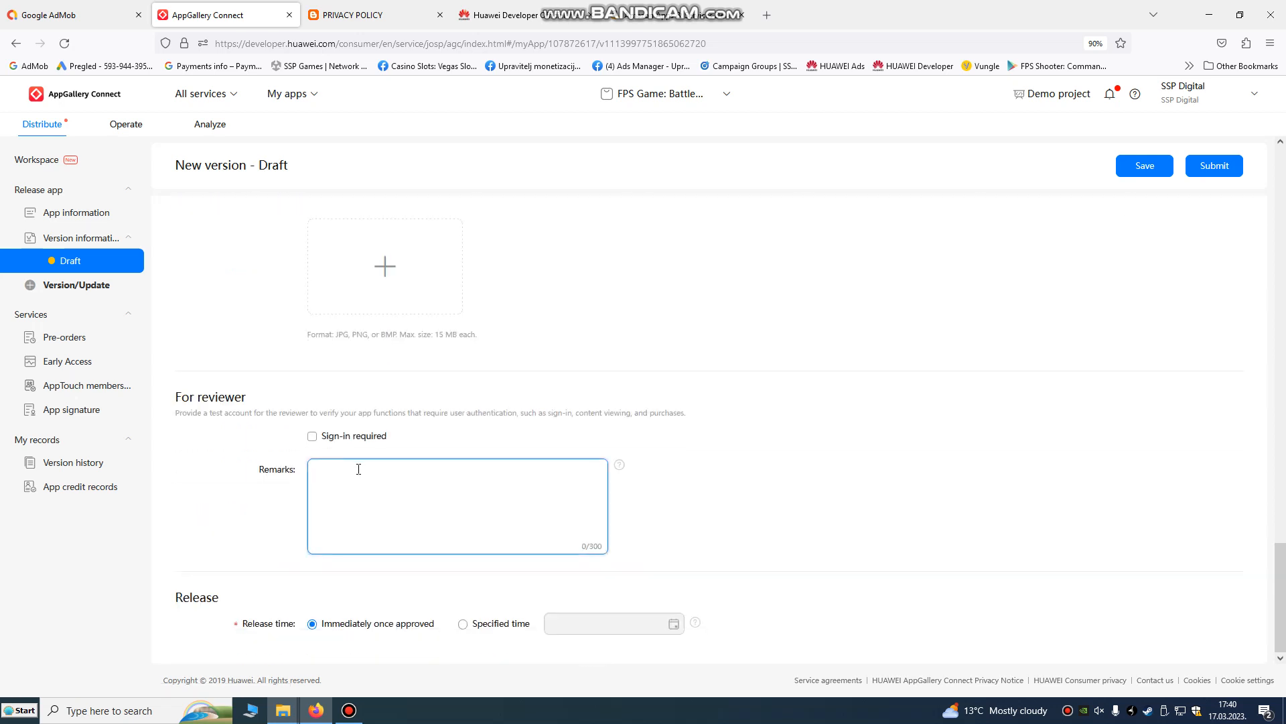
text(Tested on)
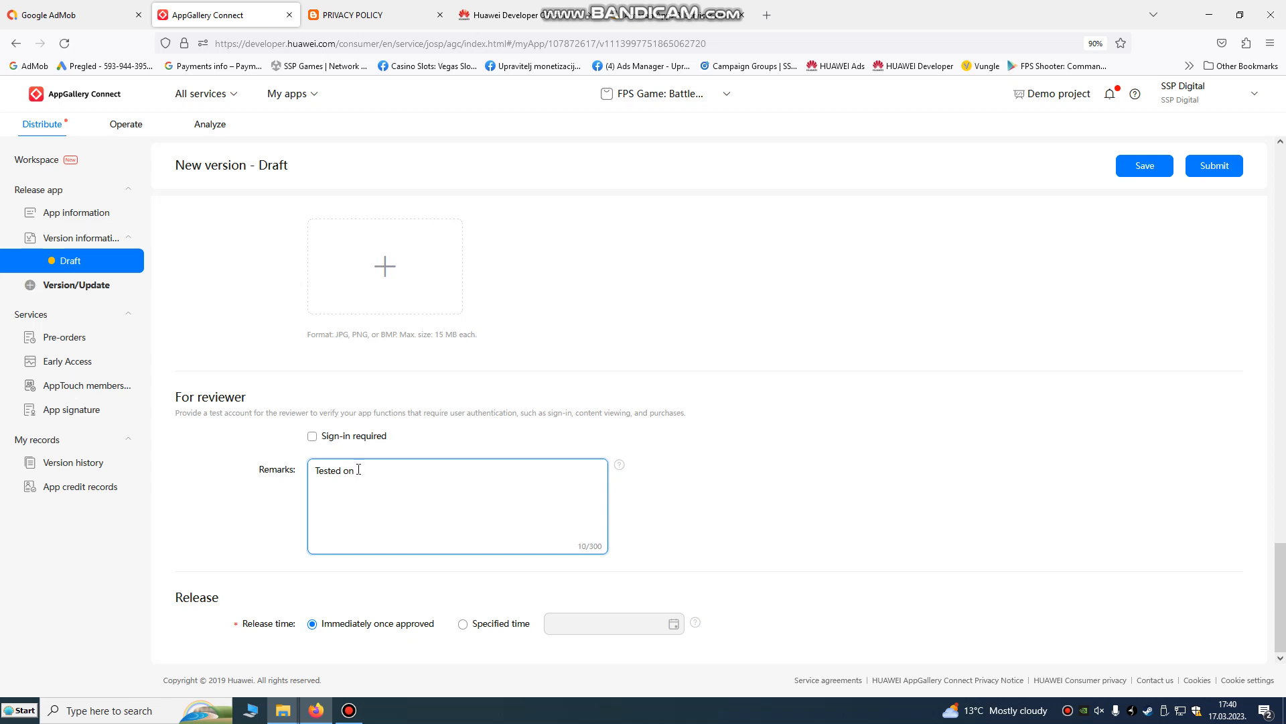
text(some devic)
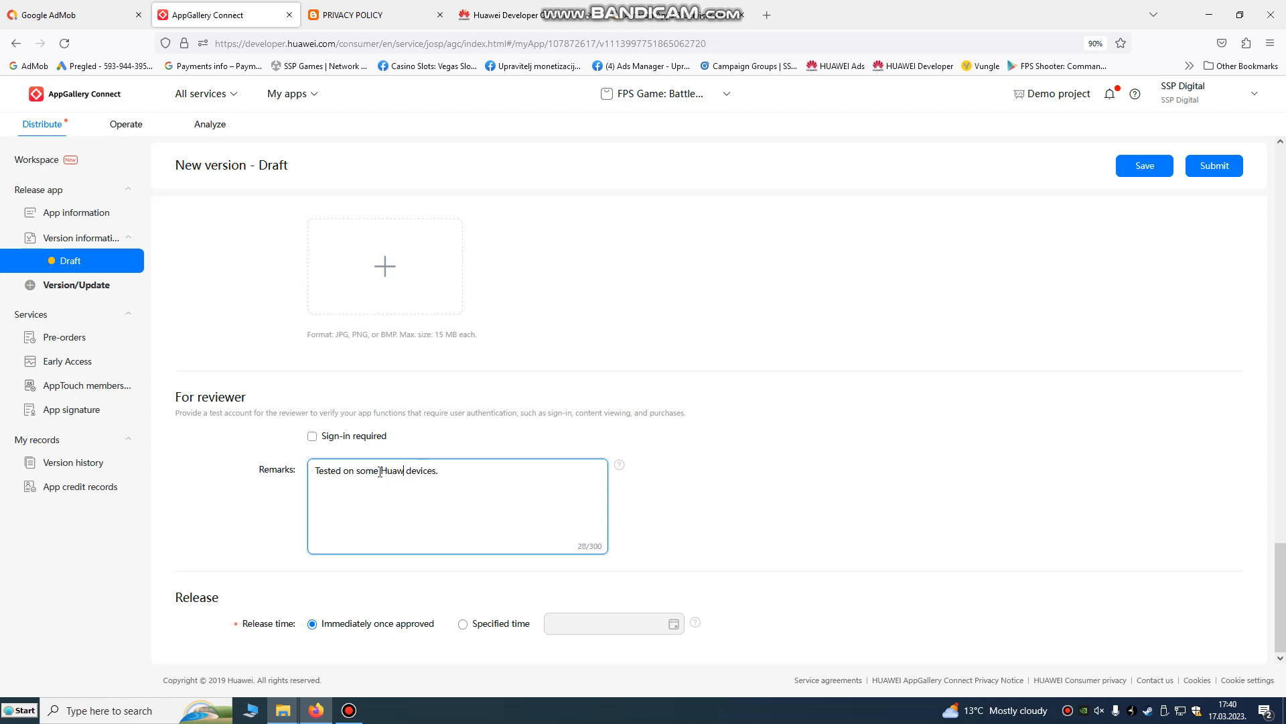
text(ei)
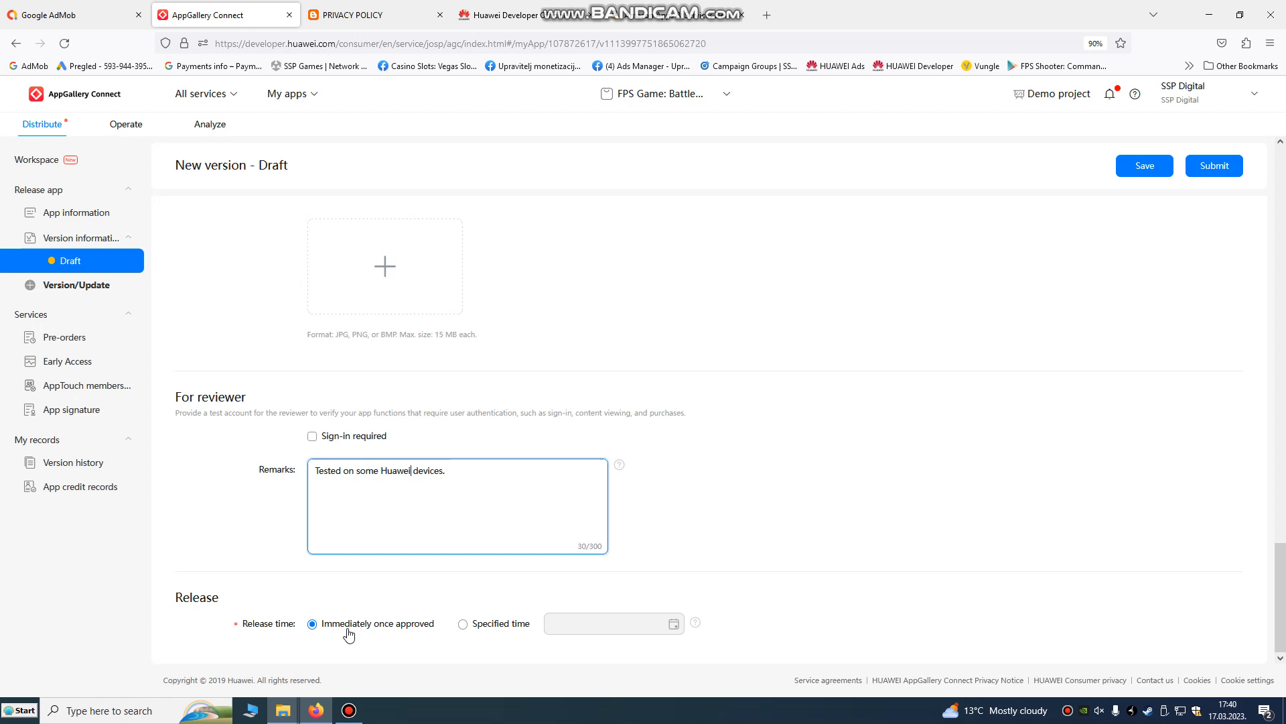
mouse_move(462, 596)
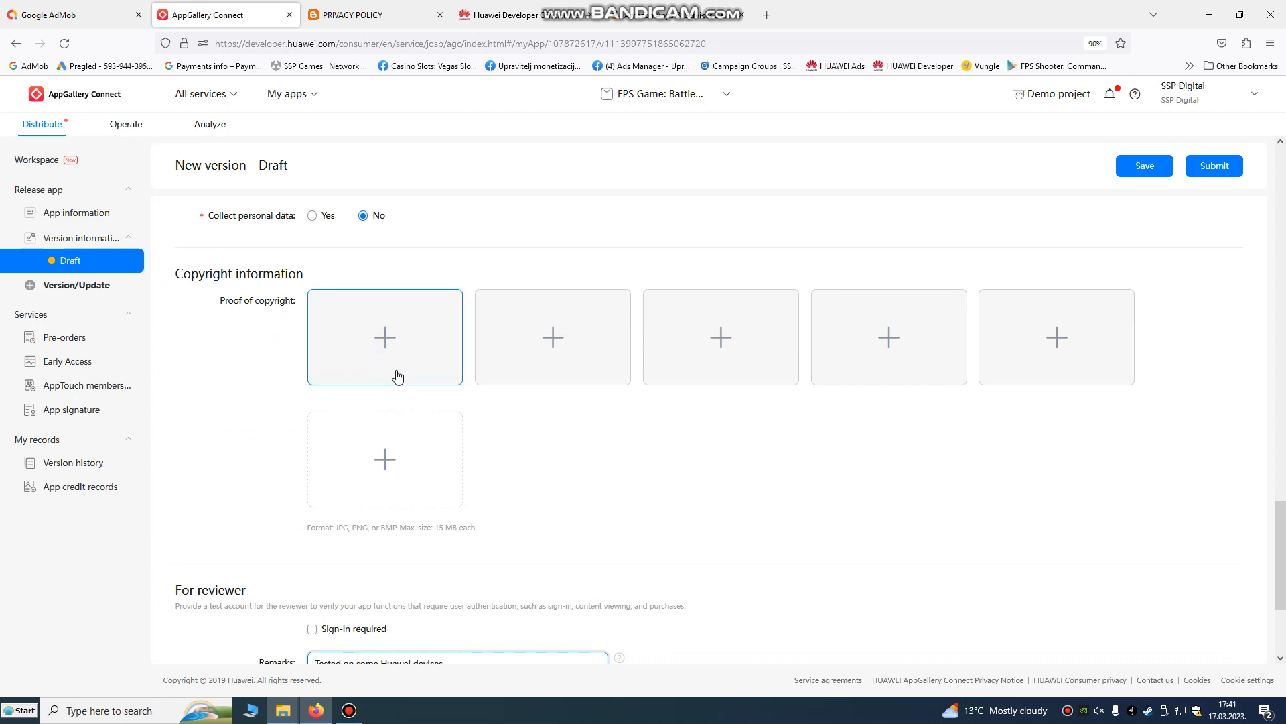
Upload a proof-of-copyright image, save the version 2.0 draft and confirm.
click(384, 337)
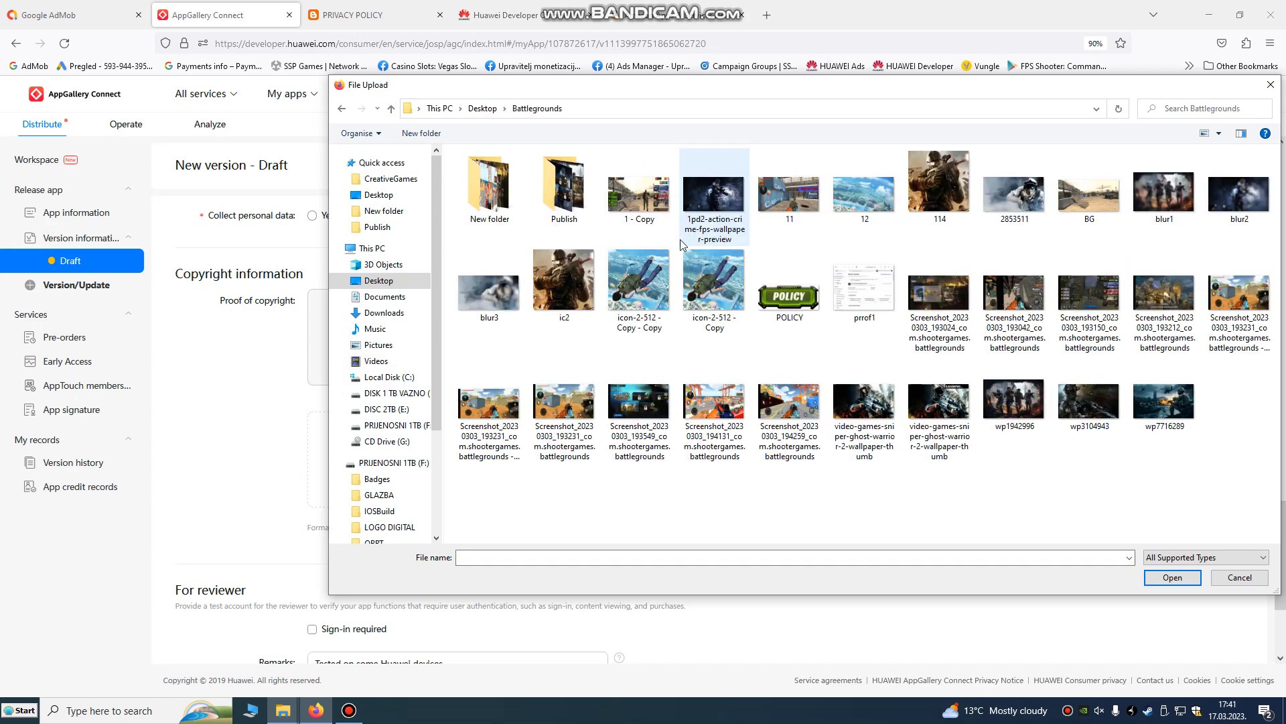
click(1238, 577)
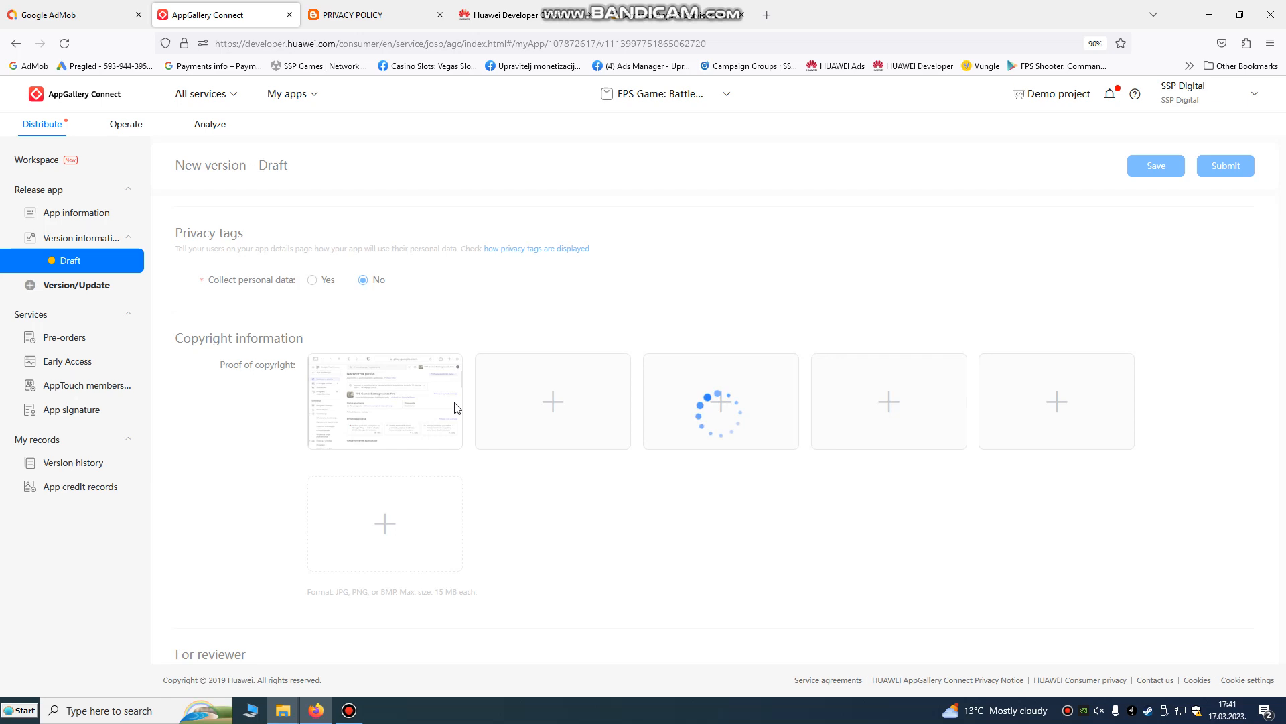
click(1155, 165)
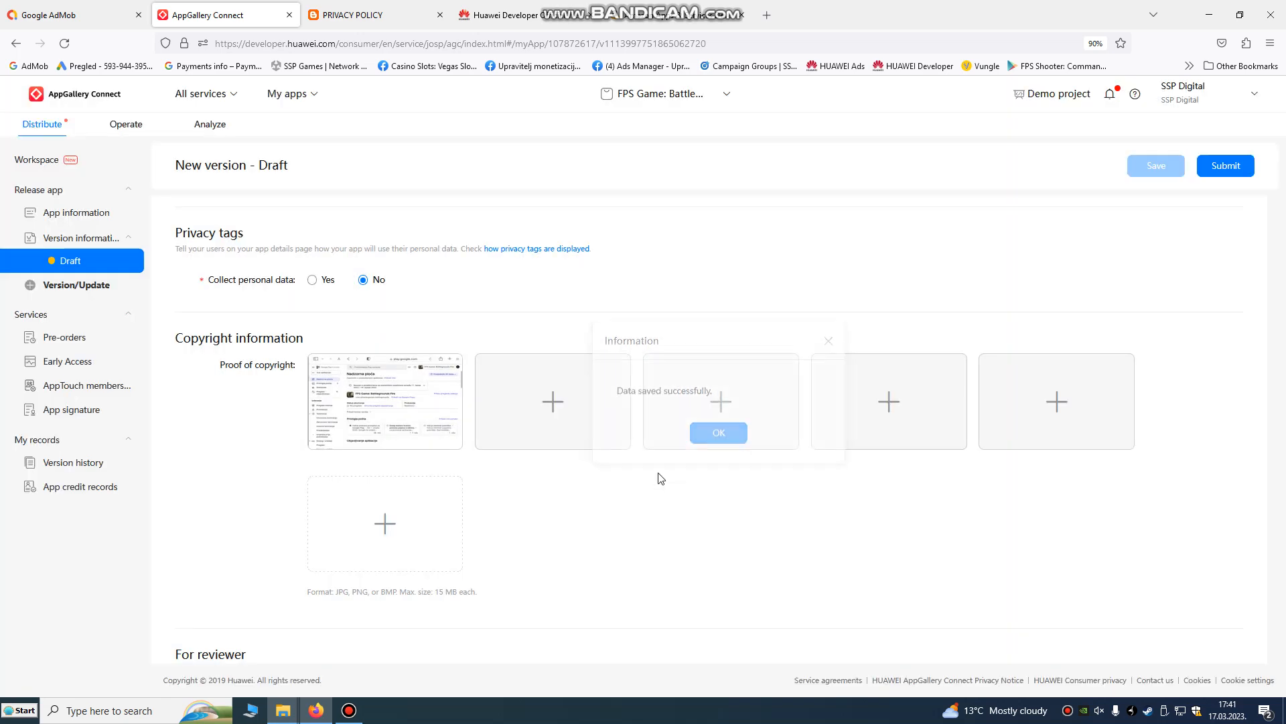
click(716, 432)
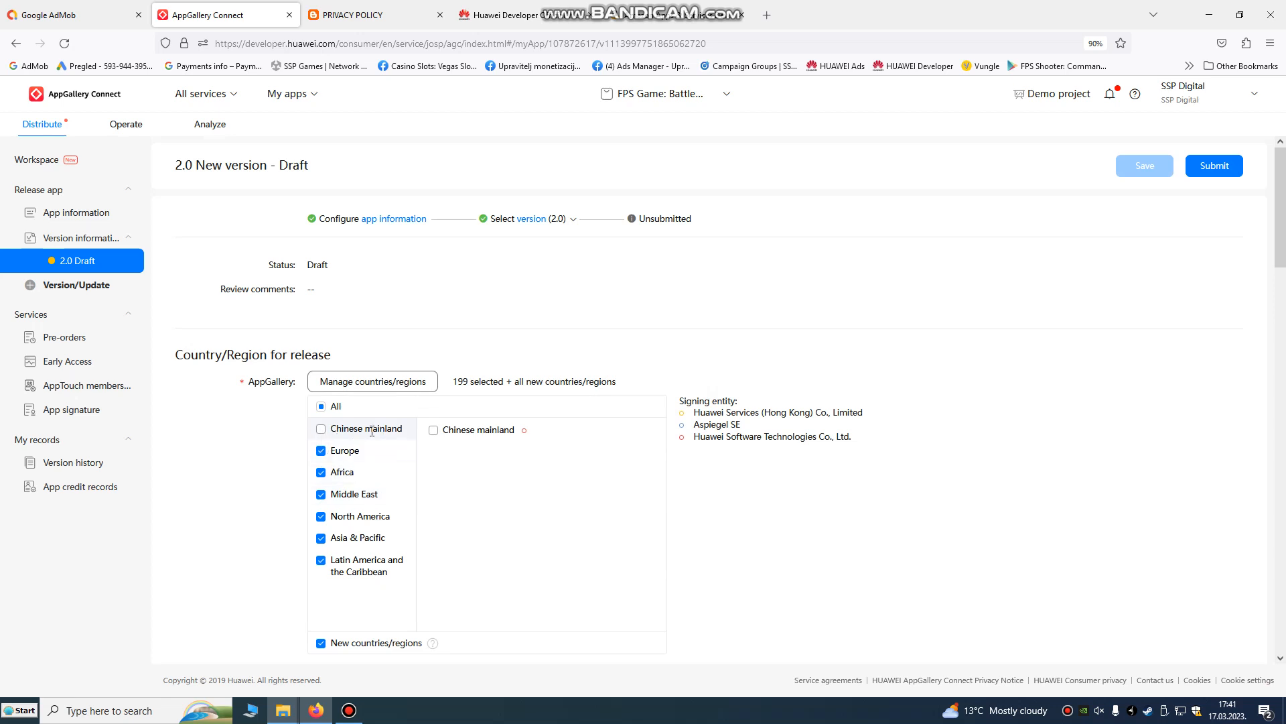
Submit version 2.0 for review, confirming version 2.0 and English (US).
scroll(down, 3)
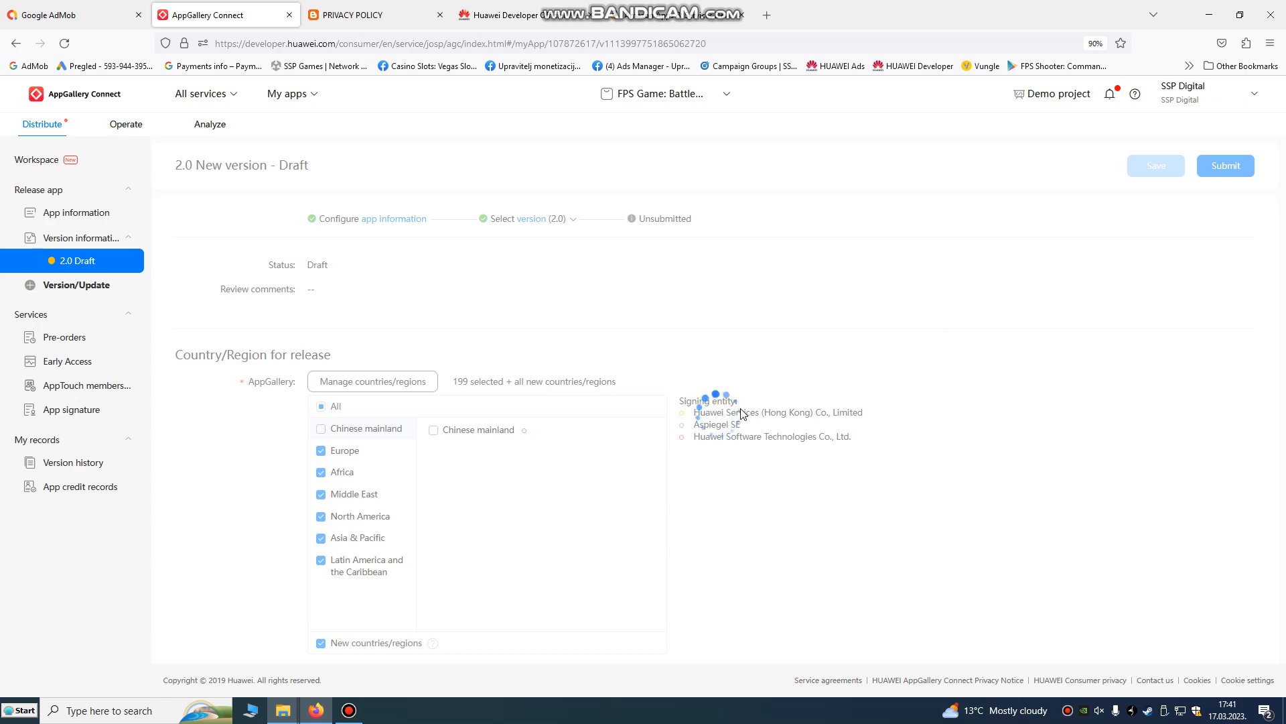
click(1225, 165)
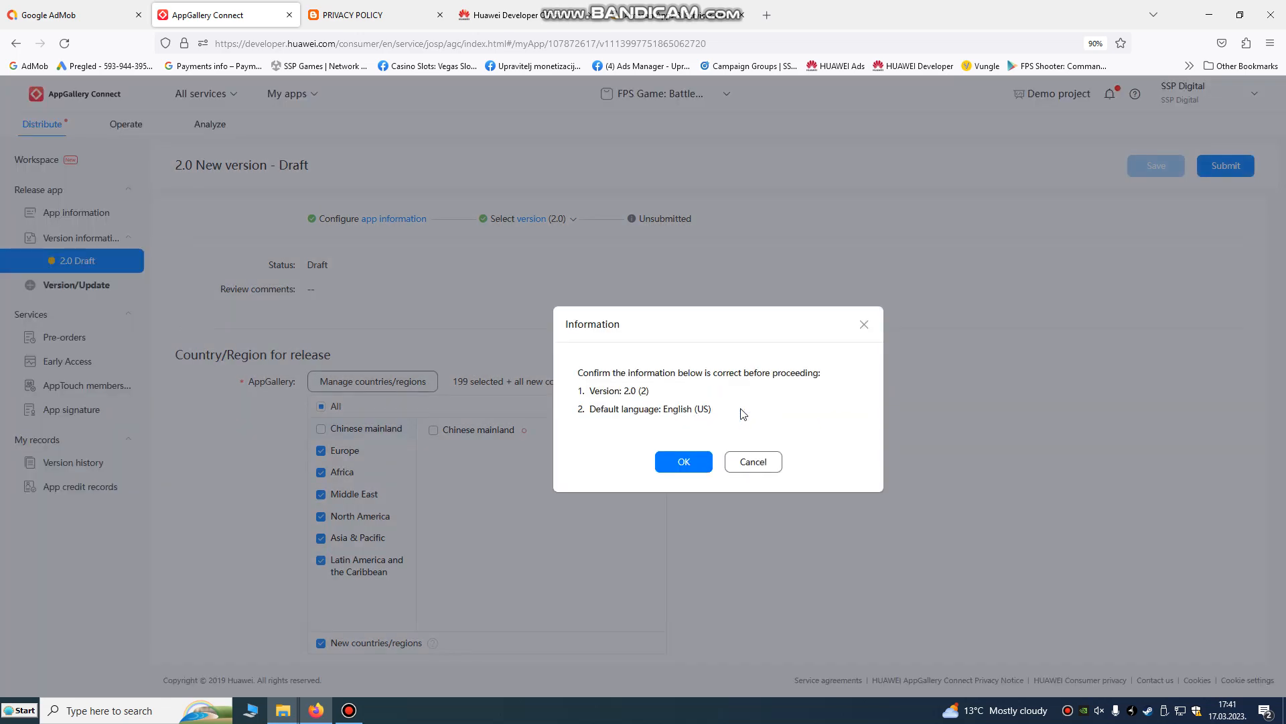
click(683, 461)
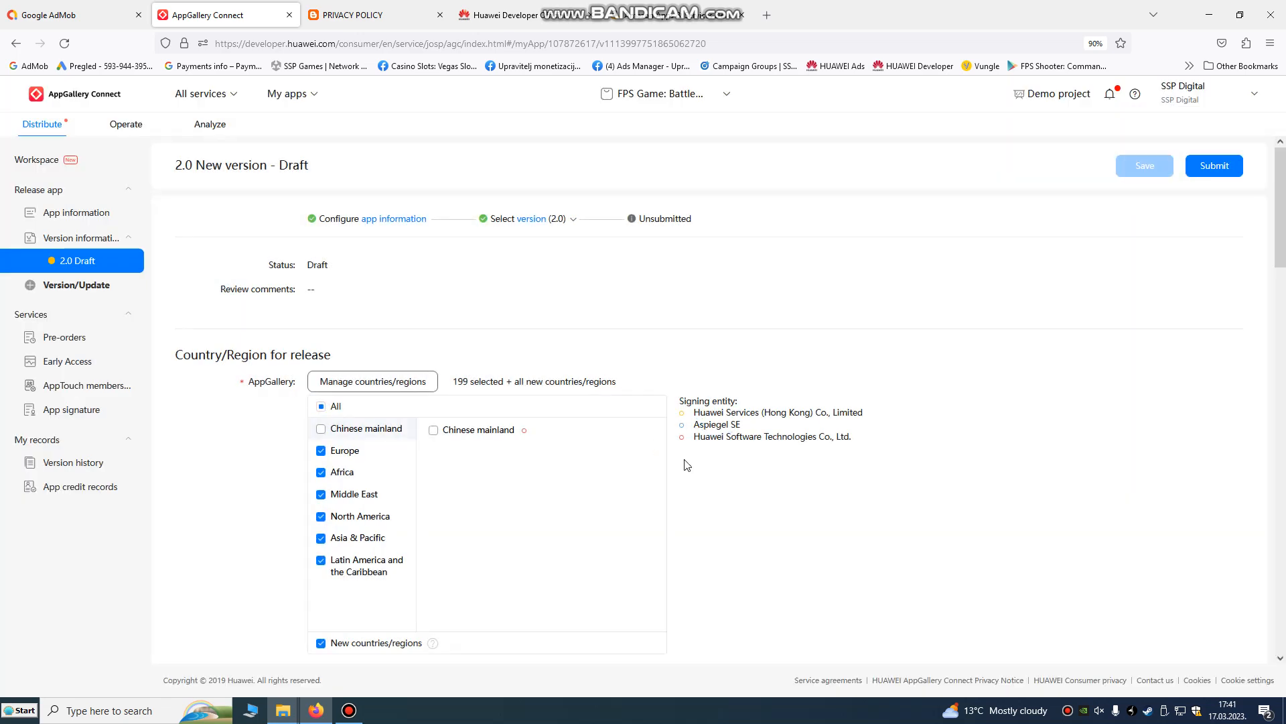
click(1213, 165)
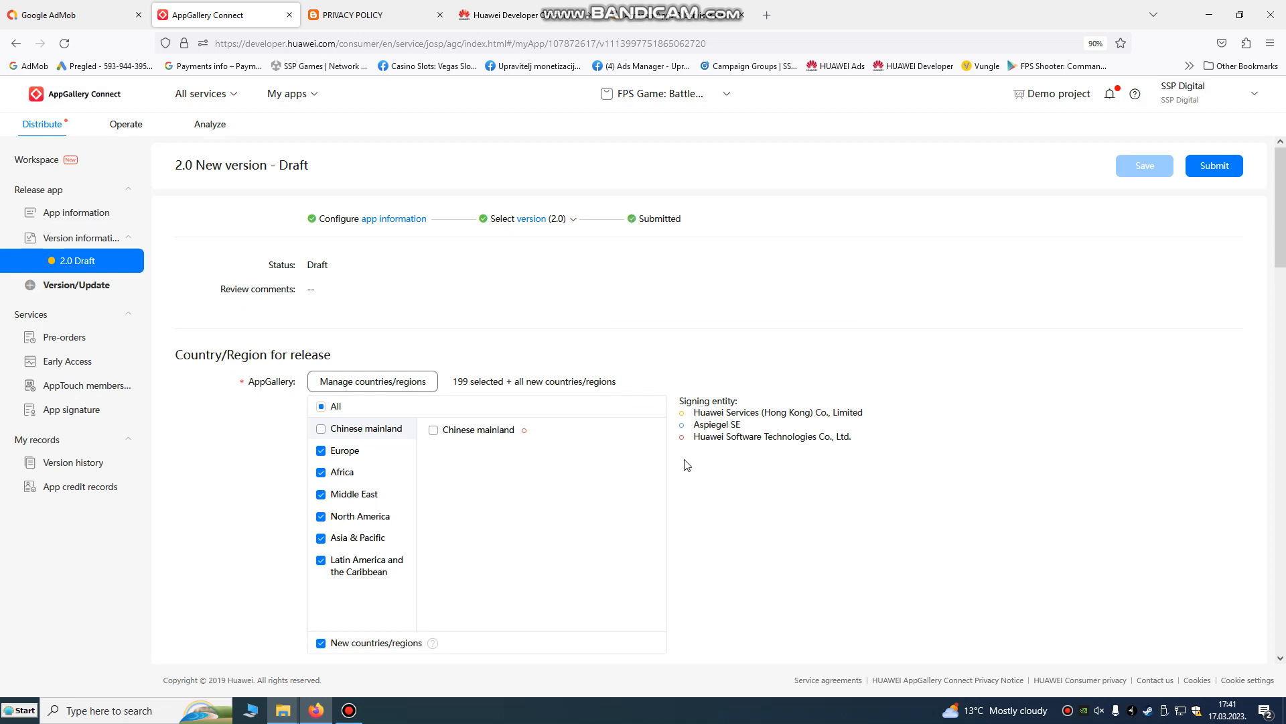
click(1214, 165)
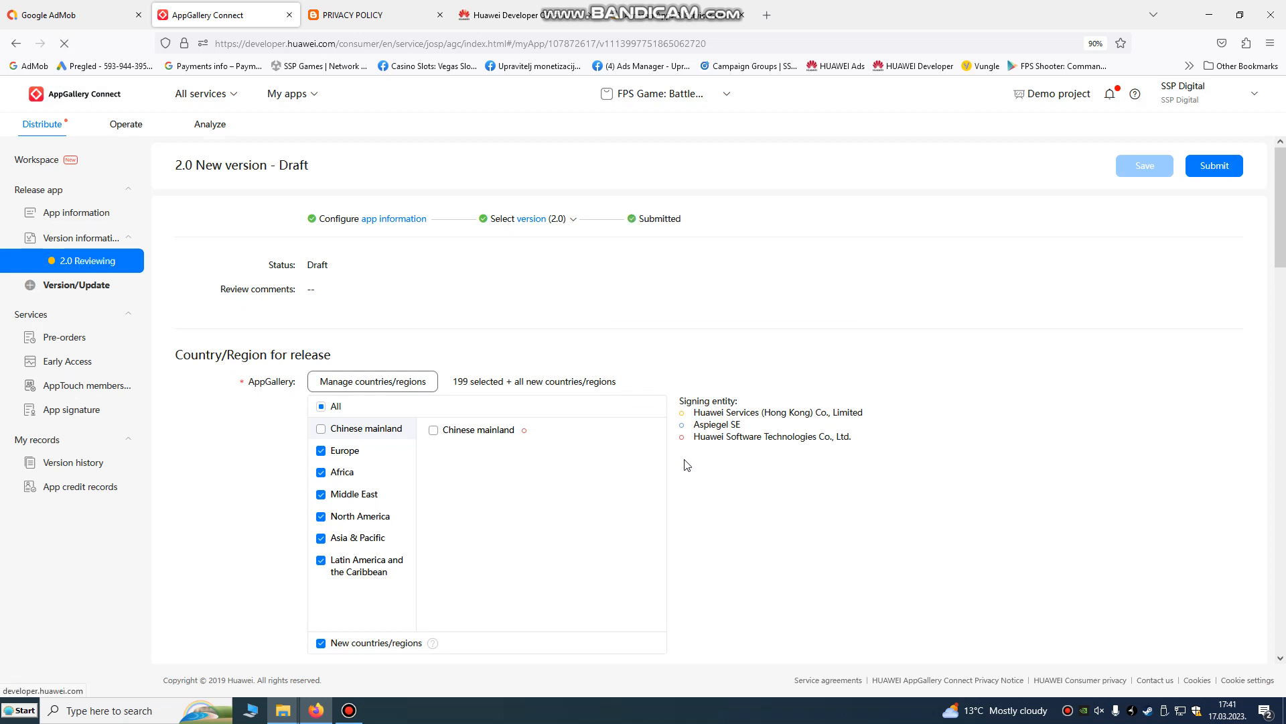
scroll(down, 3)
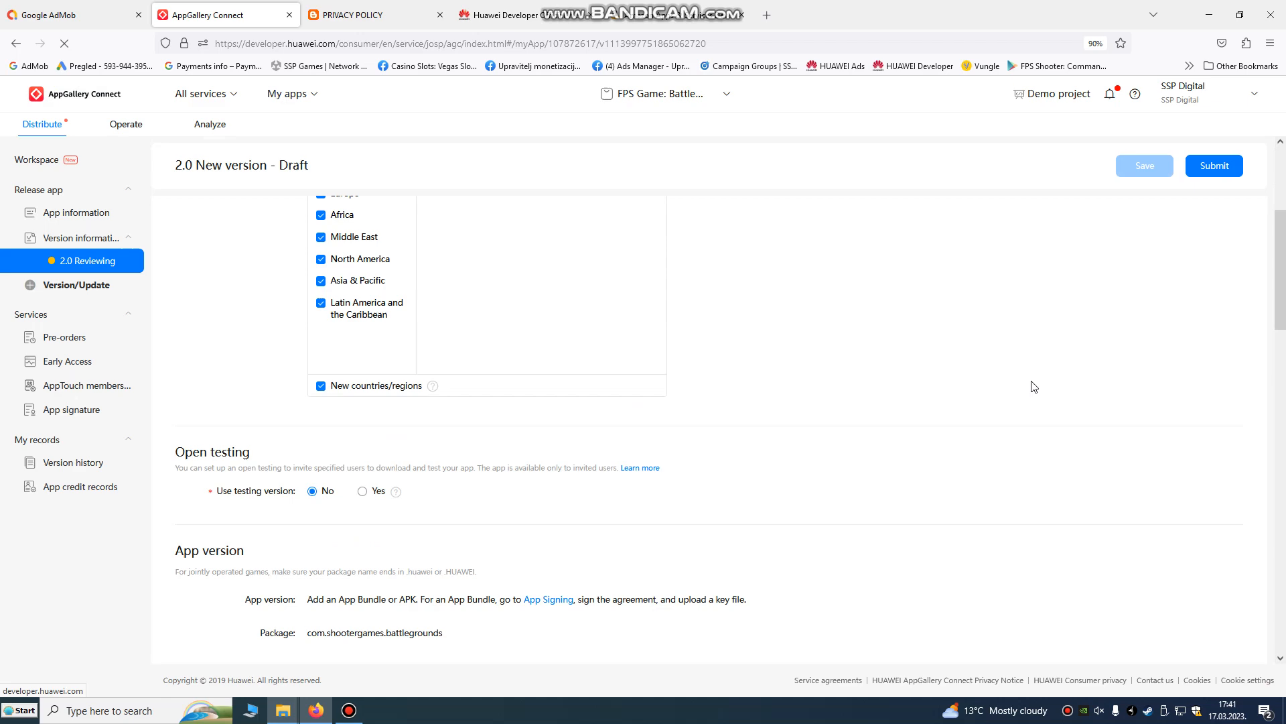
scroll(up, 3)
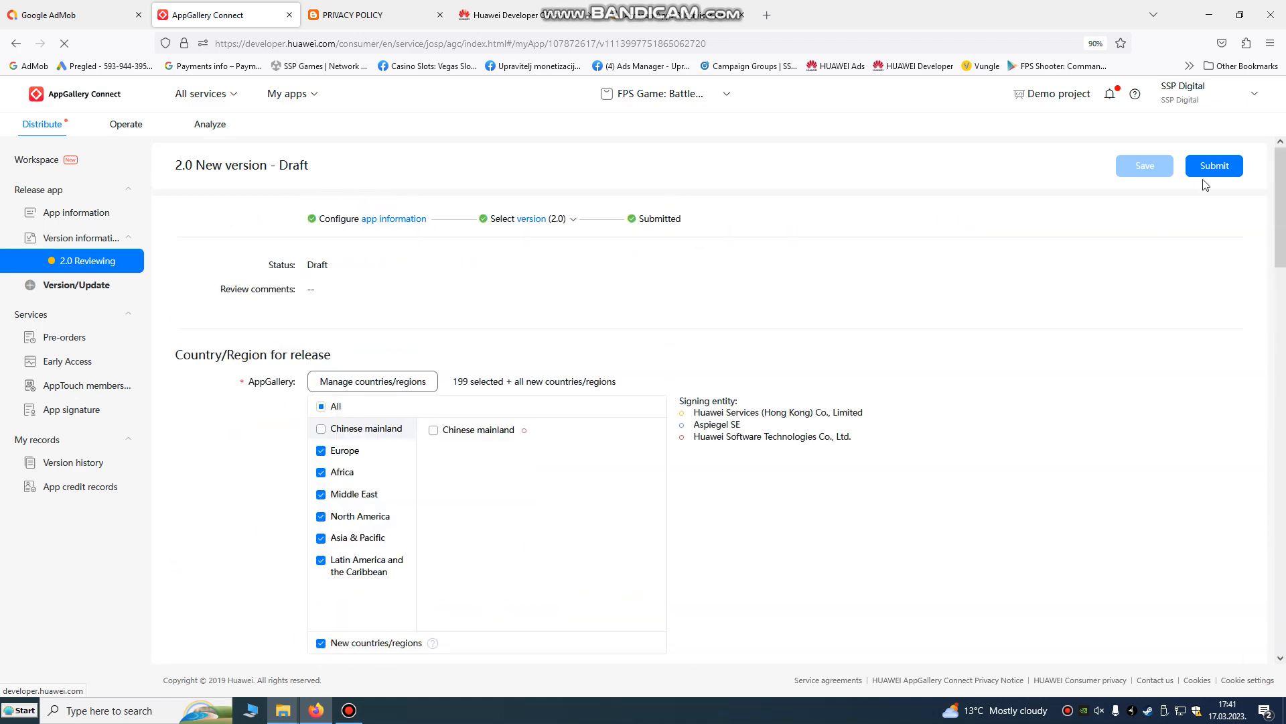
click(1215, 165)
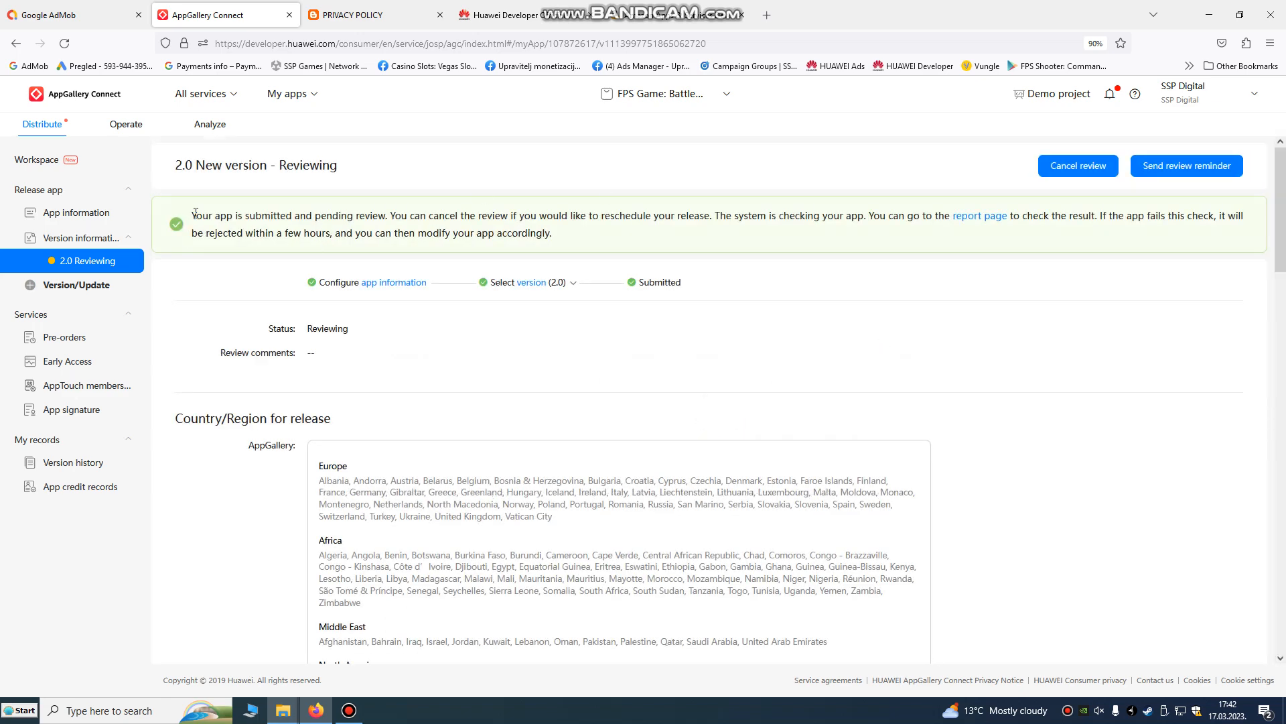
Send a review reminder for version 2.0 and dismiss the confirmation notice.
drag(192, 215, 625, 215)
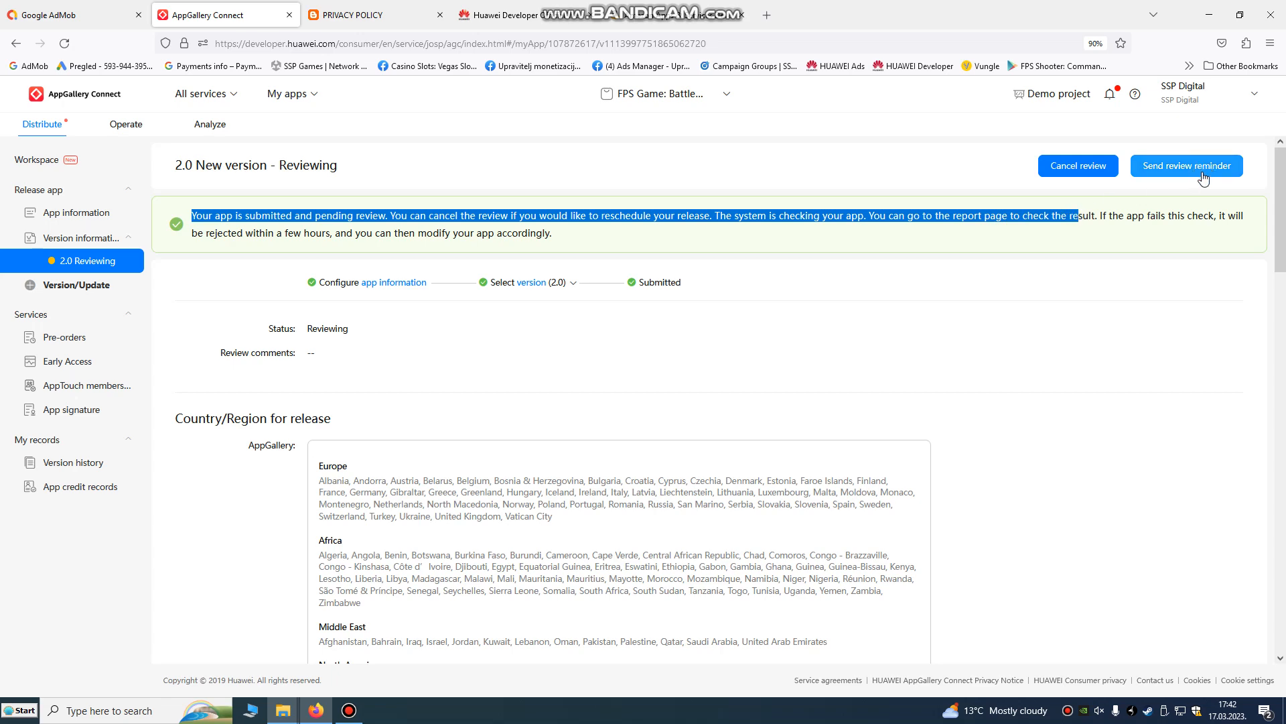
click(1185, 165)
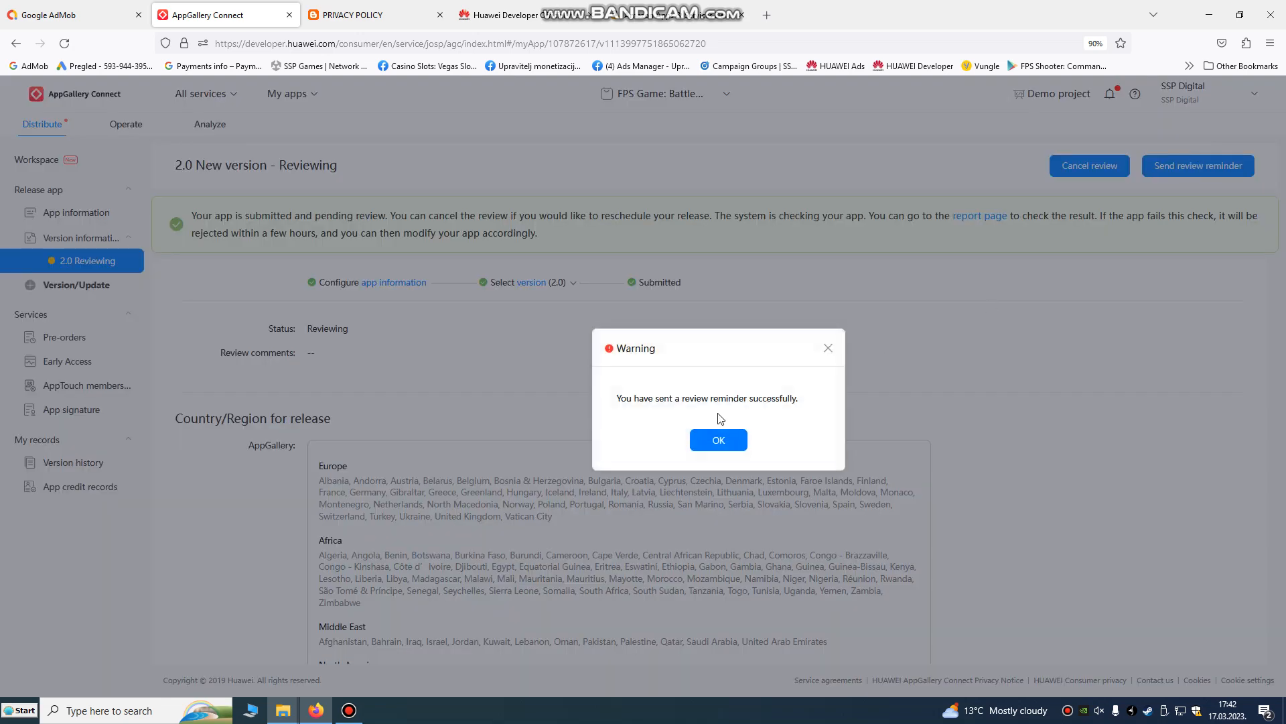
click(717, 440)
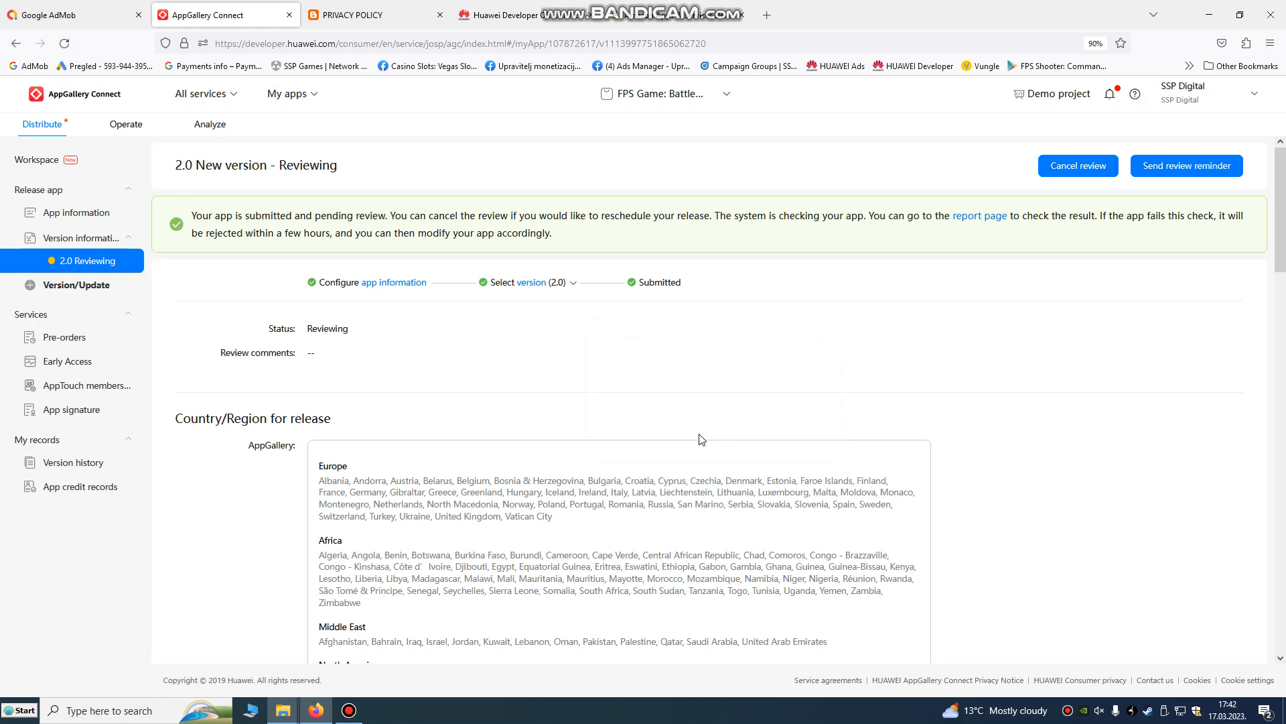
drag(599, 215, 553, 234)
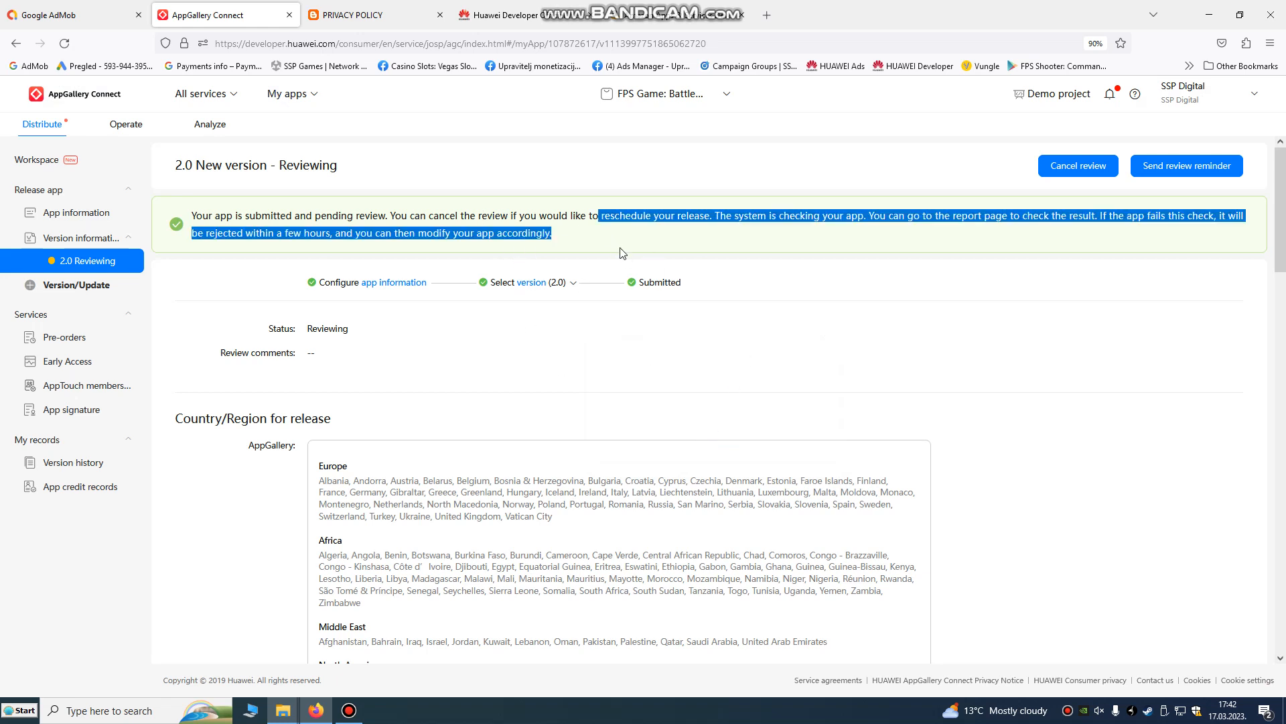
click(286, 94)
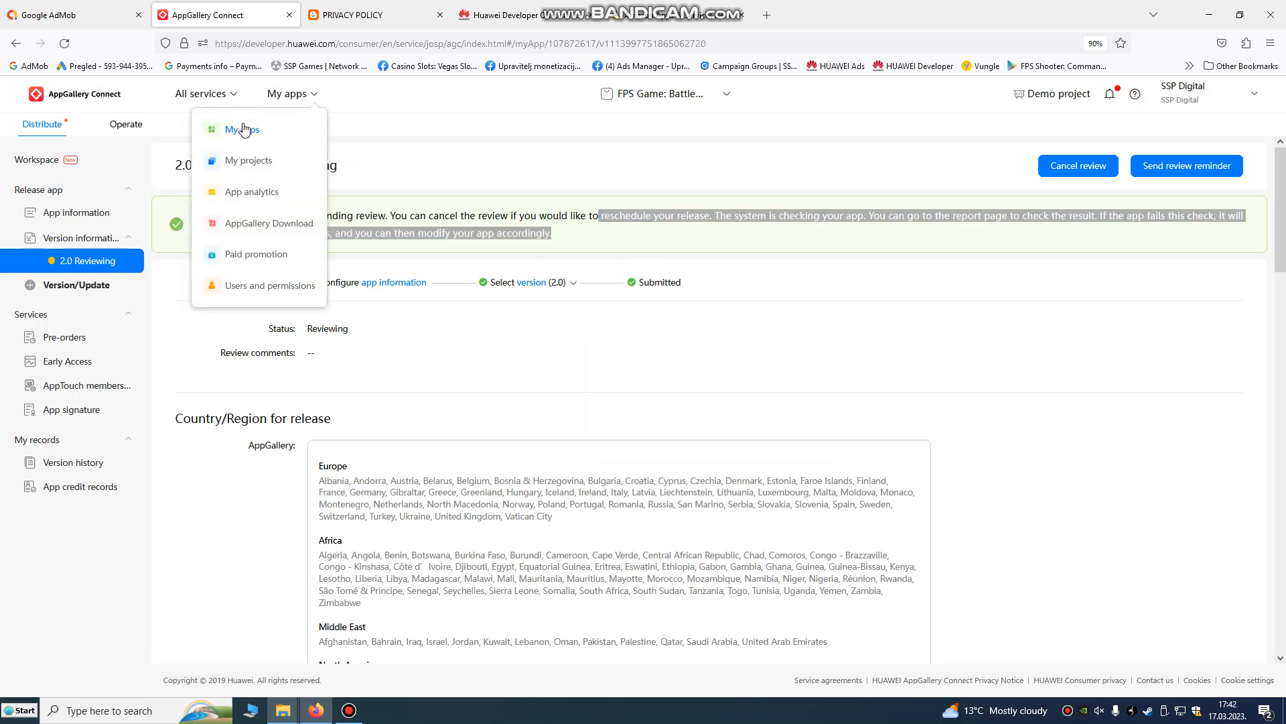
Go to the My apps list to see FPS Game: Battlegrounds Fire at 2.0 Reviewing.
click(242, 129)
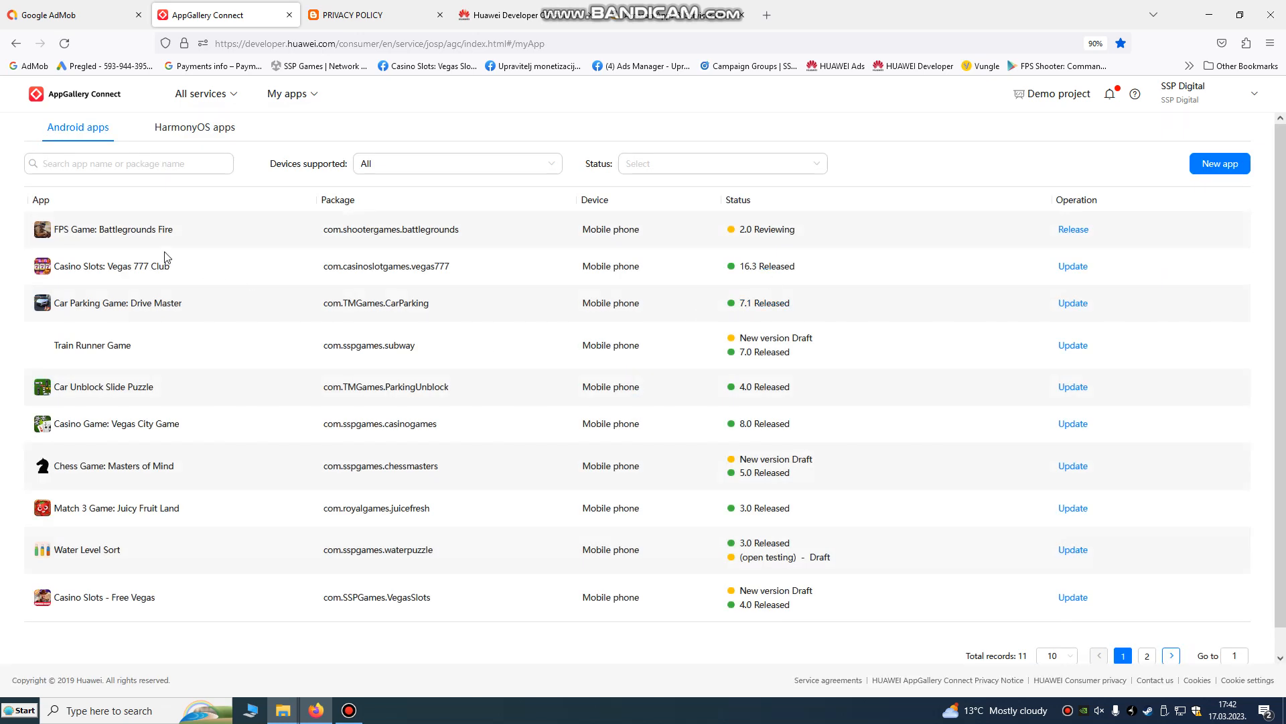
mouse_move(767, 229)
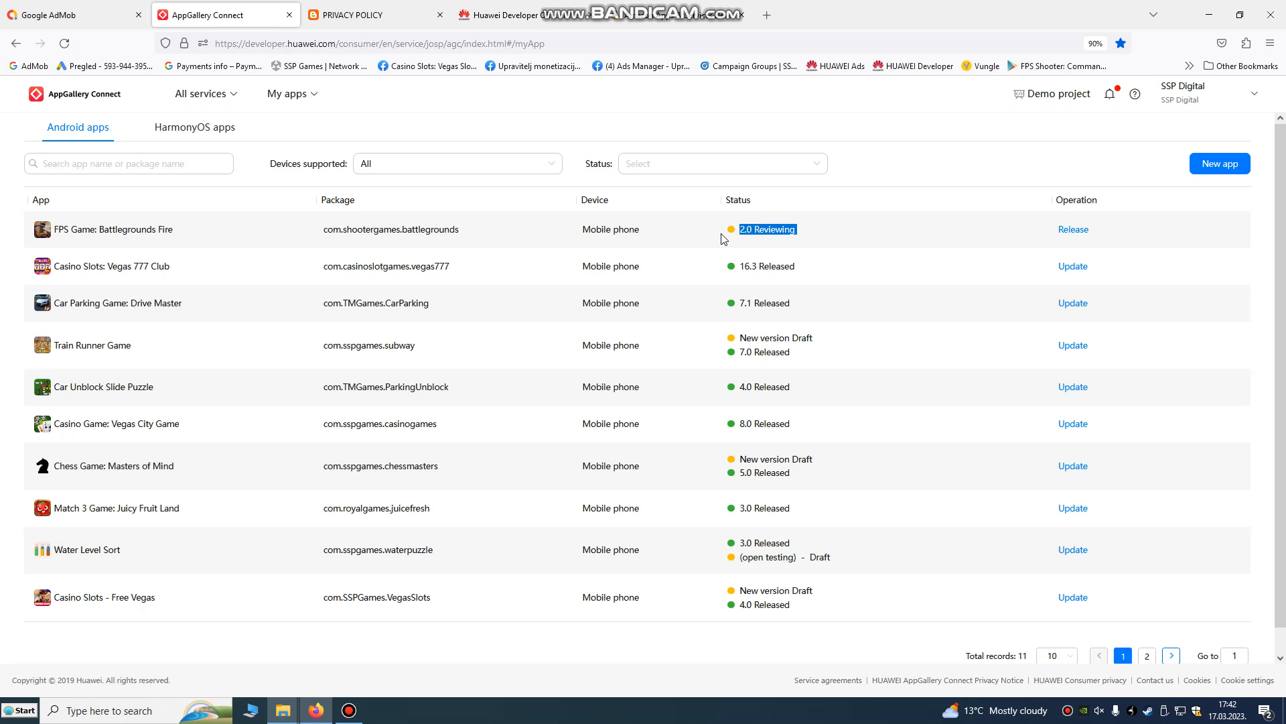
mouse_move(494, 610)
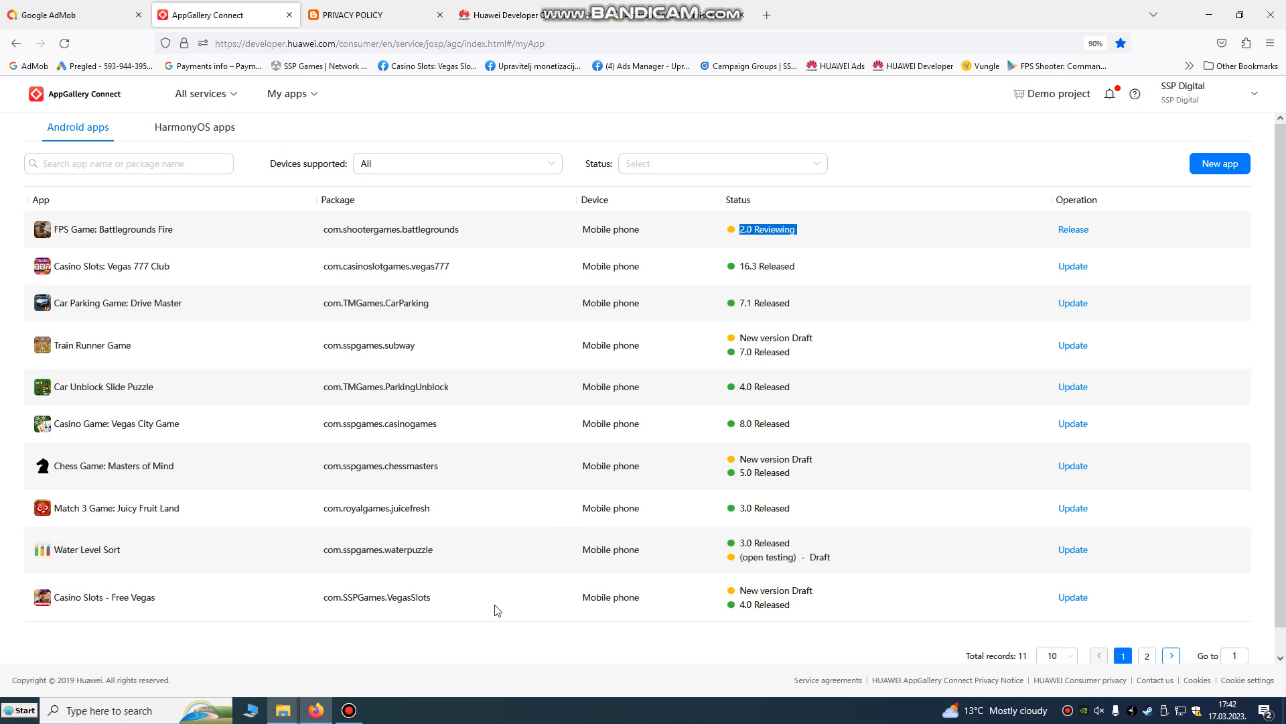